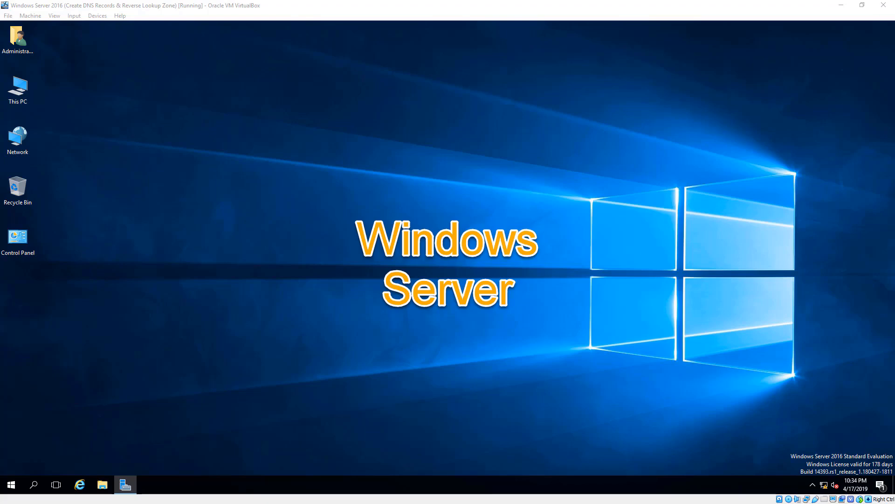
Start the Add Roles and Features wizard with role-based installation on destination server DC1
click(125, 484)
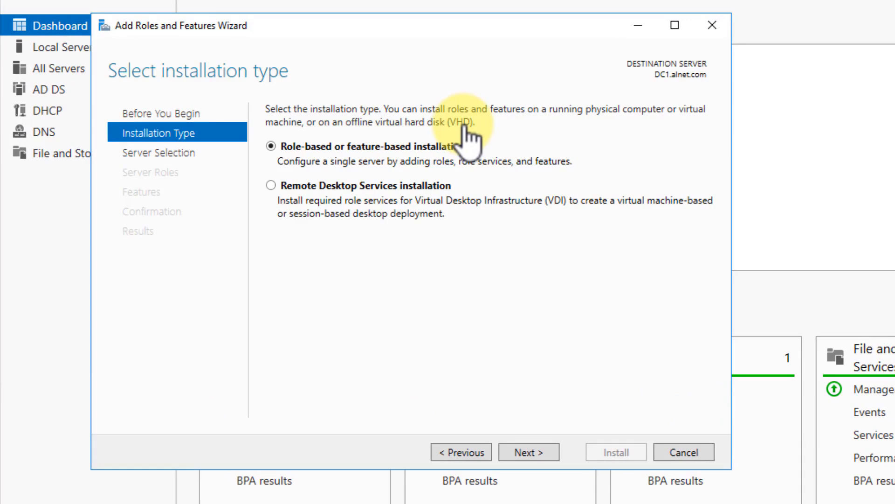
click(529, 452)
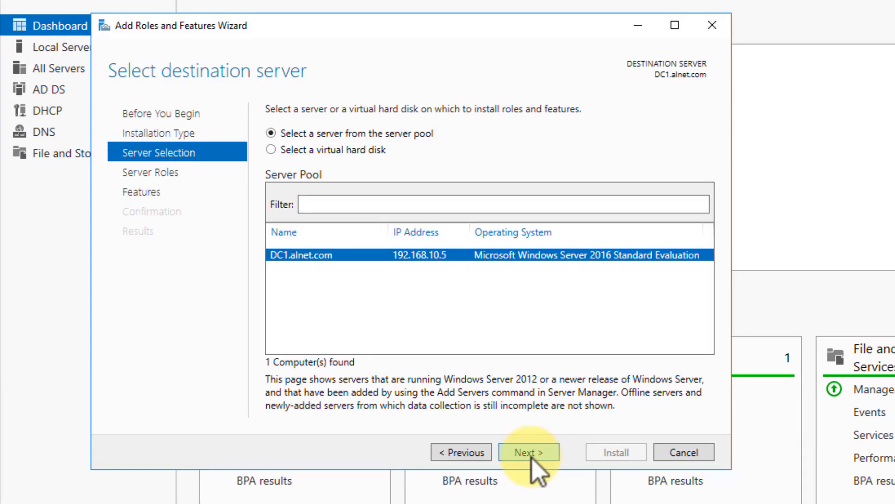
click(528, 451)
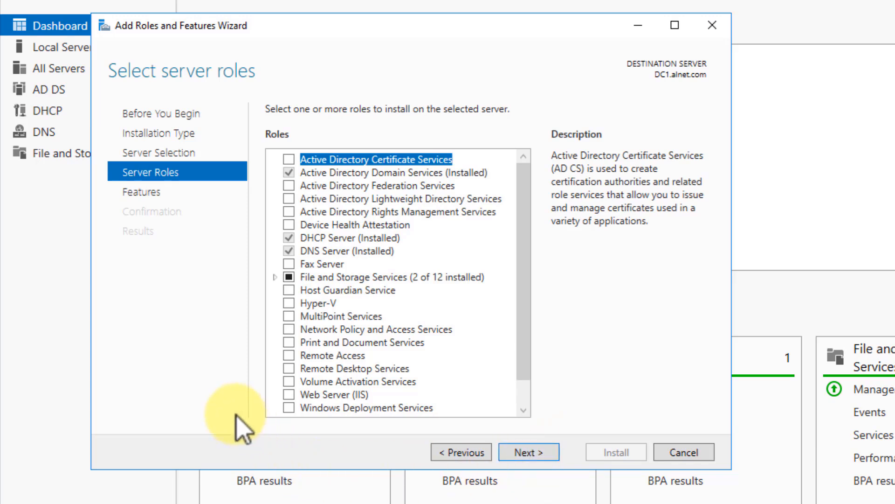
mouse_move(342, 413)
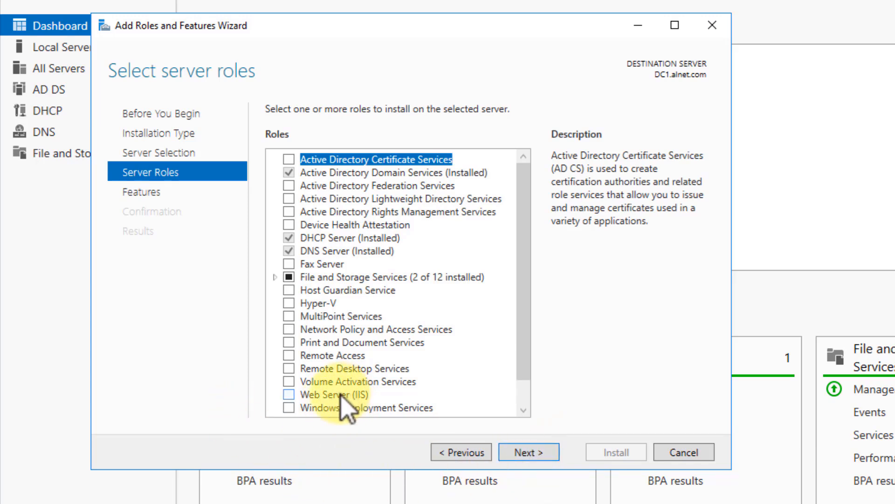
Select the Web Server (IIS) role with its required management tools and continue to Features
click(288, 394)
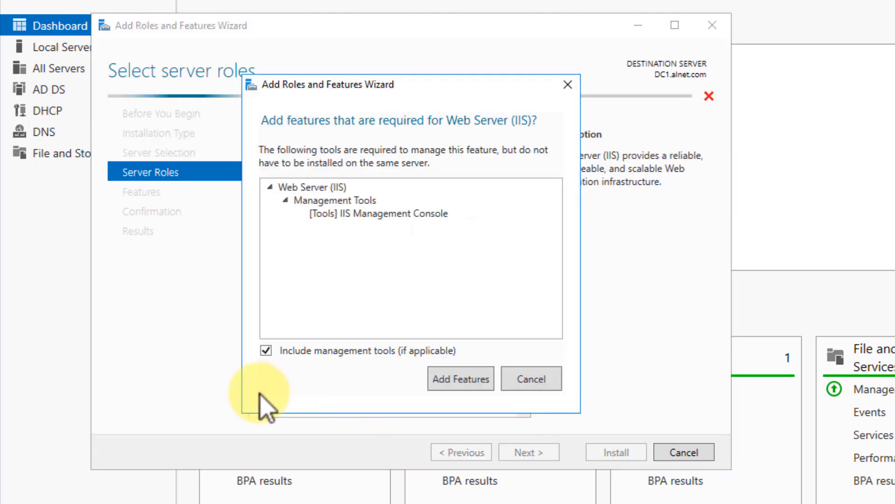
click(461, 379)
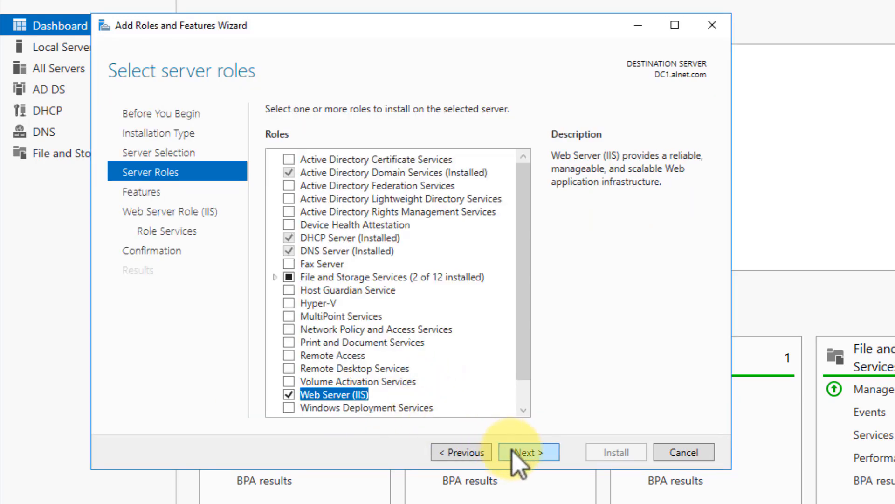
click(528, 452)
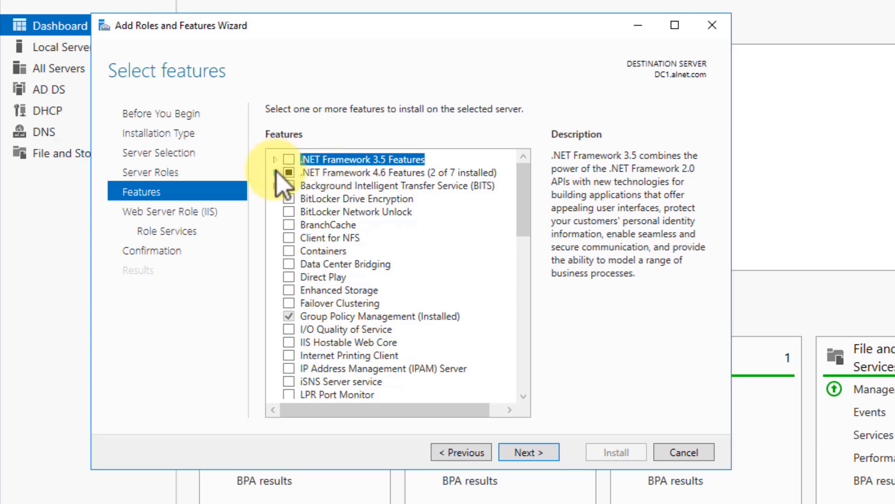
Review .NET Framework 4.6 Features, keep default features and IIS role services, reach Confirmation
click(275, 173)
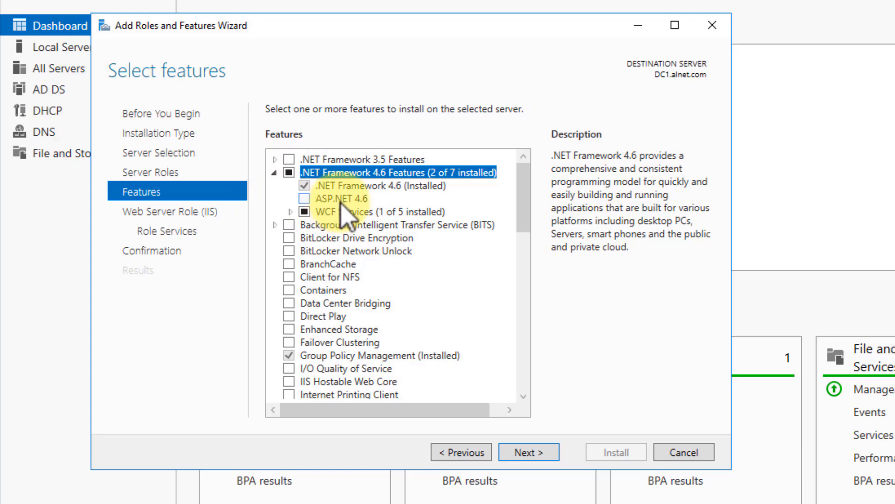
mouse_move(282, 184)
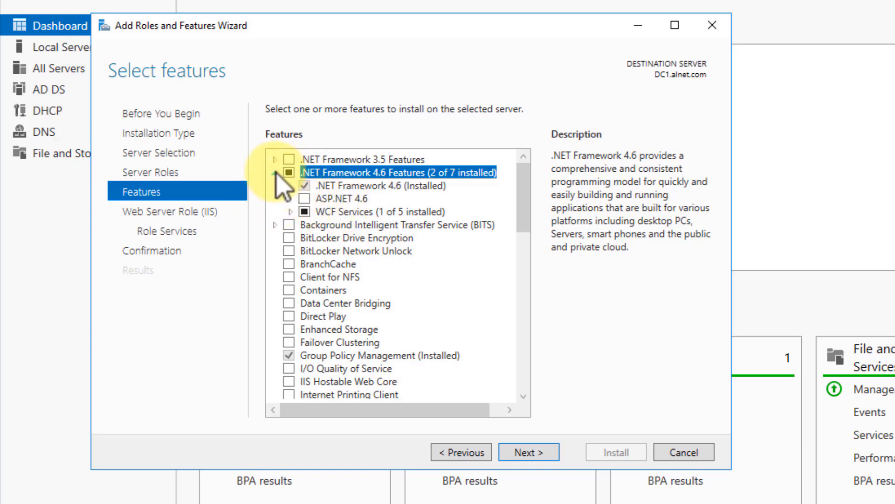
click(274, 172)
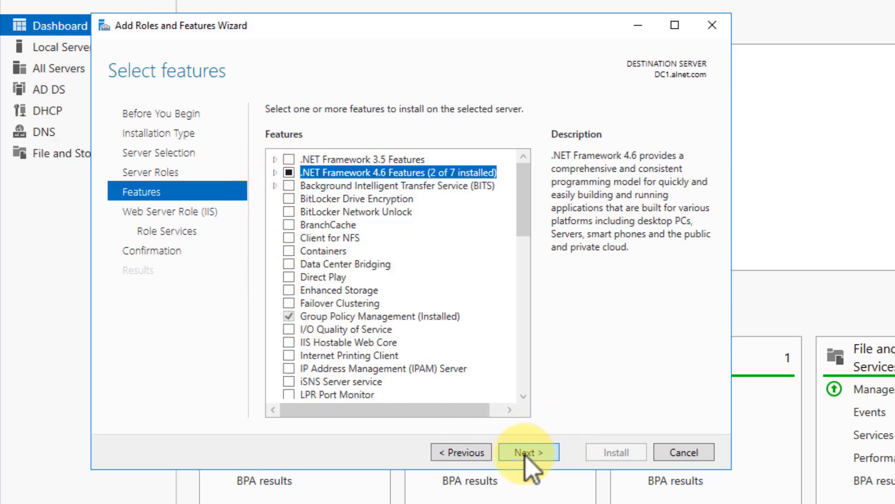
click(528, 451)
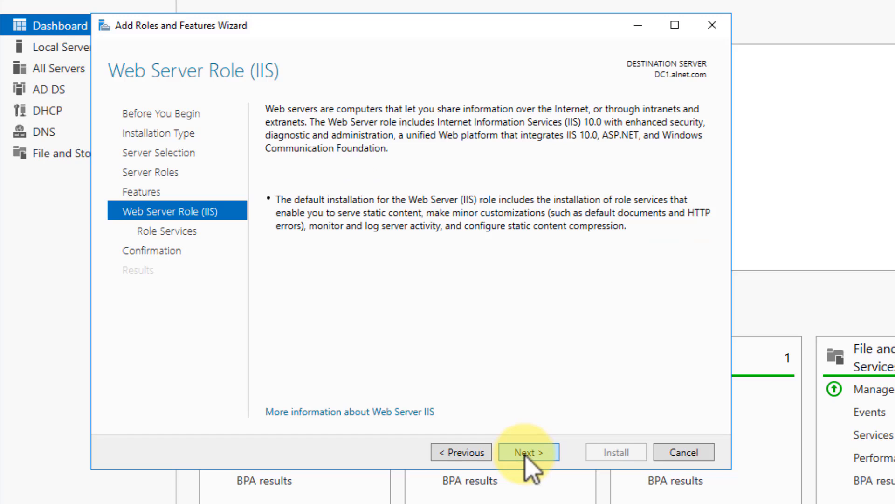
click(529, 452)
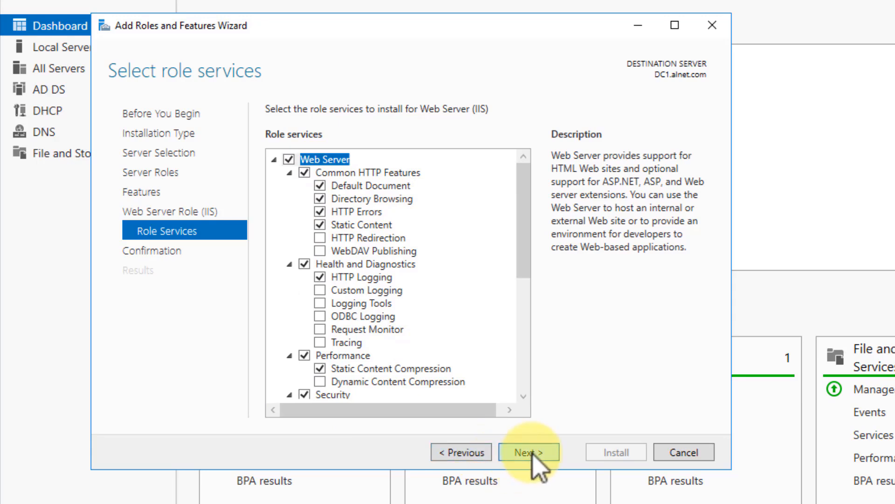
click(528, 452)
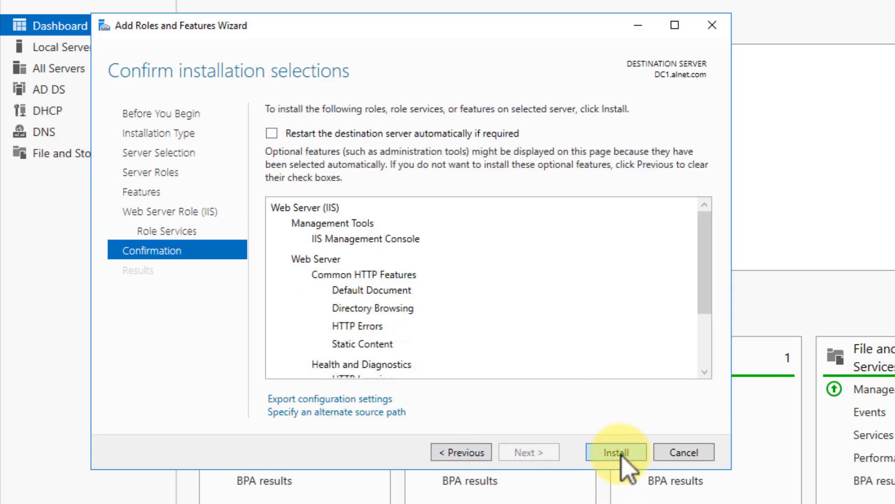
Install the selected IIS components and view the Local Server properties page
click(616, 451)
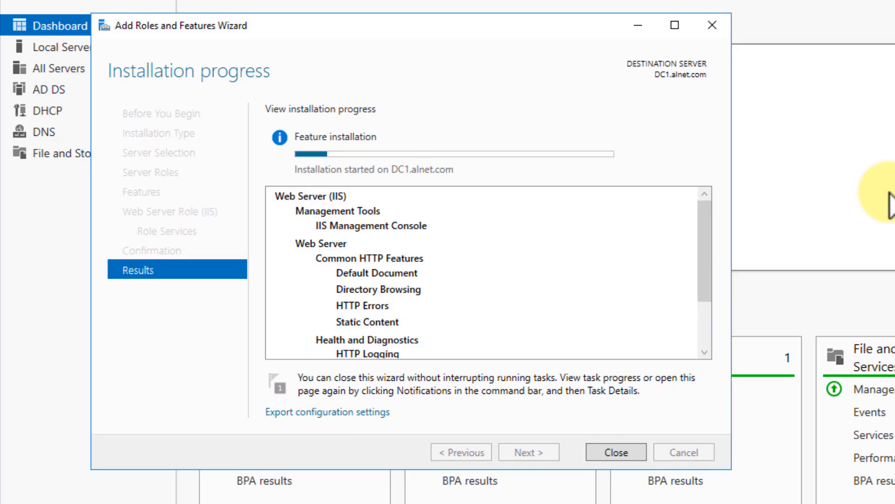
mouse_move(889, 210)
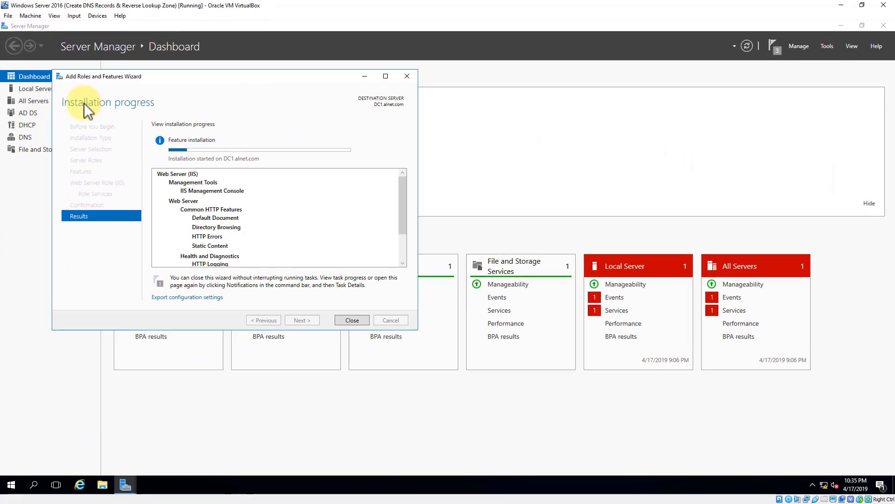
click(32, 89)
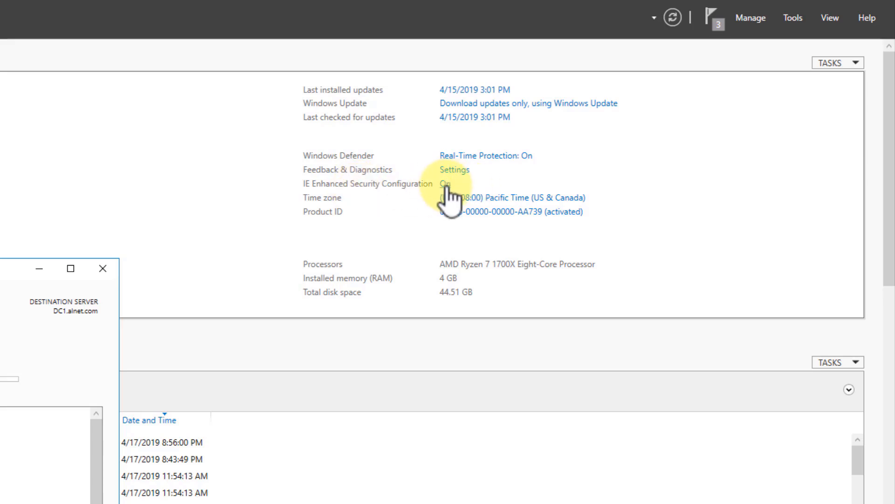
Set IE Enhanced Security Configuration to Off and close the finished installation wizard
click(444, 184)
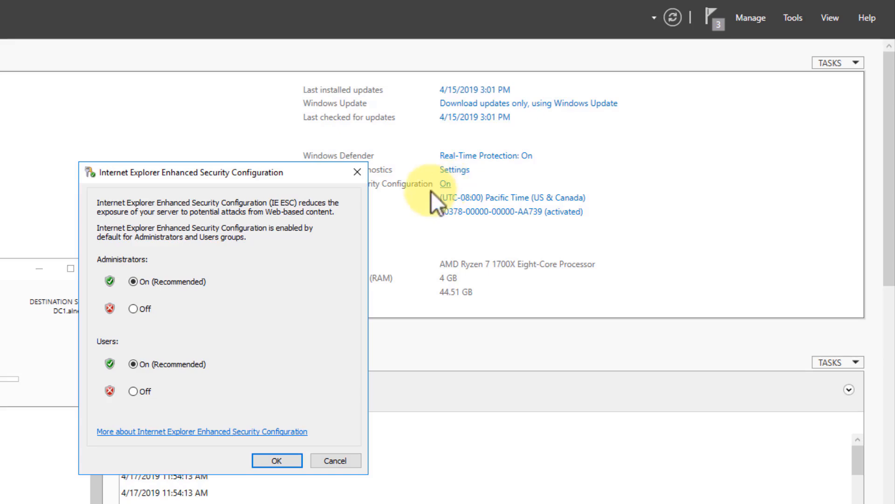
click(134, 309)
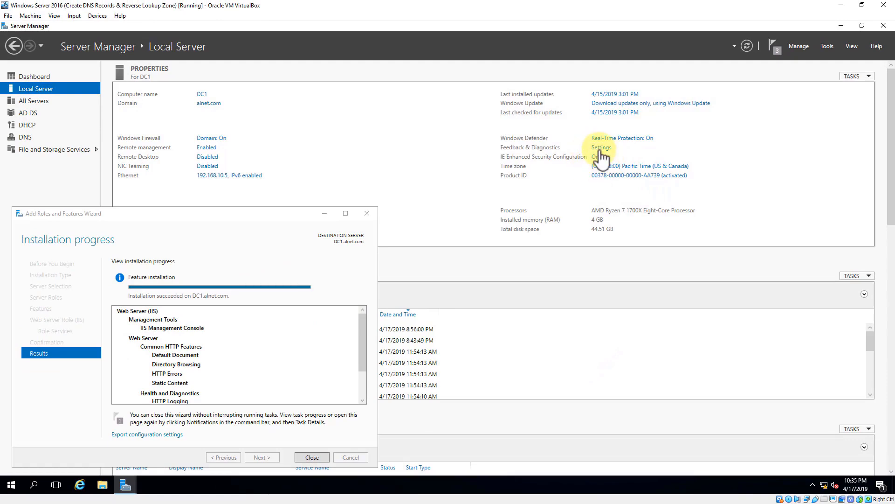
click(34, 77)
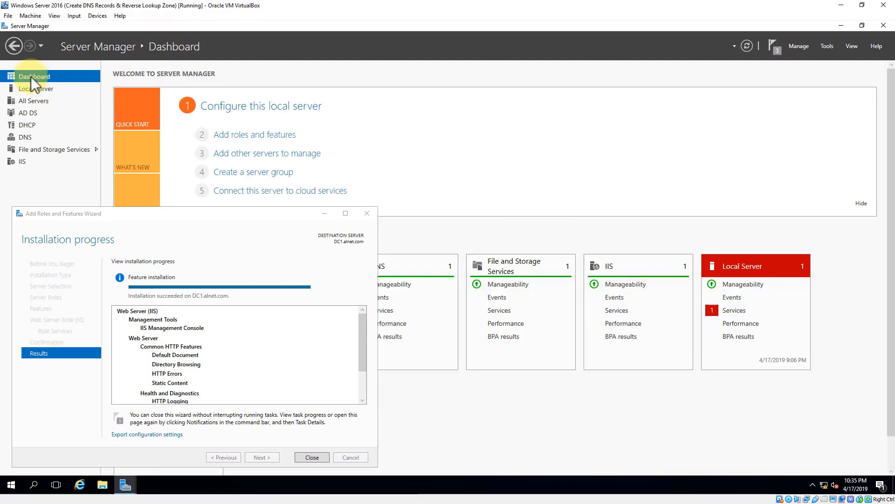
click(35, 89)
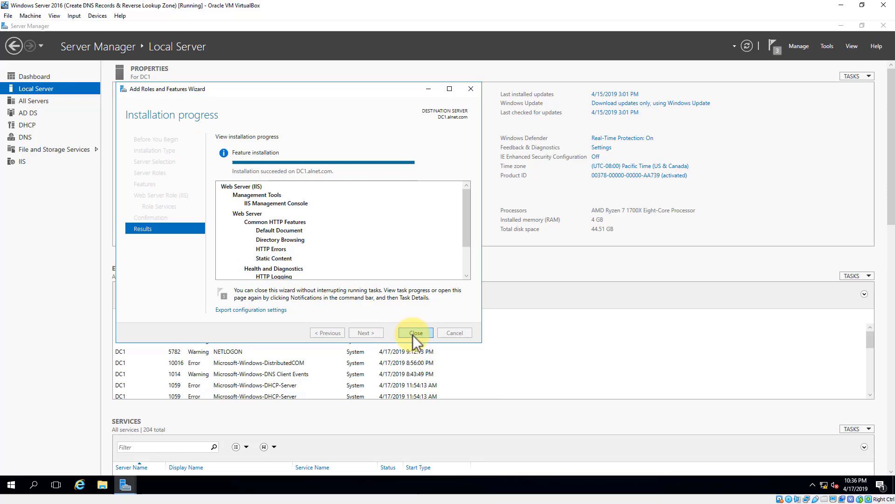
click(416, 332)
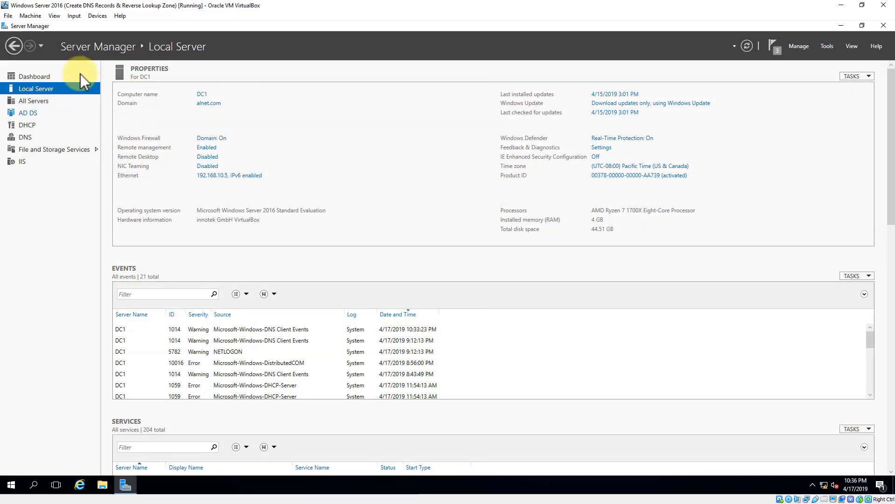
Return to the dashboard showing the new IIS tile
click(32, 76)
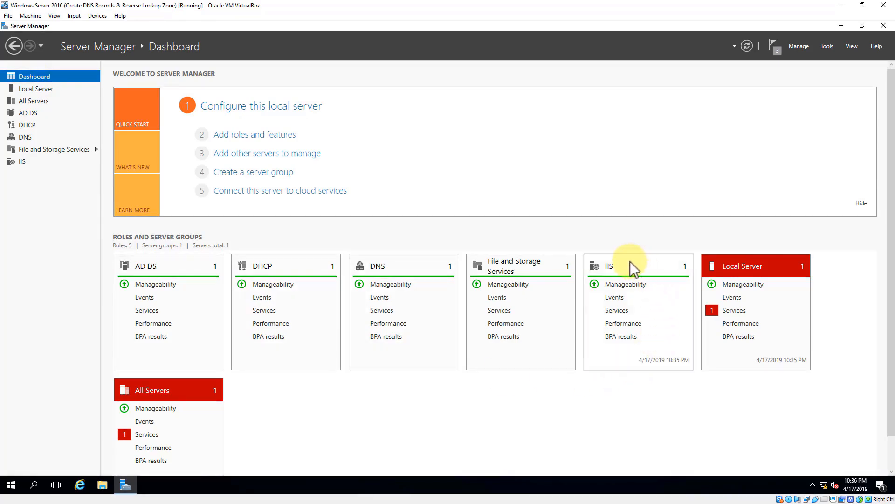
mouse_move(604, 331)
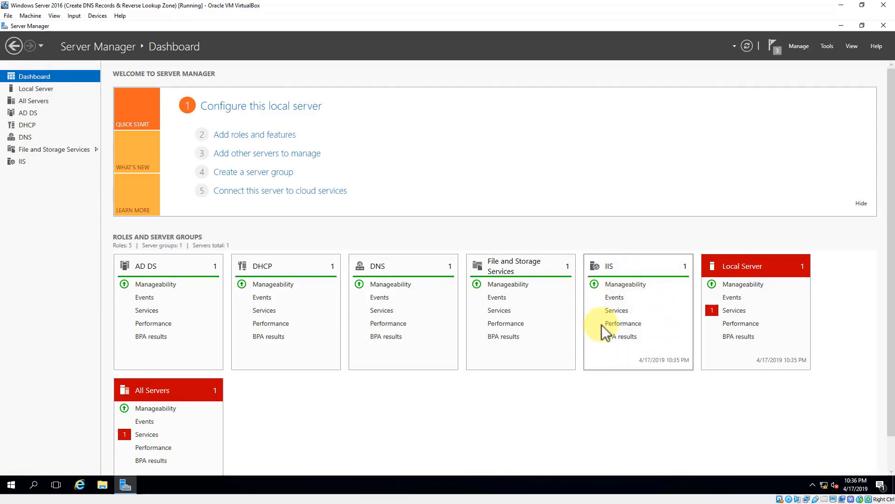
mouse_move(586, 339)
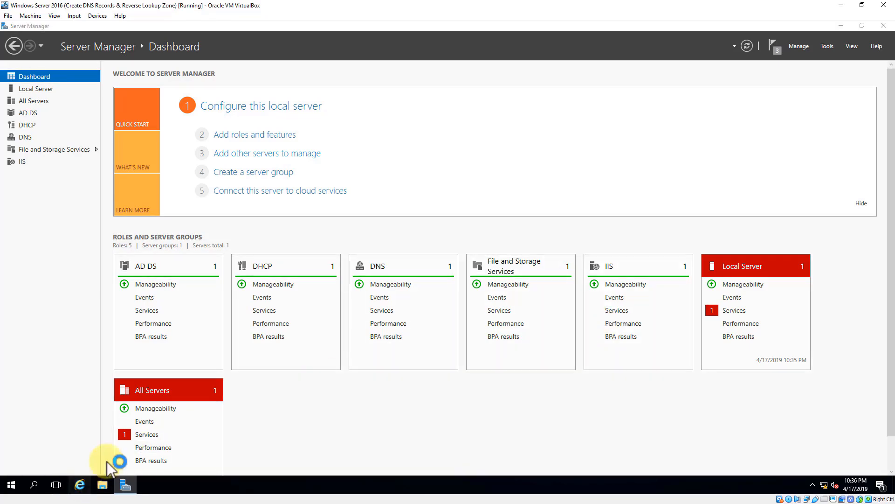
Launch Internet Explorer with recommended settings, load localhost, then enter alnet.com in the address bar
click(75, 485)
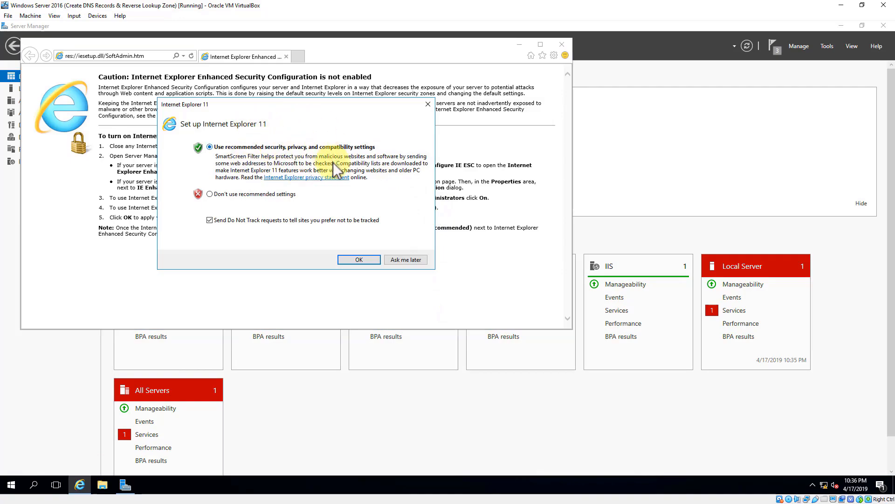
click(358, 259)
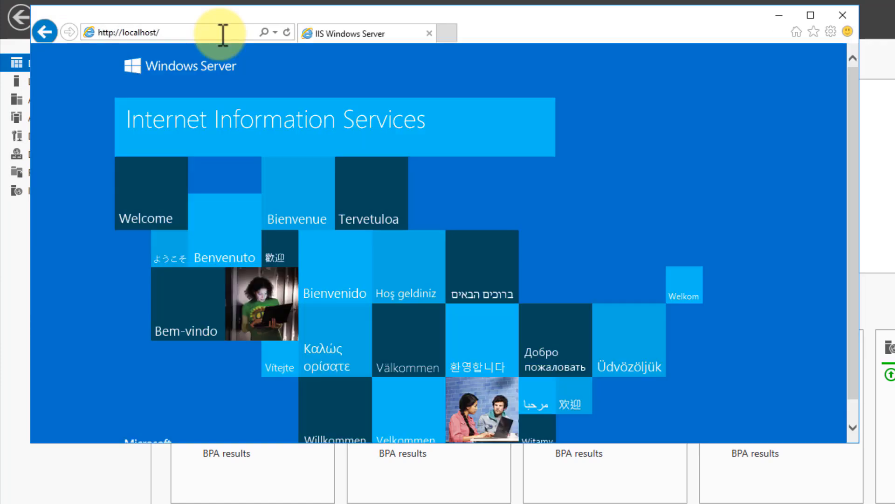
mouse_move(192, 135)
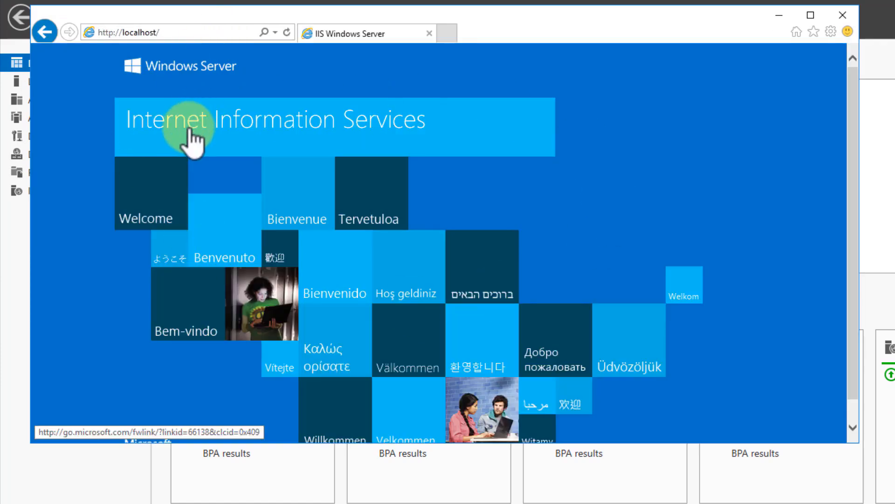
mouse_move(462, 145)
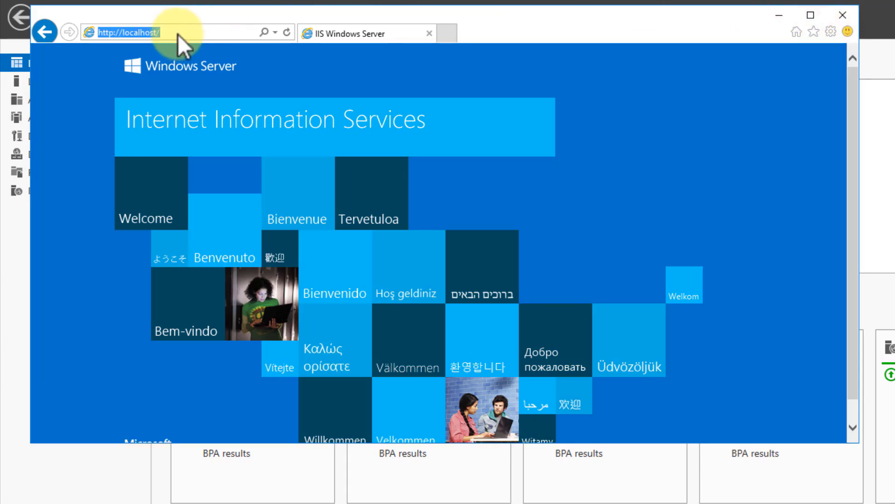
text(alnet.com)
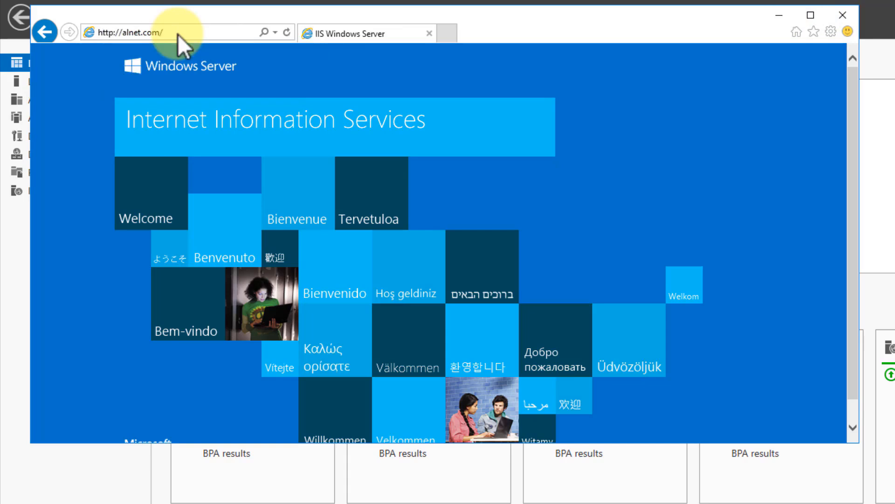
mouse_move(457, 56)
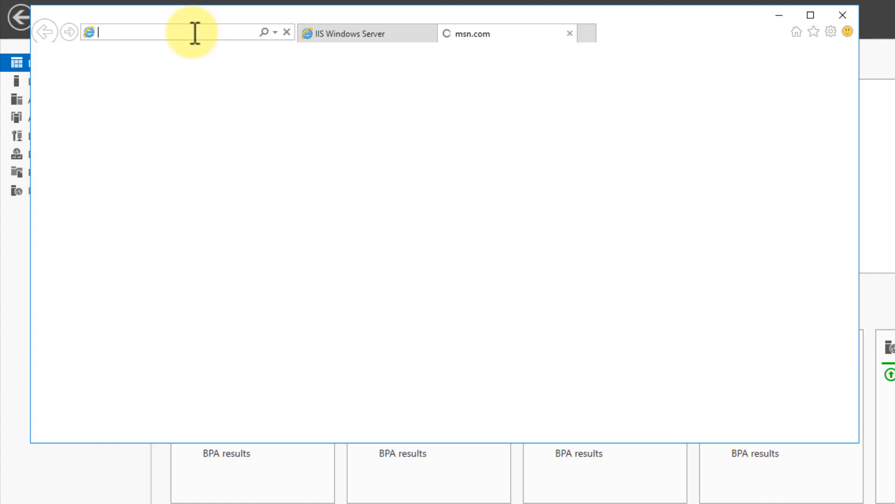
text(www.al)
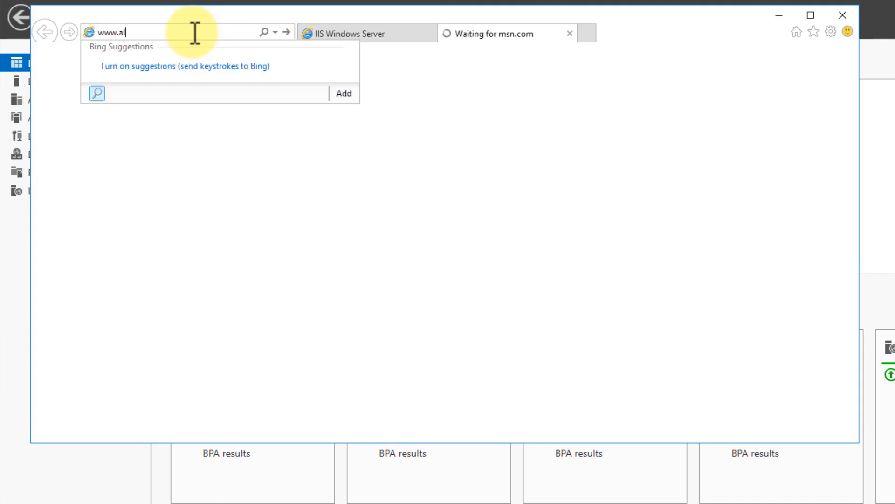
key(Enter)
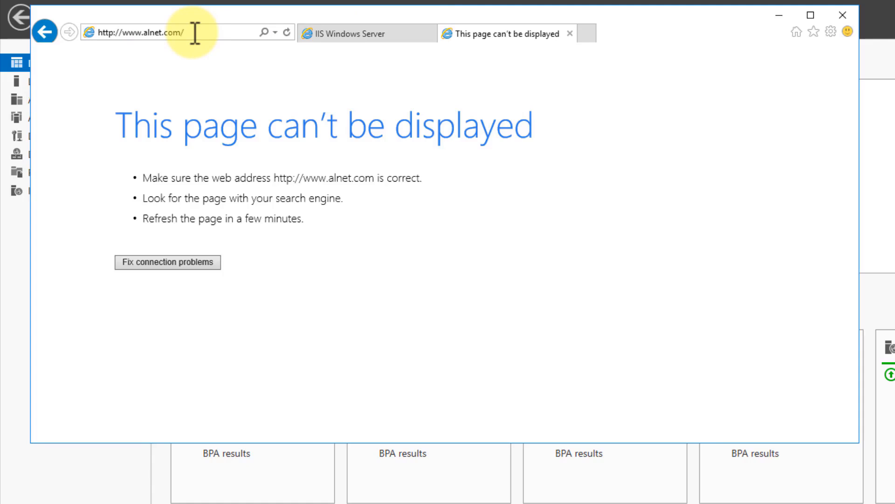
mouse_move(129, 31)
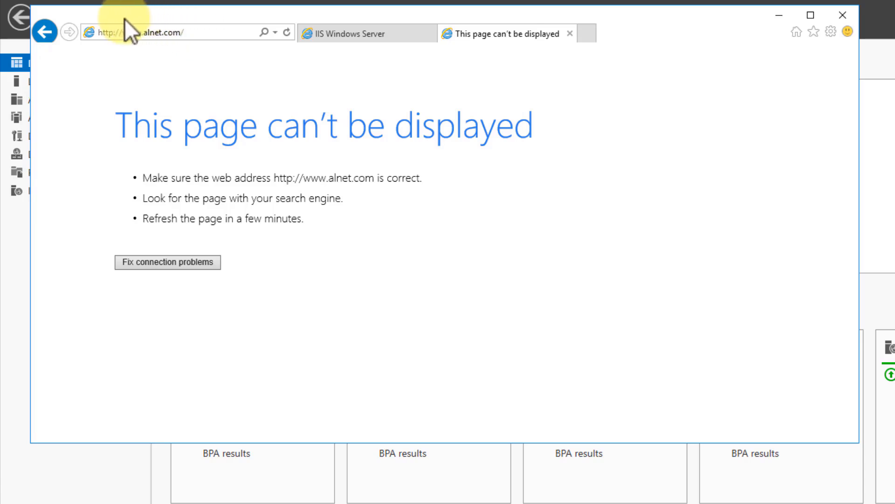
mouse_move(148, 50)
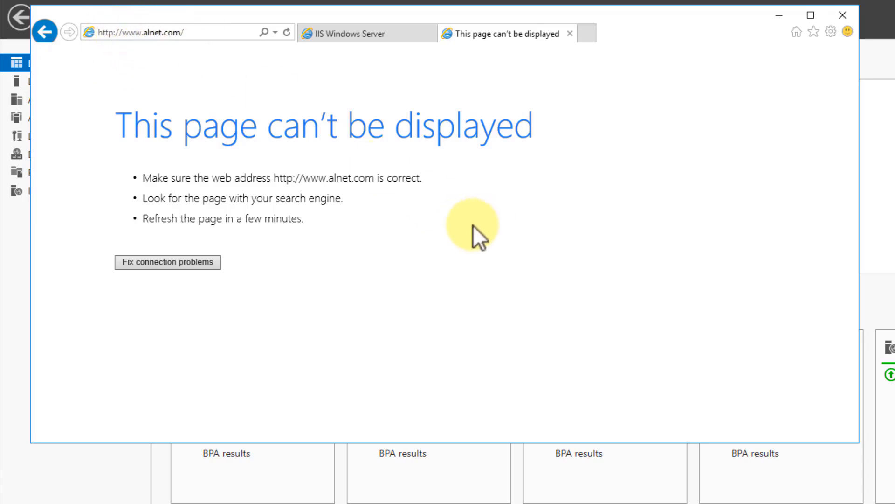
mouse_move(778, 20)
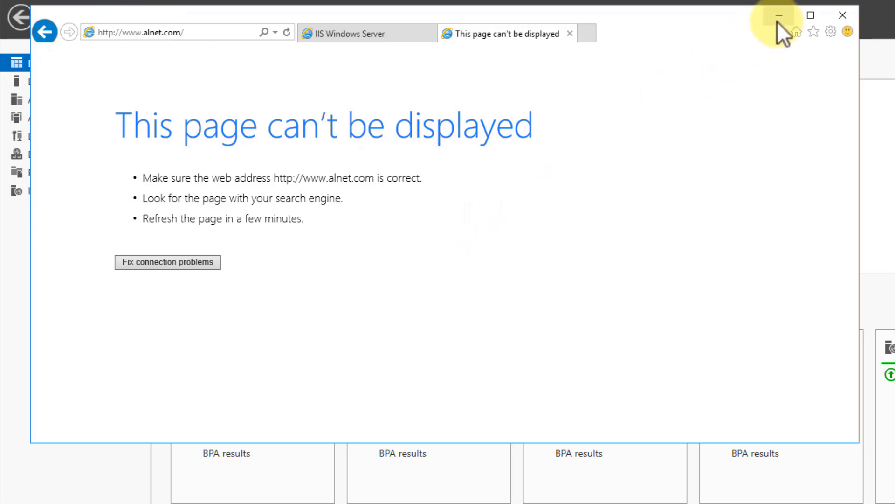
click(842, 15)
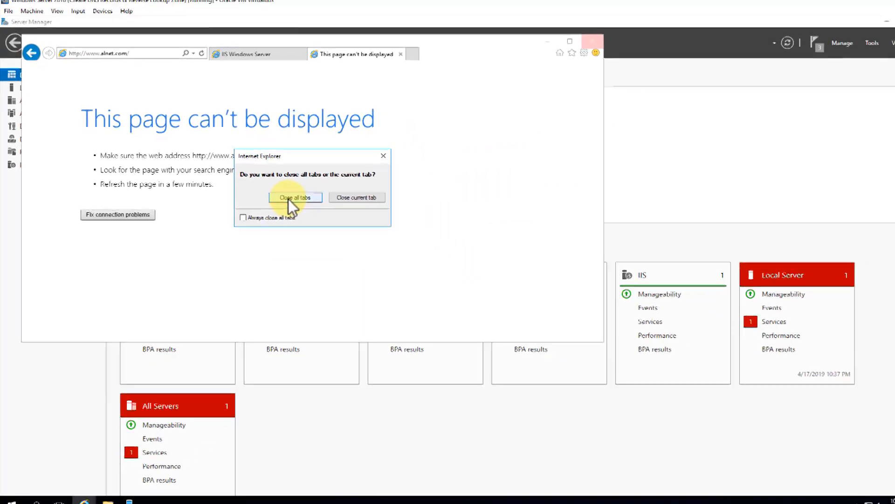
click(294, 198)
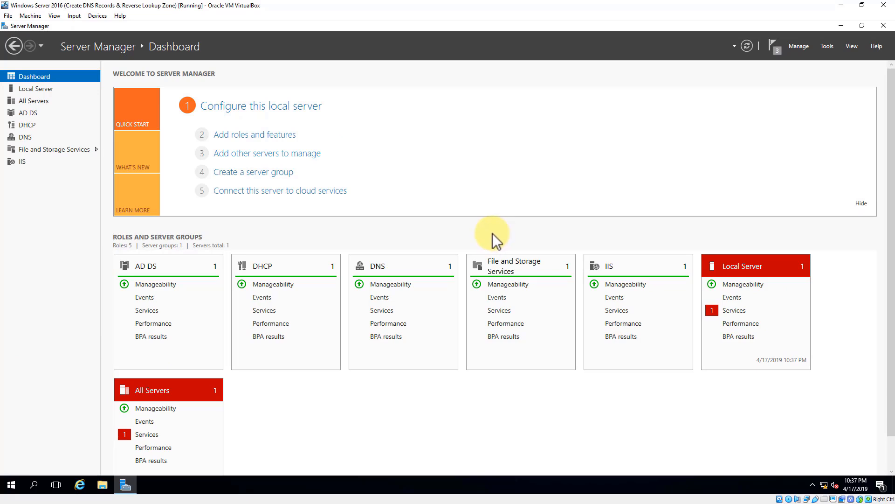
mouse_move(827, 49)
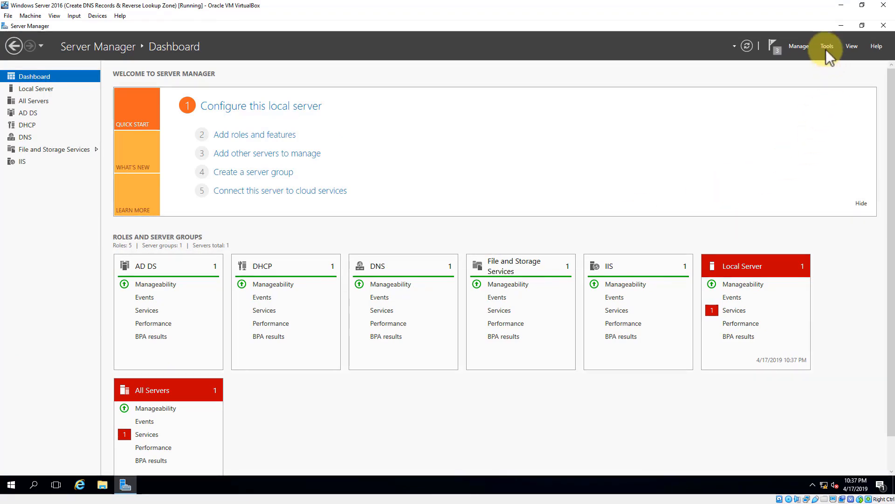
Launch DNS from the Tools menu to view DC1's forward lookup zones
click(826, 46)
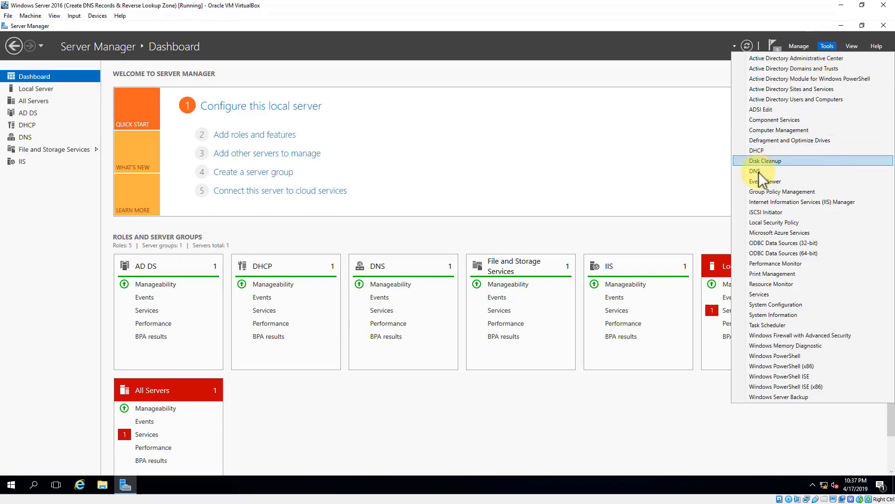
click(753, 171)
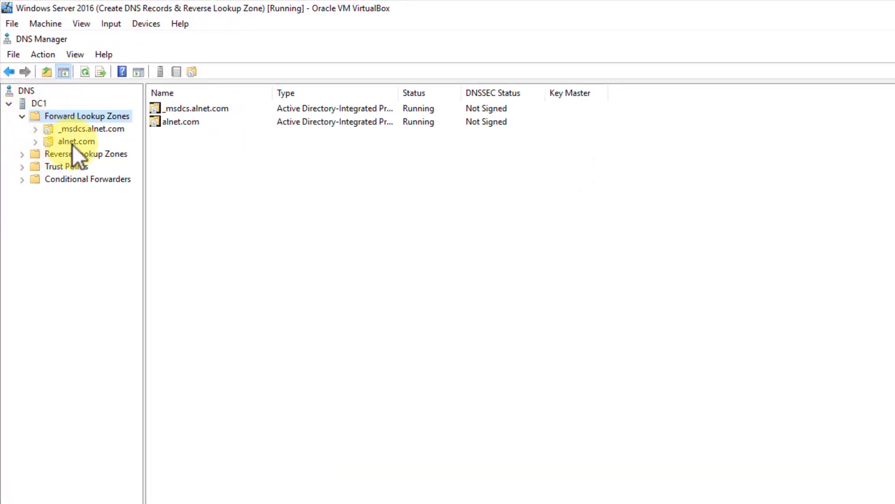
Start a New Host record in alnet.com named www with IP address 192.168.10.5
click(72, 142)
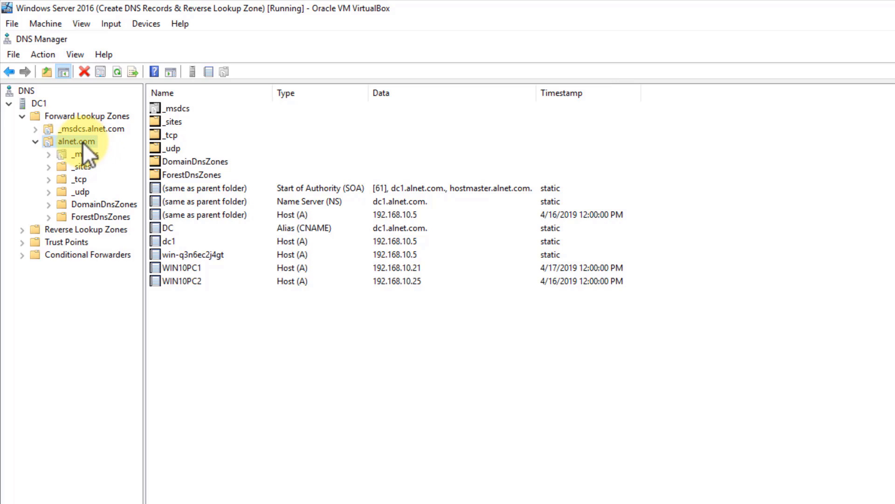
right_click(66, 141)
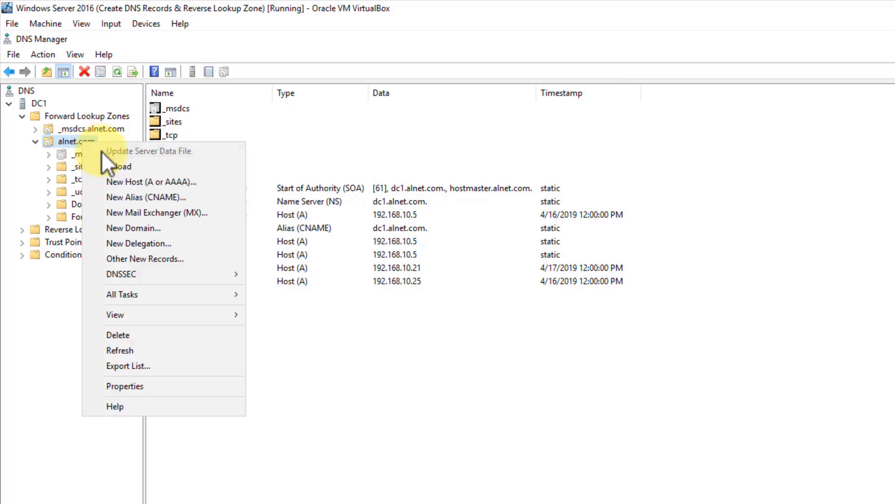
click(145, 182)
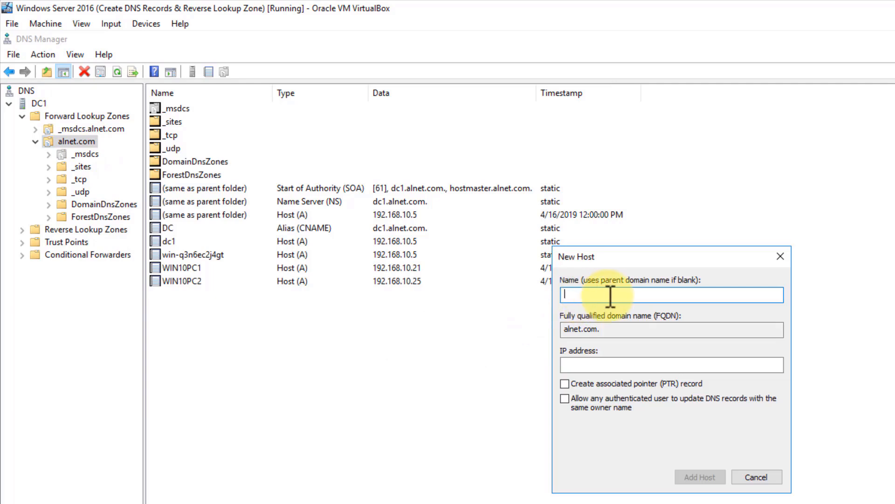
text(www)
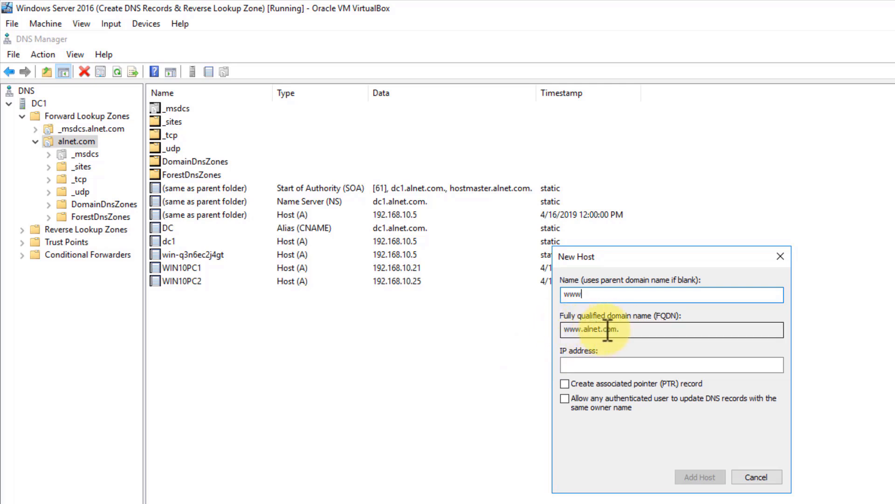
click(672, 364)
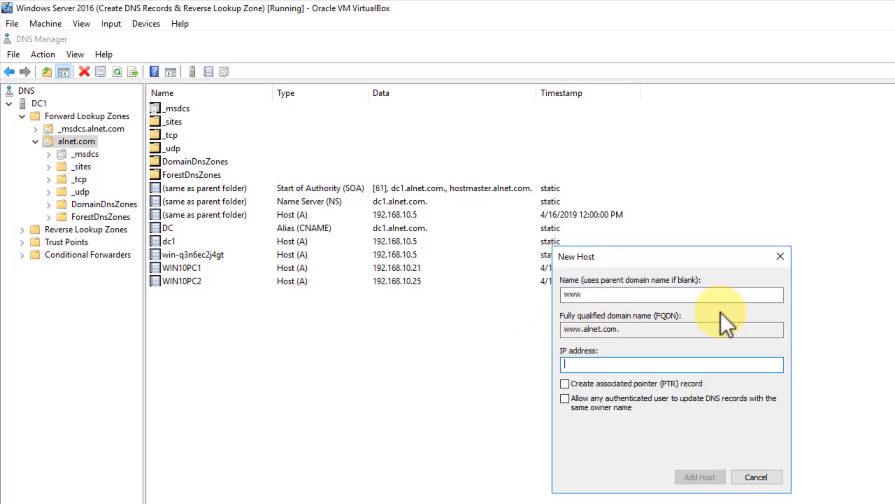
text(192.168.10.5)
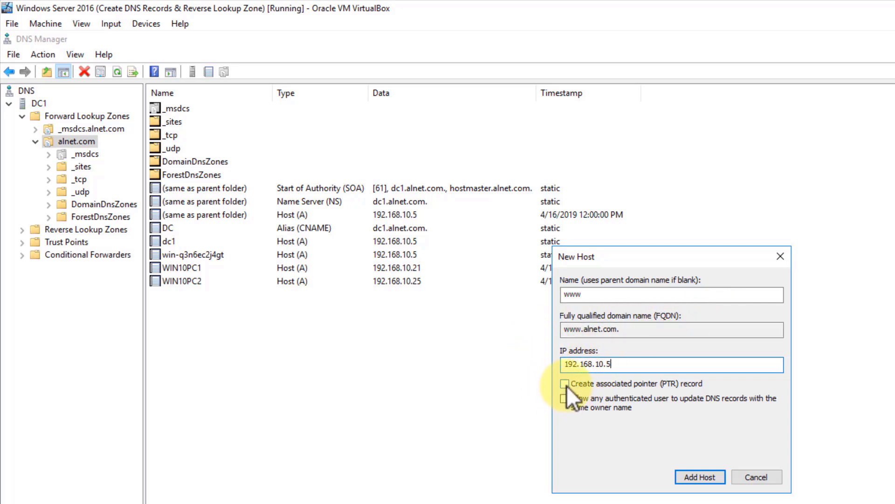
Enable Create associated PTR record, add the www host, acknowledge creation and finish
click(565, 386)
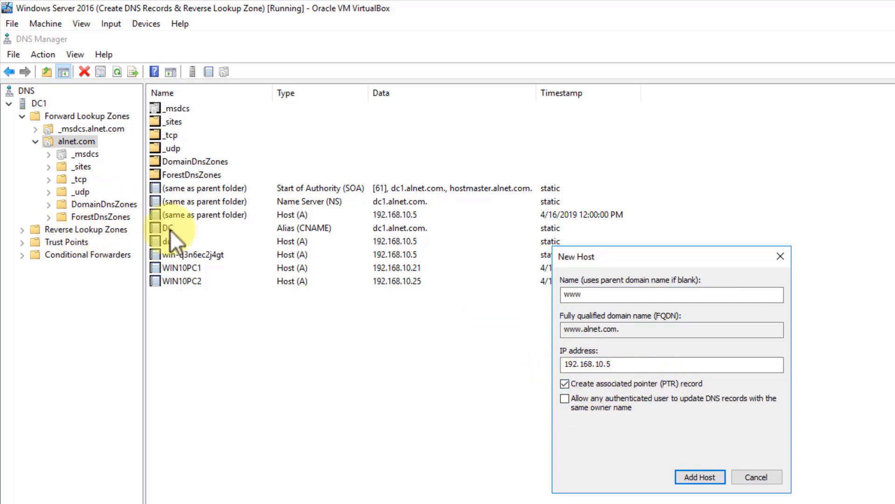
click(701, 476)
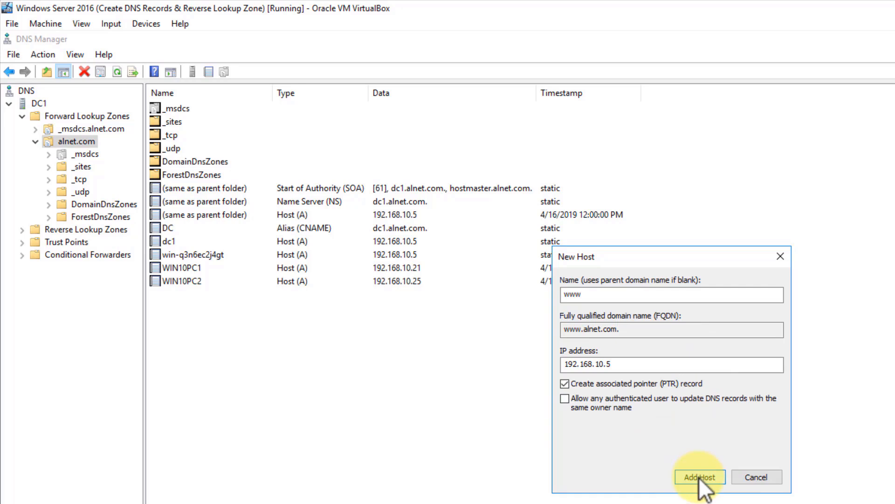
click(700, 476)
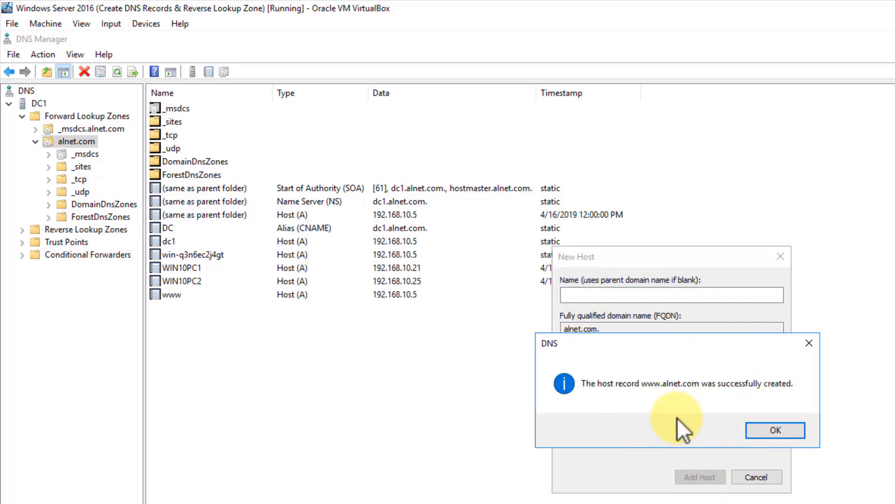
click(775, 430)
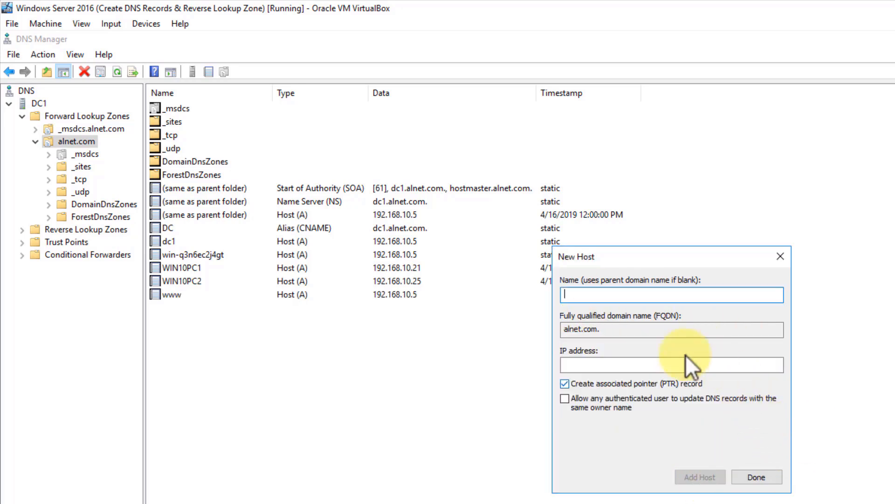
click(757, 476)
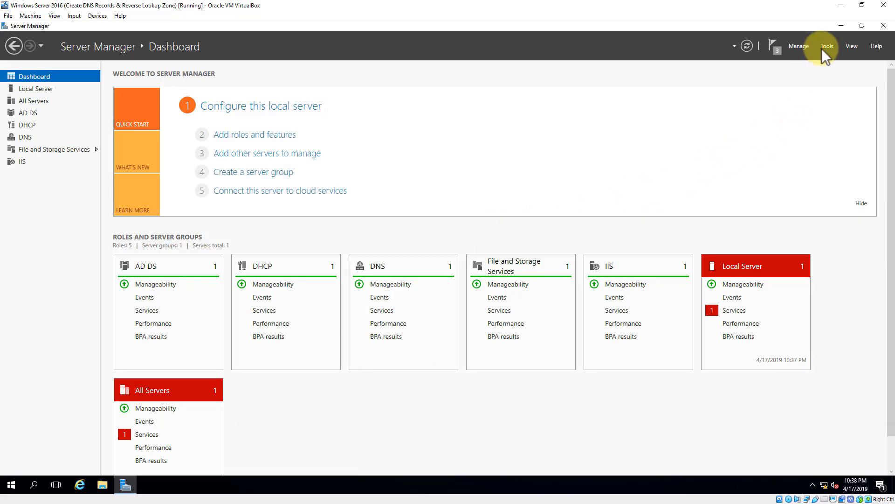
Launch Internet Information Services (IIS) Manager from the Tools menu and maximize it
click(826, 46)
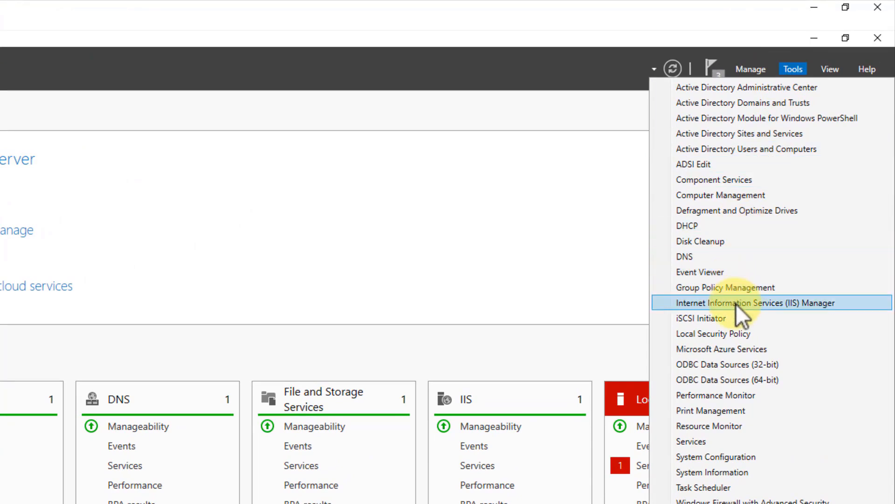
click(750, 303)
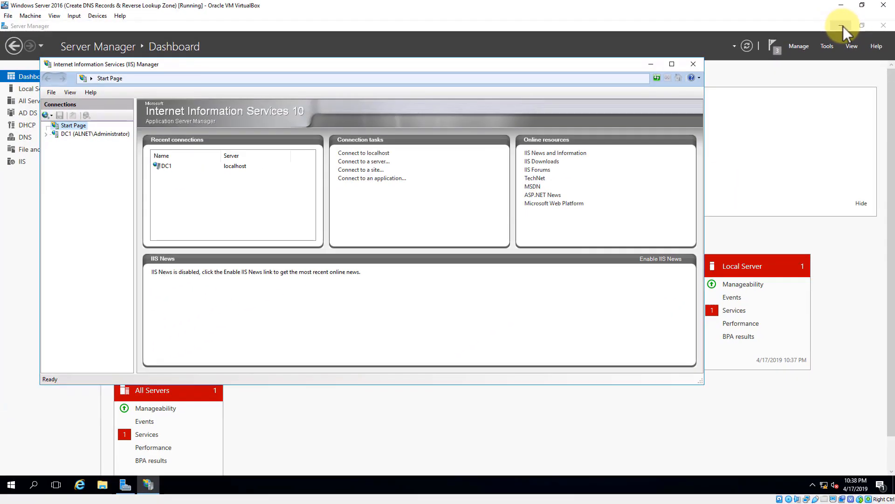
click(840, 25)
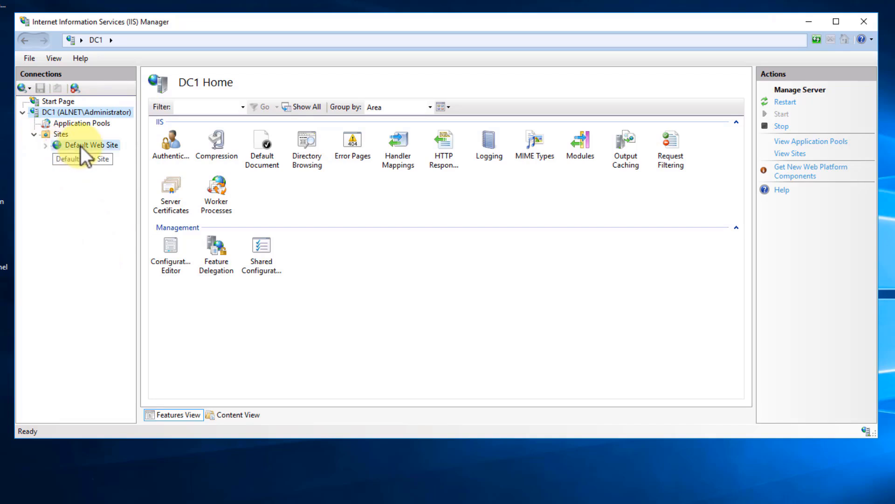
Select Default Web Site in Connections and bring up its right-click actions menu
click(90, 144)
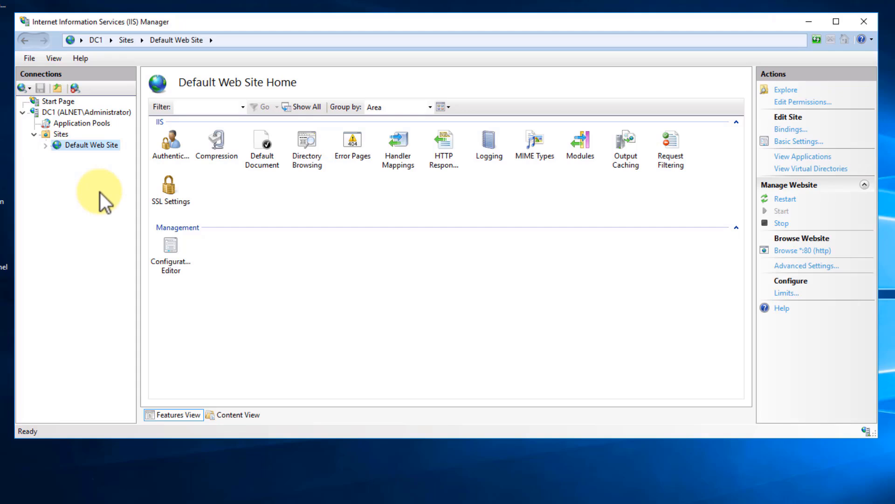
mouse_move(86, 186)
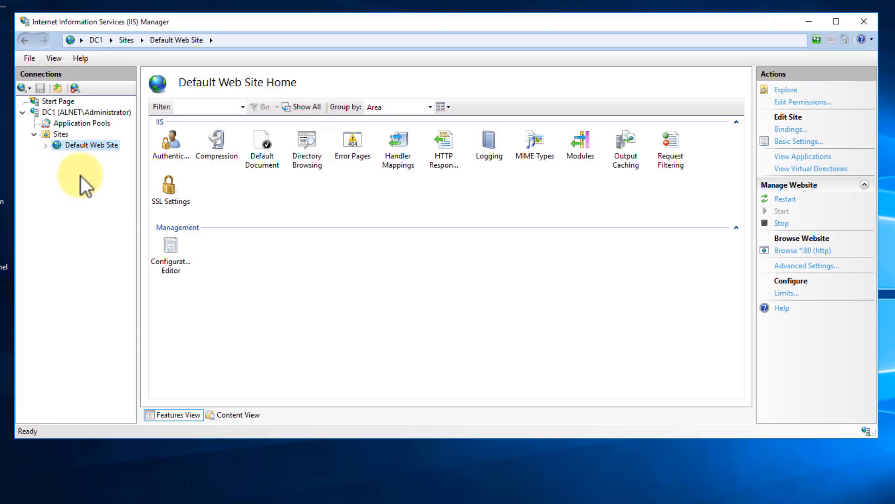
mouse_move(80, 152)
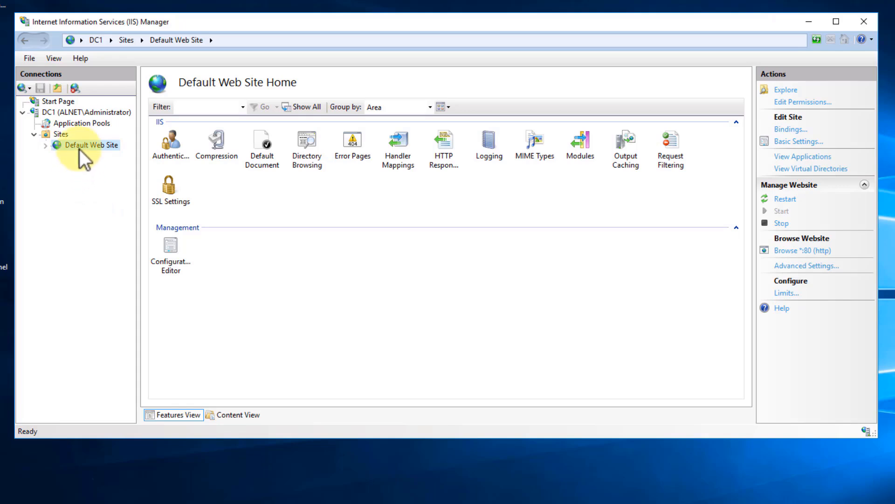
right_click(86, 145)
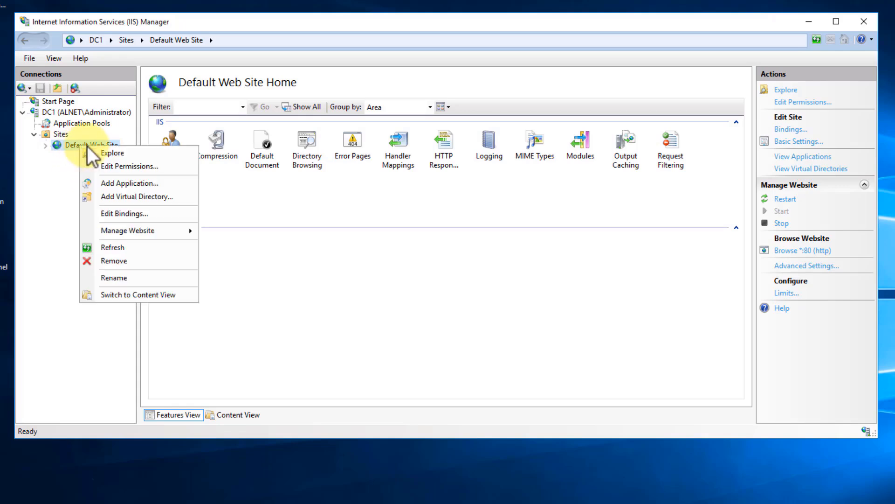
Explore the site's wwwroot folder and view the iisstart.png image
click(112, 153)
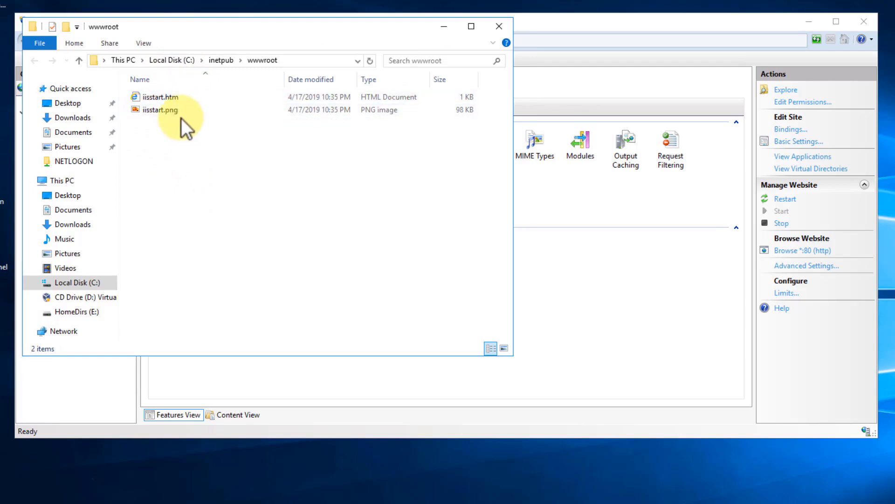
mouse_move(172, 117)
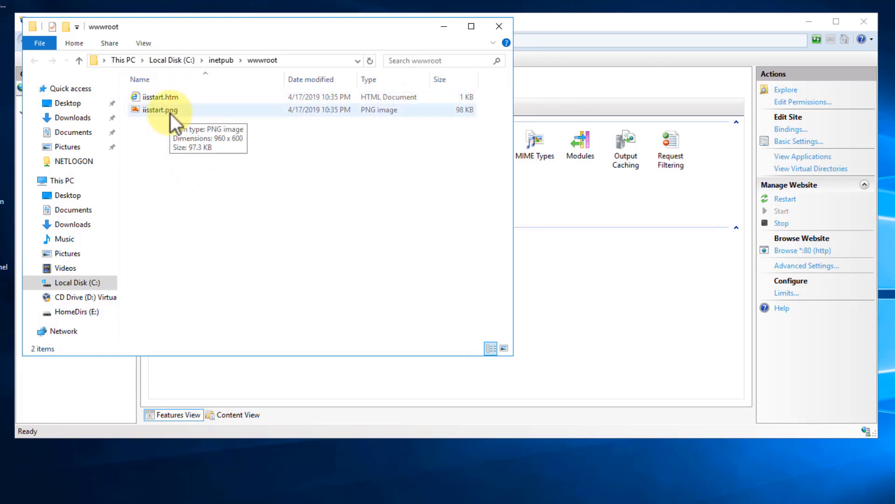
click(161, 110)
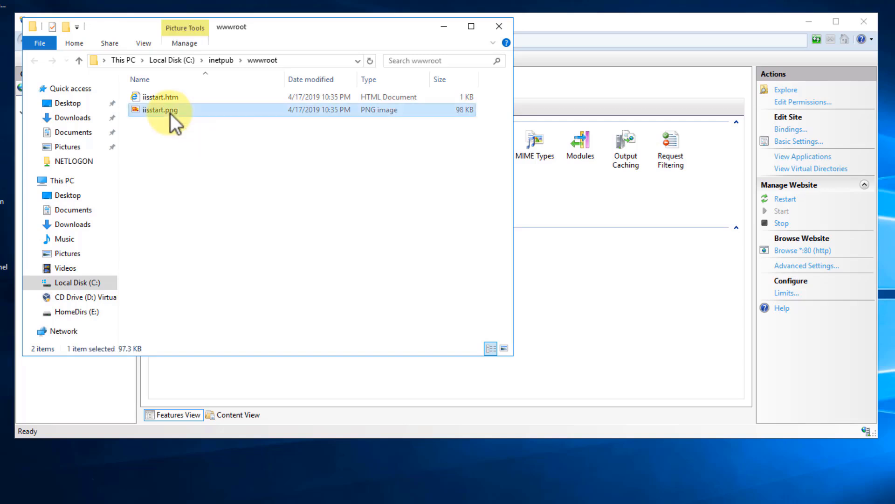
double_click(164, 110)
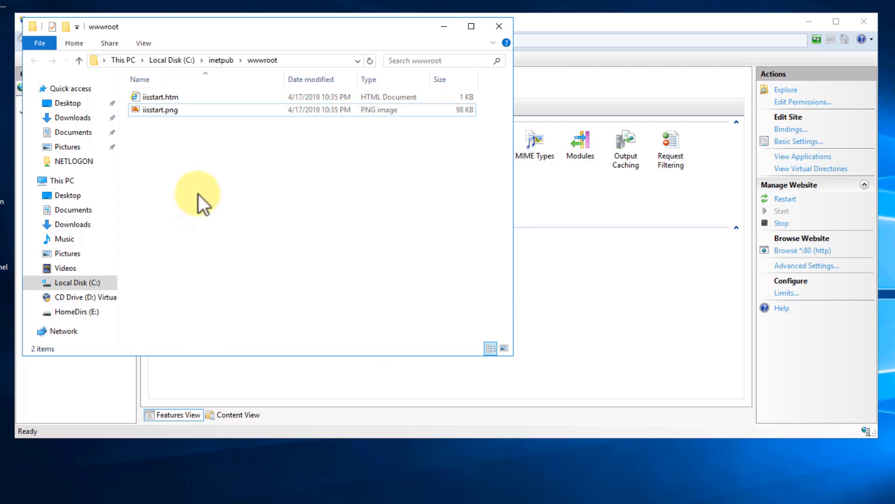
mouse_move(151, 194)
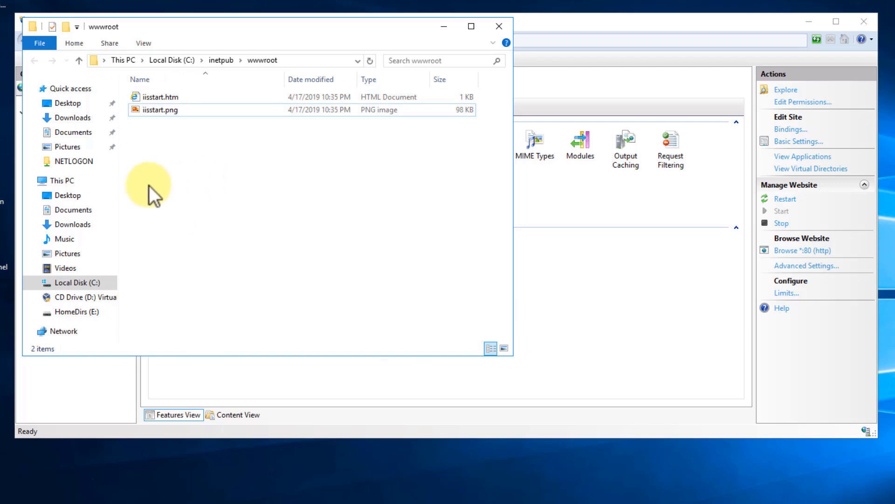
mouse_move(293, 107)
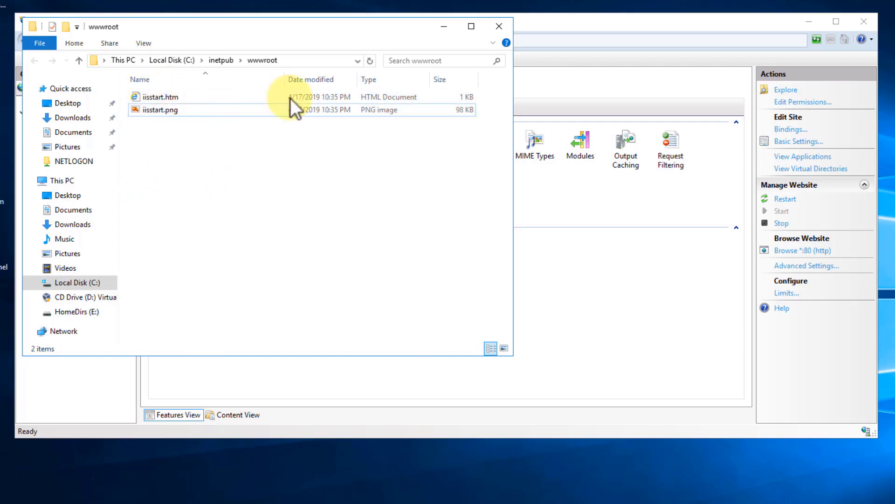
mouse_move(174, 154)
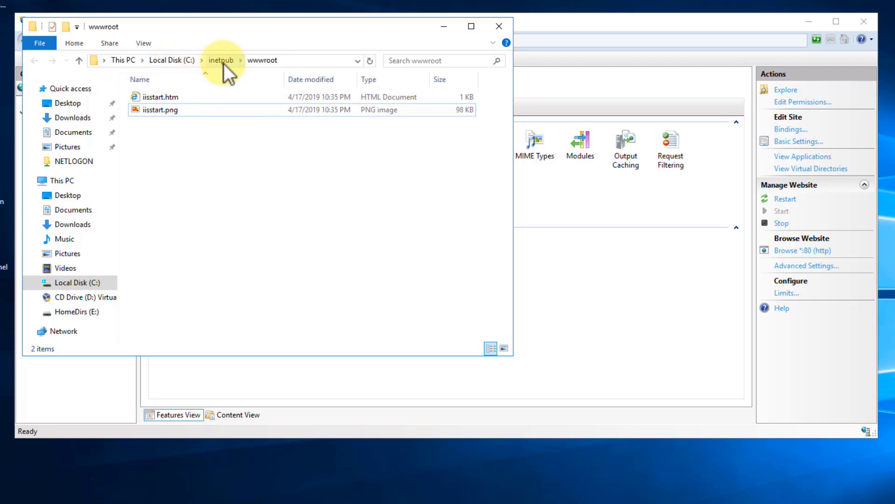
mouse_move(272, 65)
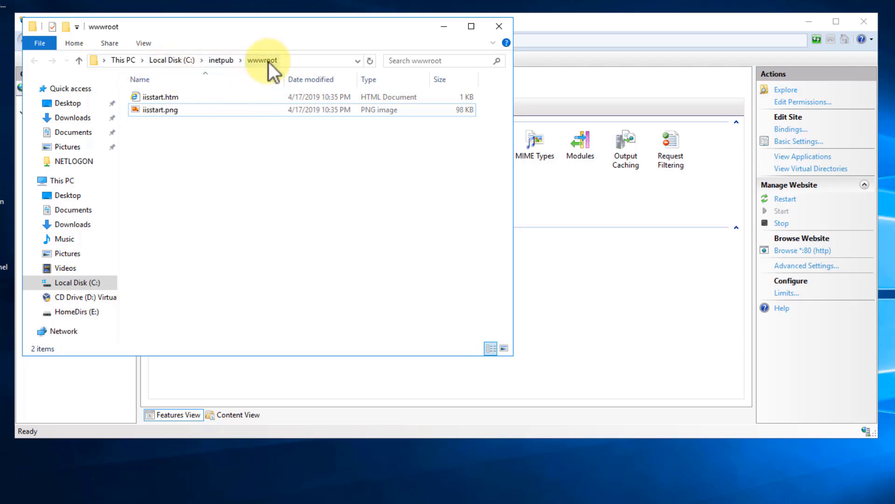
mouse_move(179, 63)
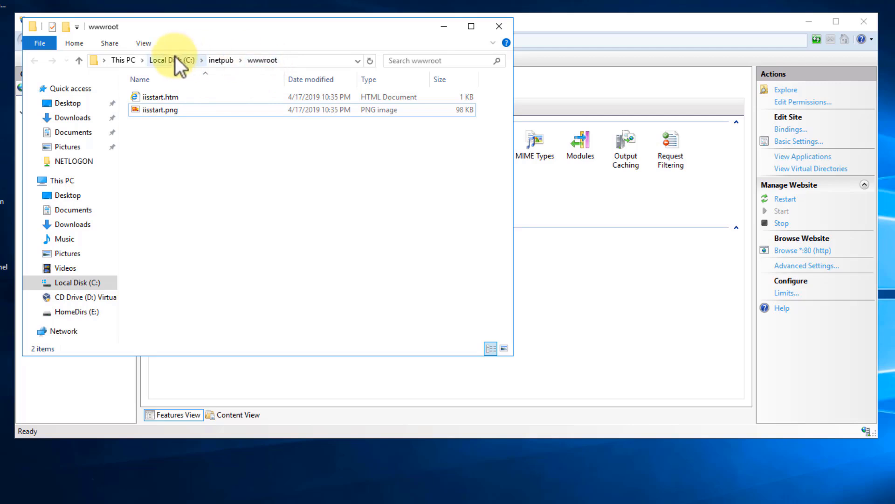
Browse back down C:\inetpub\wwwroot via the breadcrumbs, then close File Explorer
click(173, 60)
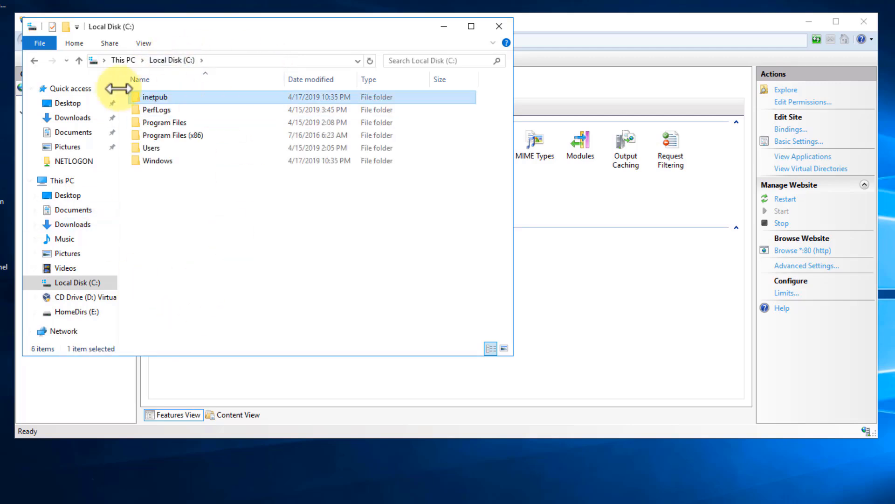
double_click(155, 97)
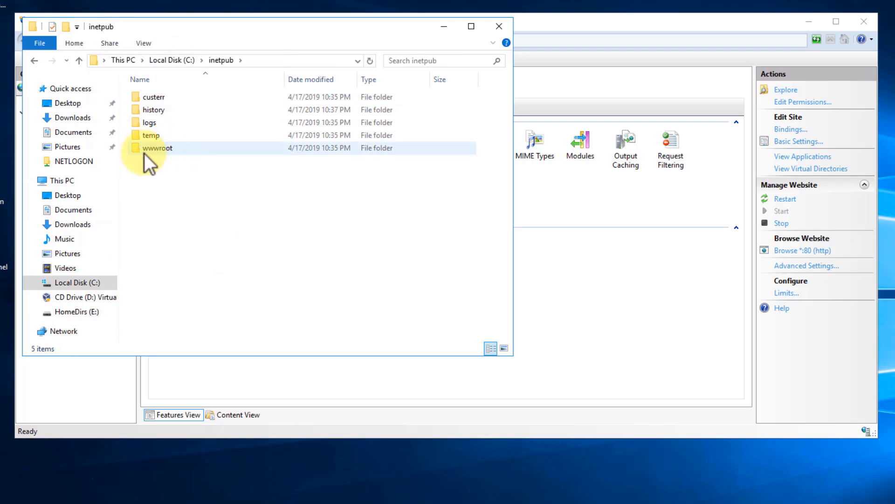
double_click(158, 147)
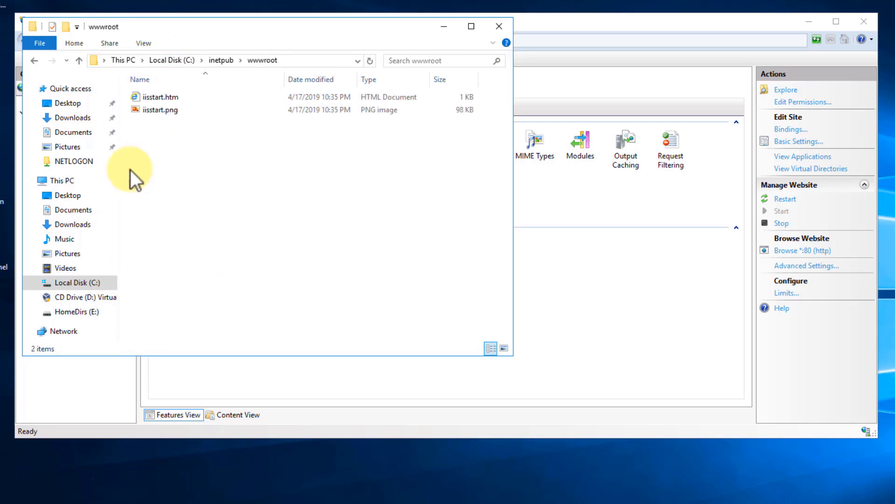
click(160, 110)
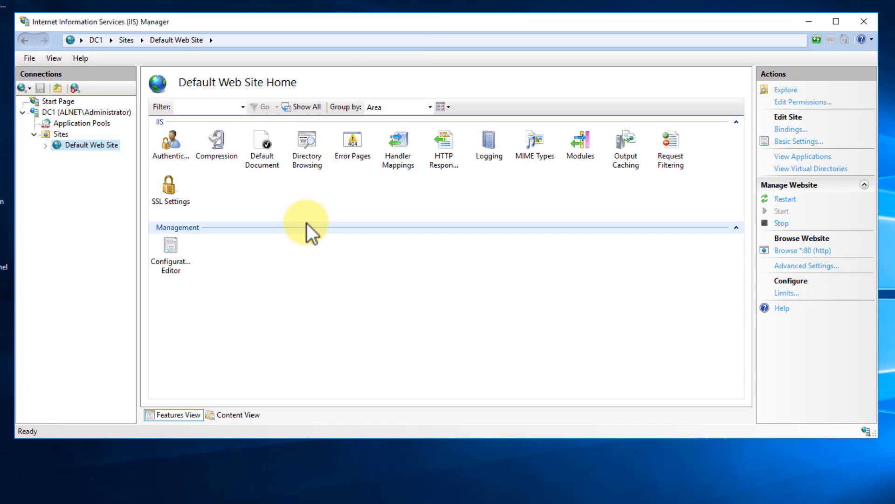
mouse_move(284, 224)
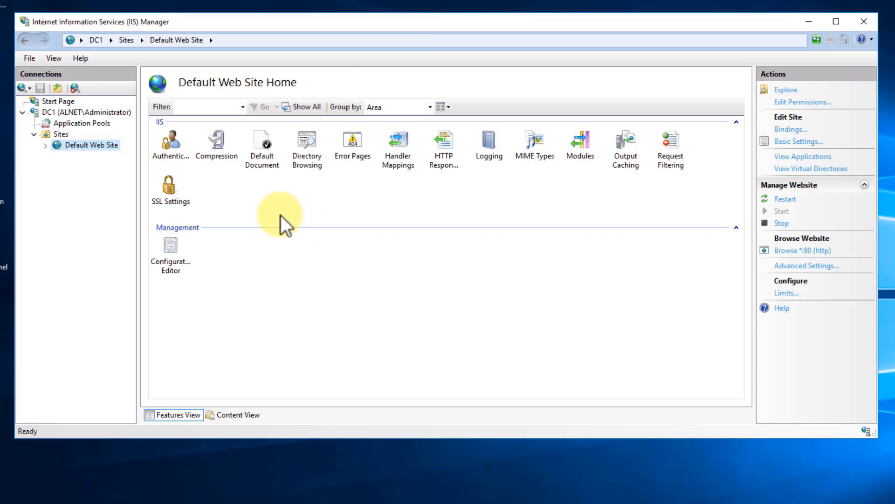
mouse_move(272, 150)
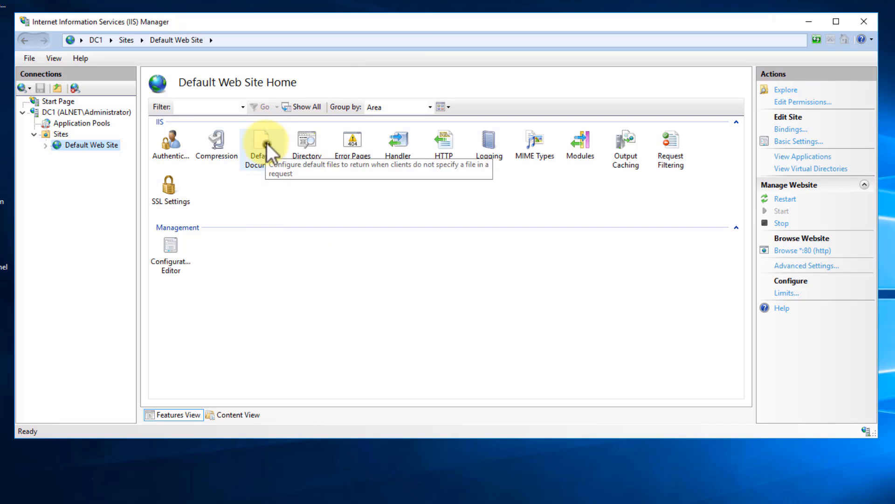
mouse_move(260, 149)
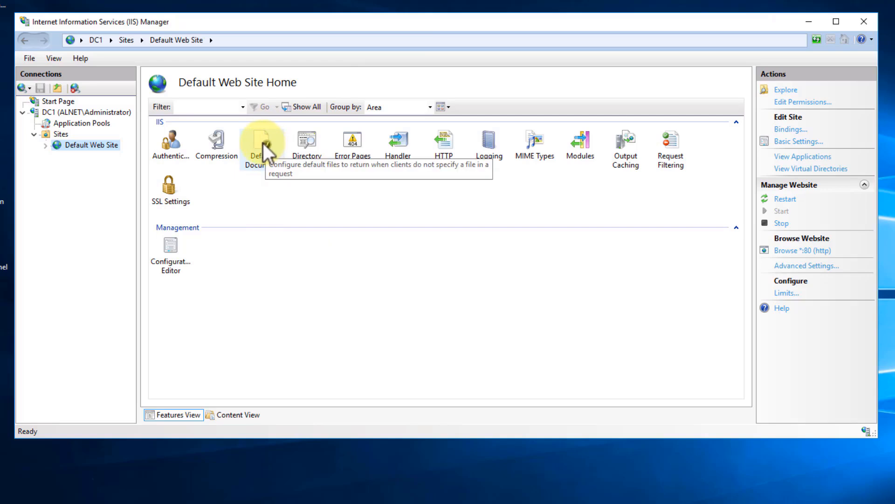
Open the Default Document settings for Default Web Site, then launch Internet Explorer
double_click(261, 139)
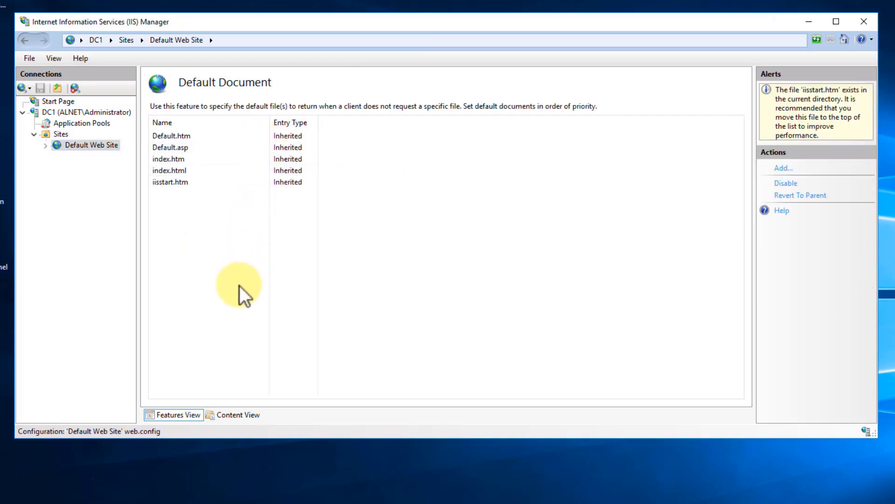
click(170, 182)
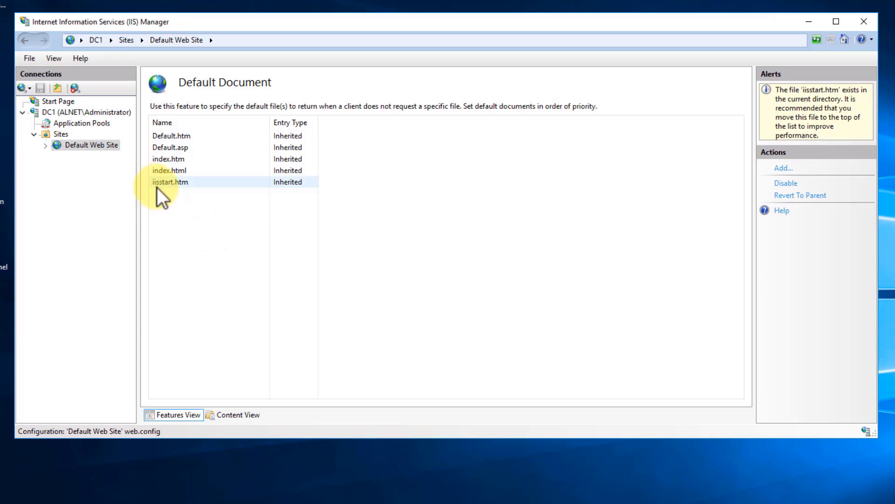
mouse_move(154, 189)
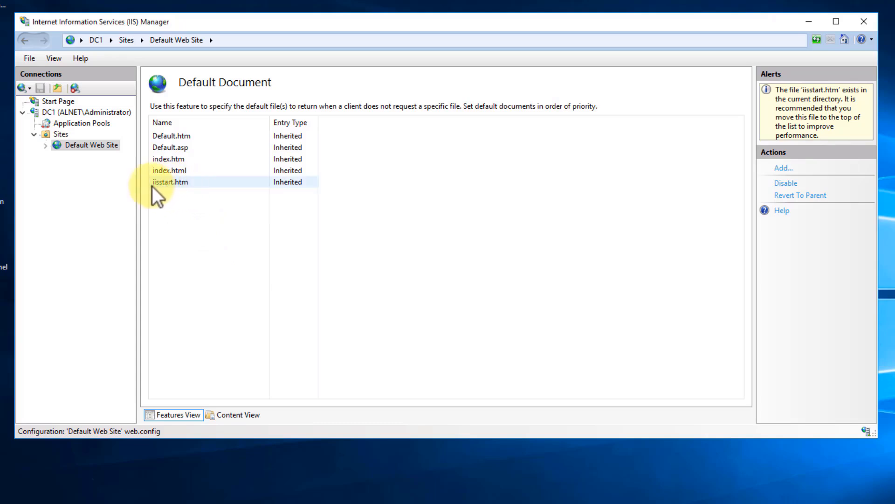
click(175, 182)
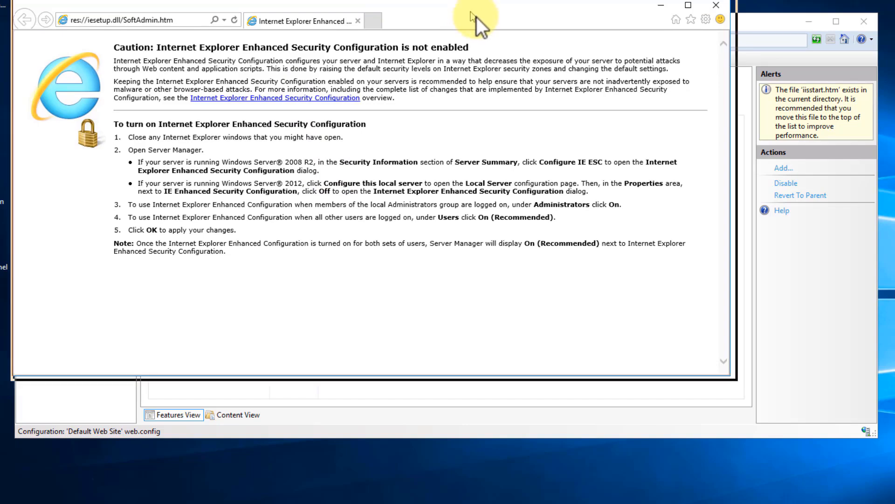
click(131, 32)
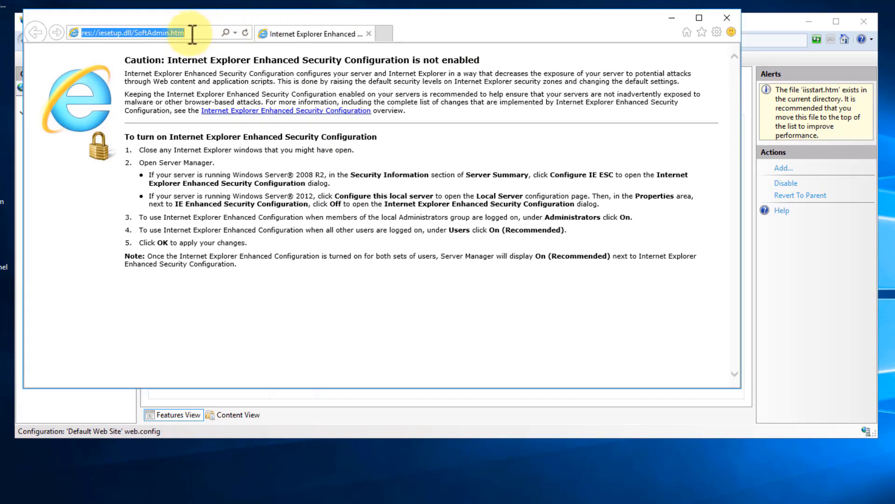
text(www.alnet.com/)
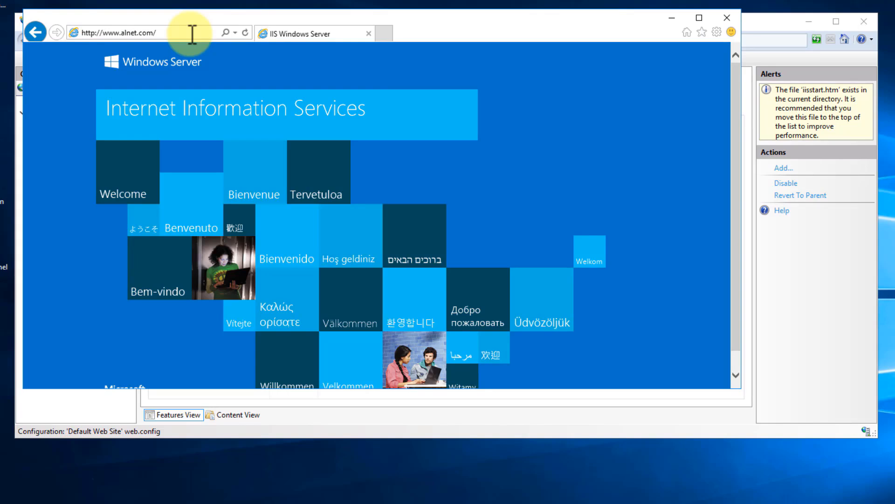
mouse_move(386, 36)
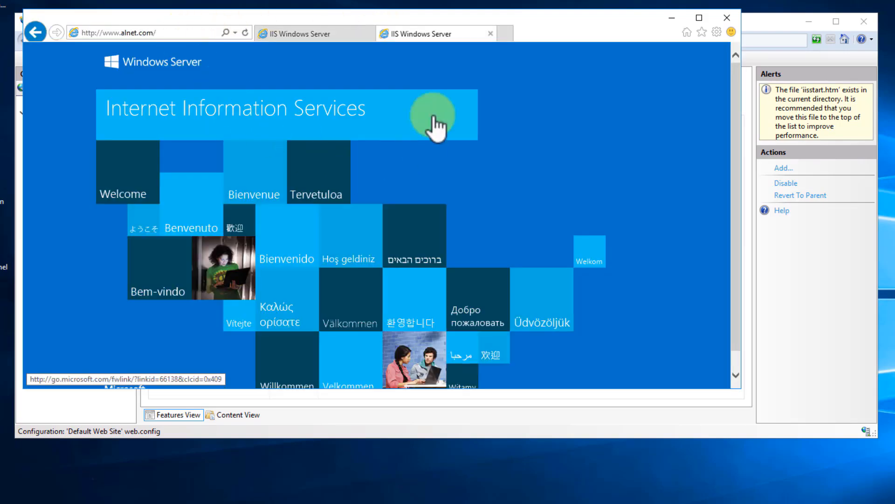
mouse_move(132, 40)
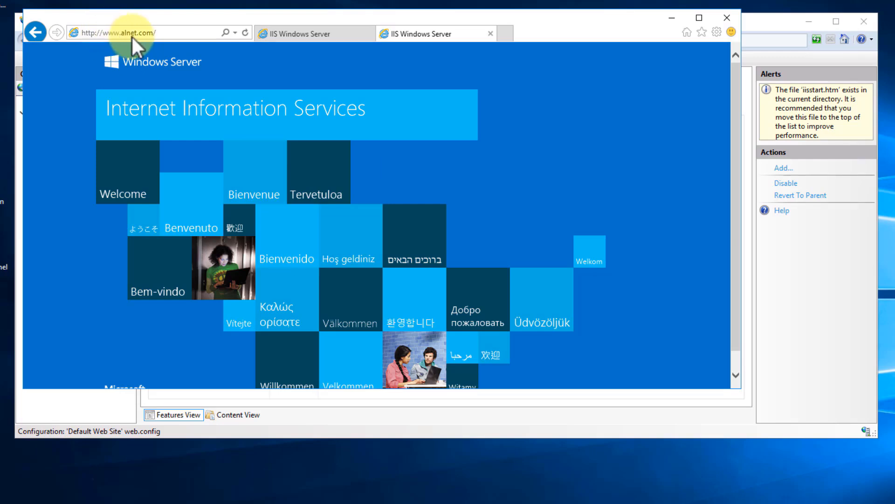
mouse_move(499, 47)
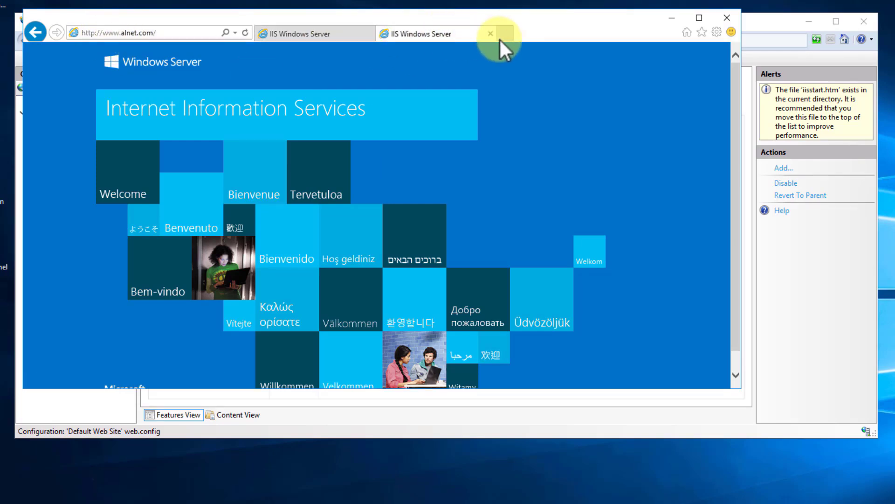
click(490, 33)
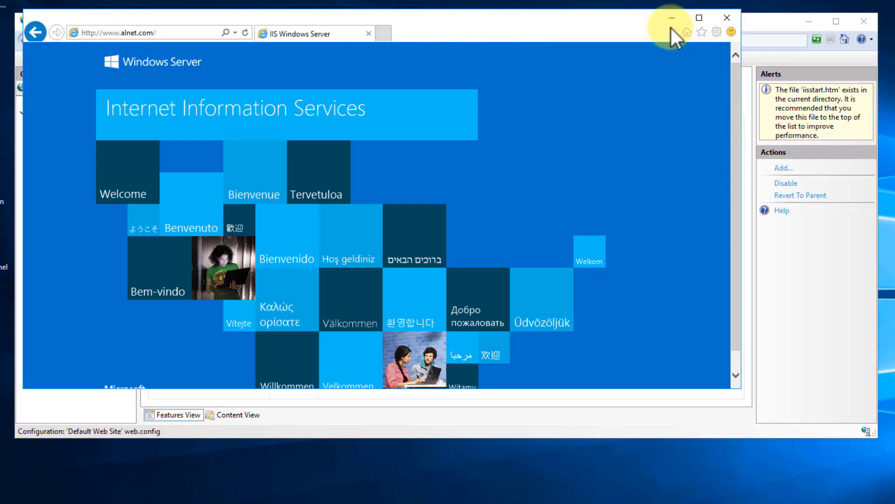
click(723, 17)
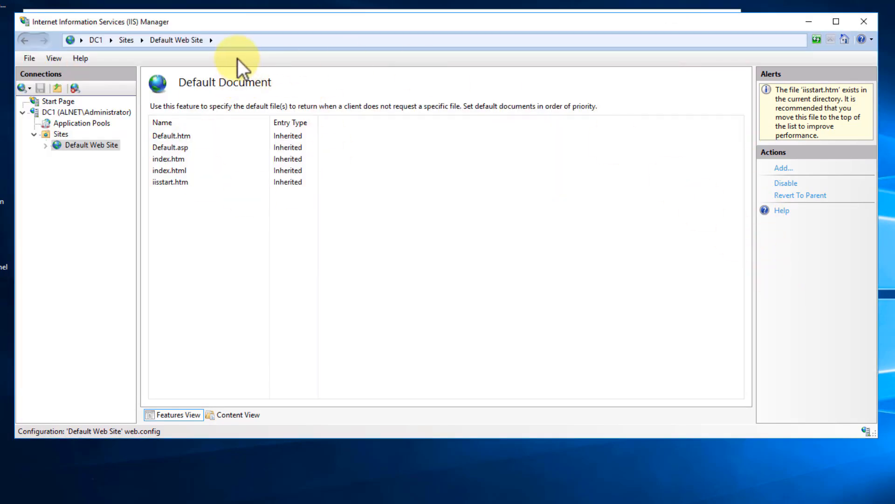
Remove iisstart.htm from the Default Document list and bring the browser back up
click(169, 182)
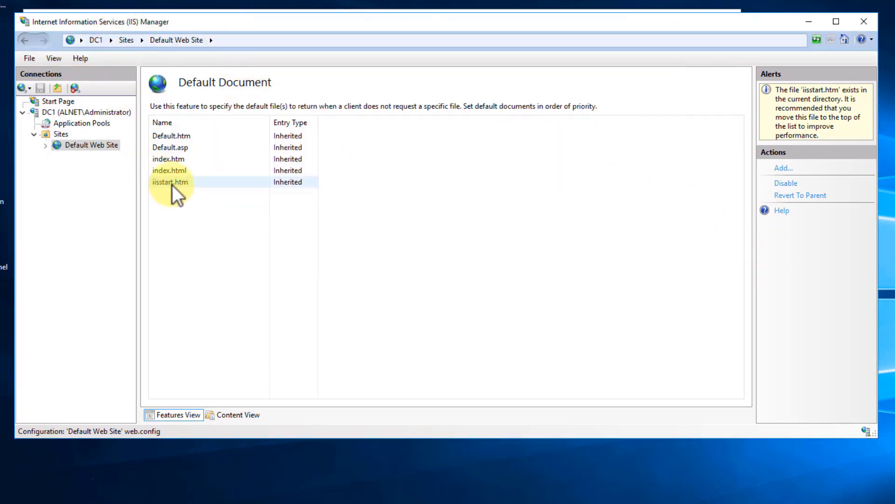
click(169, 182)
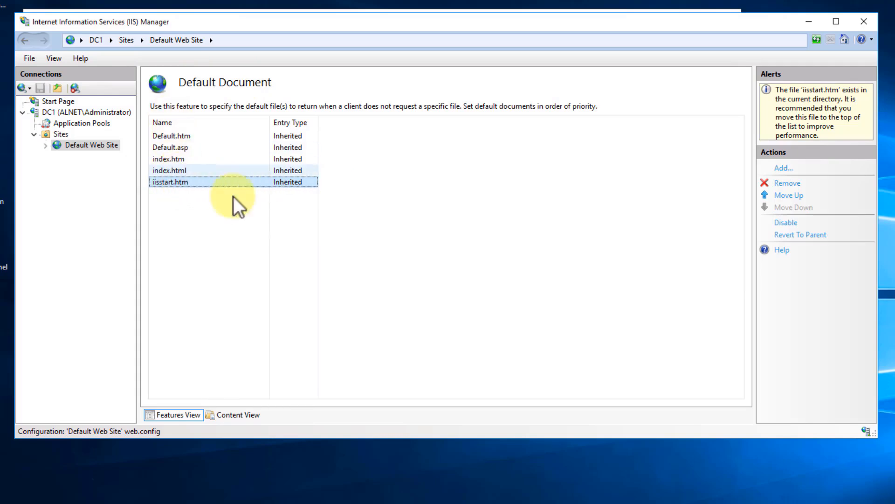
click(787, 183)
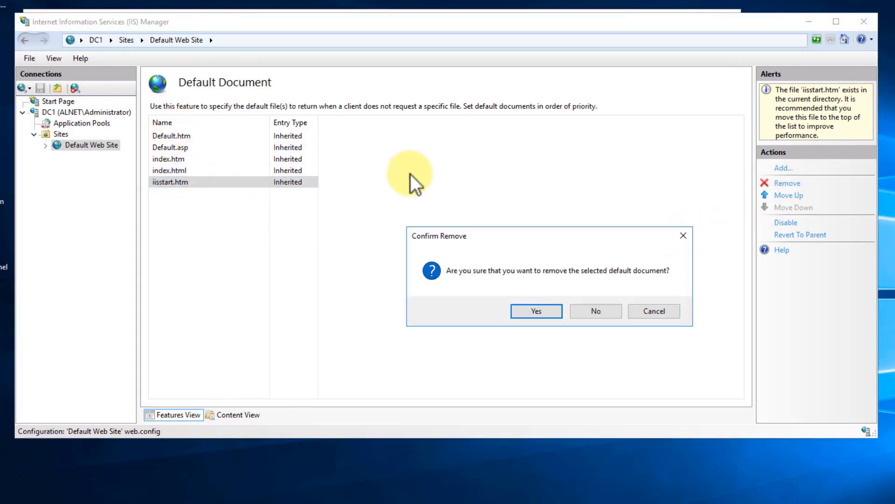
click(537, 311)
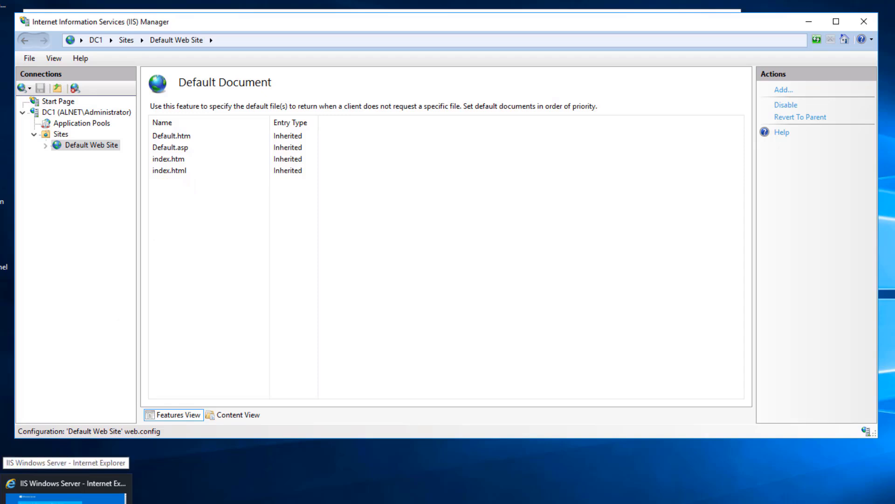
click(63, 483)
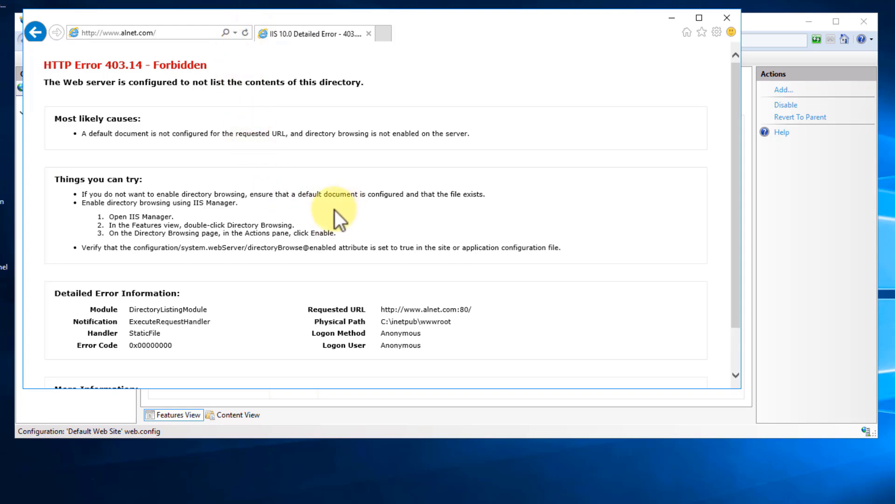
mouse_move(300, 194)
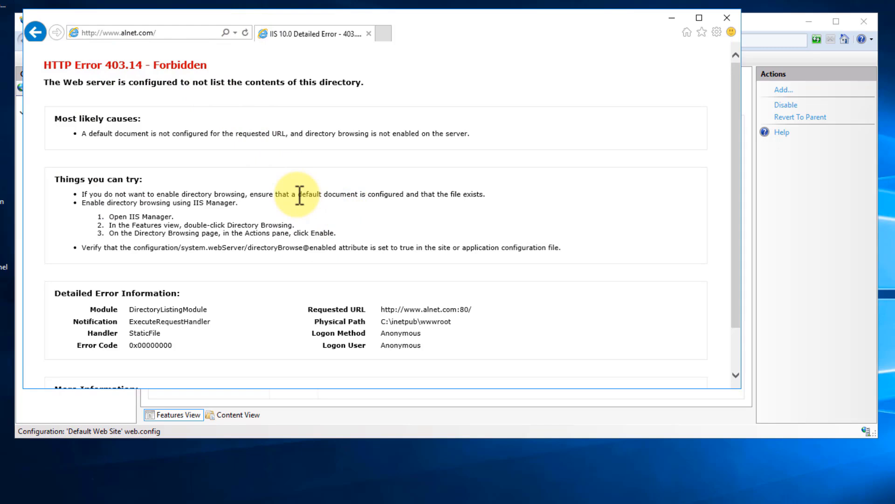
mouse_move(681, 24)
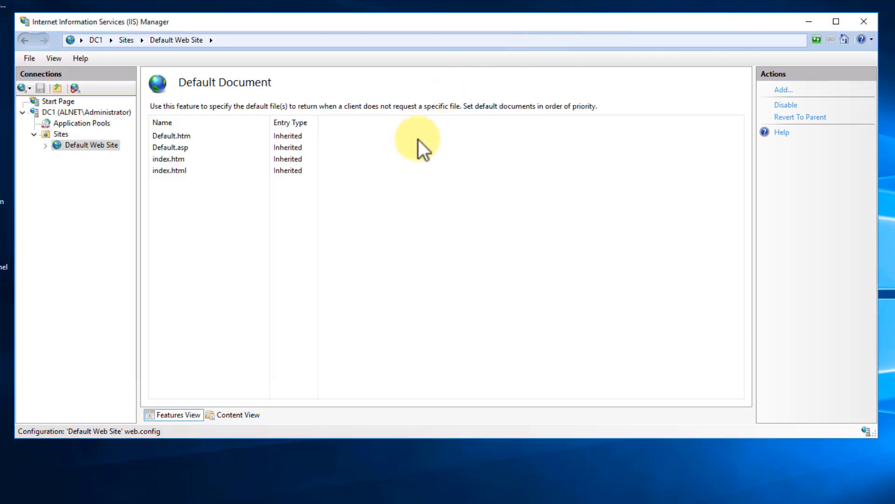
mouse_move(169, 218)
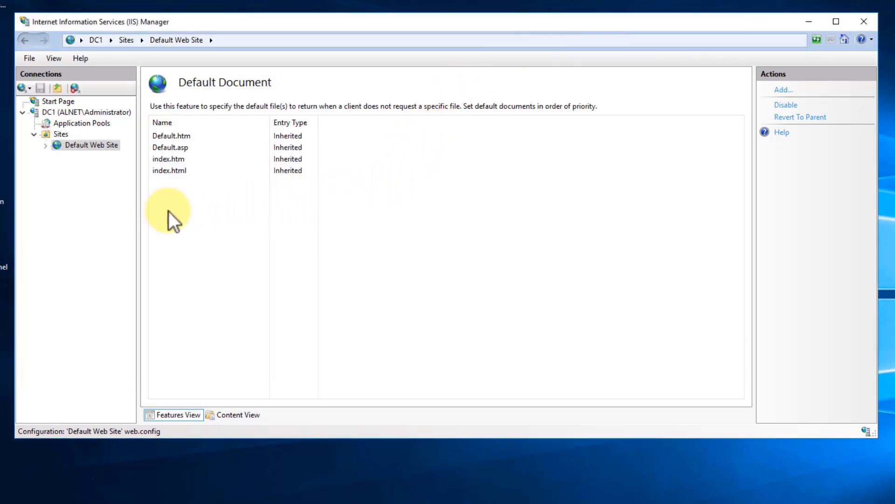
Remove Default.asp, Default.htm and index.htm, leaving index.html as the only default document
click(171, 148)
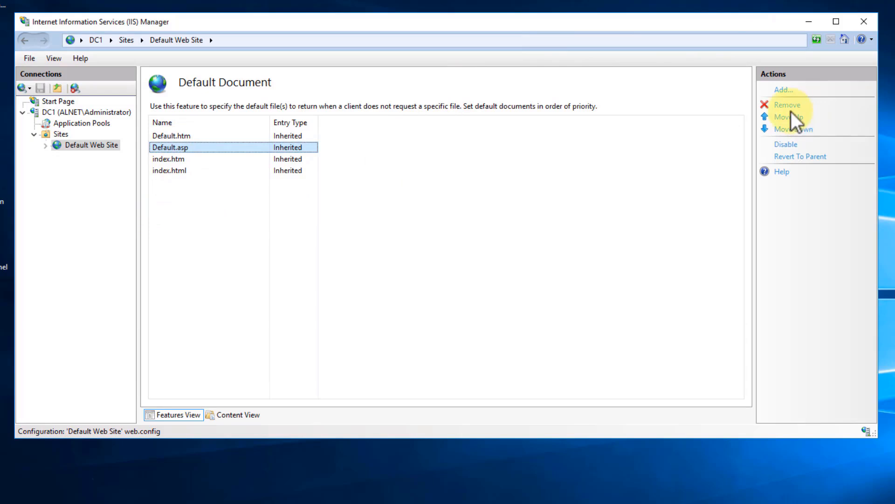
click(788, 105)
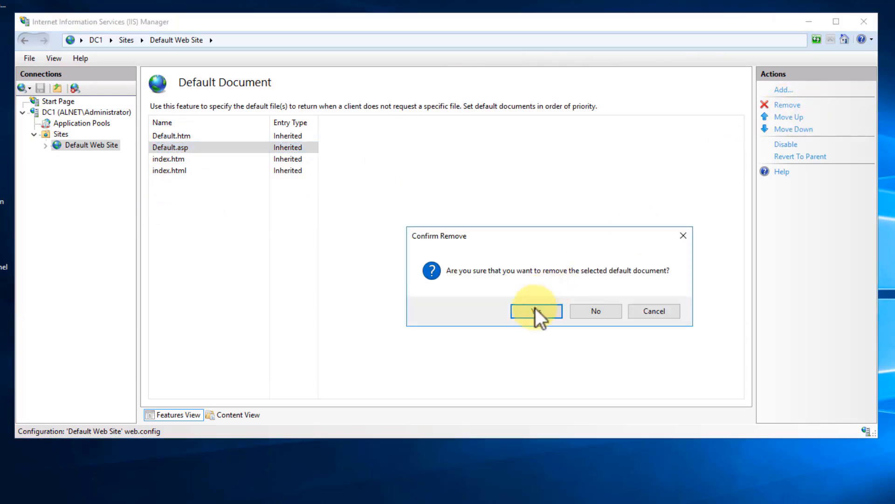
click(536, 310)
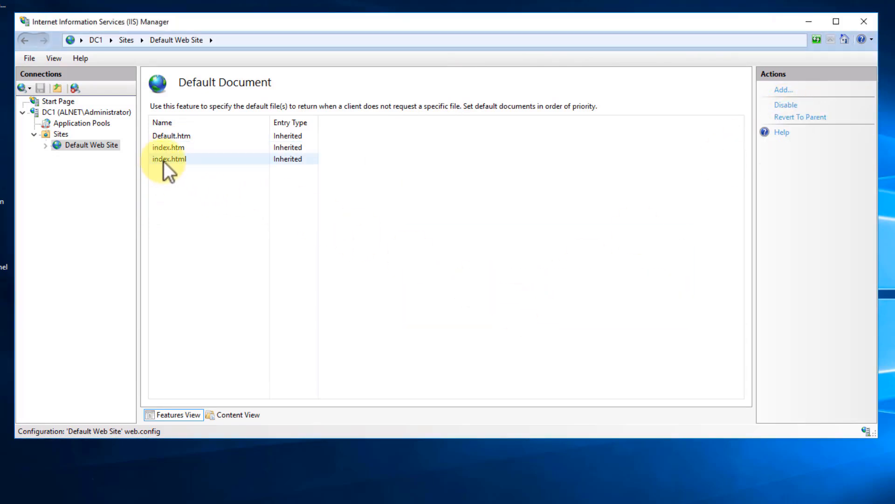
click(171, 136)
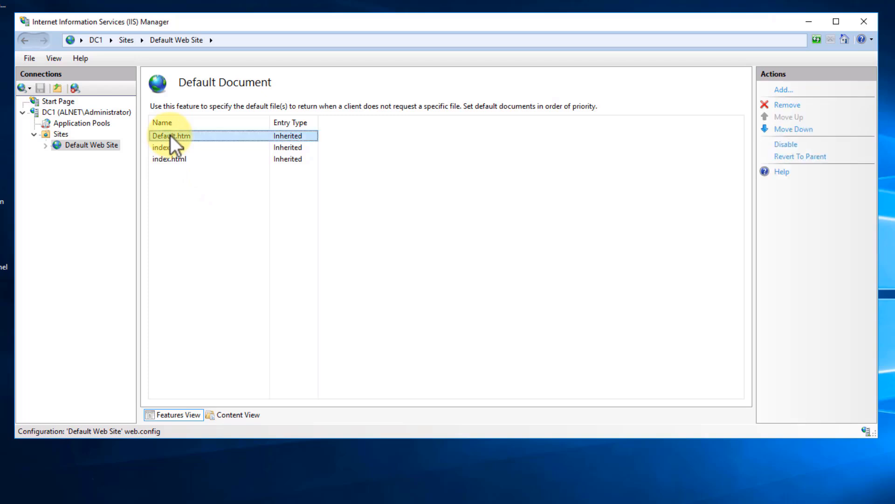
click(787, 104)
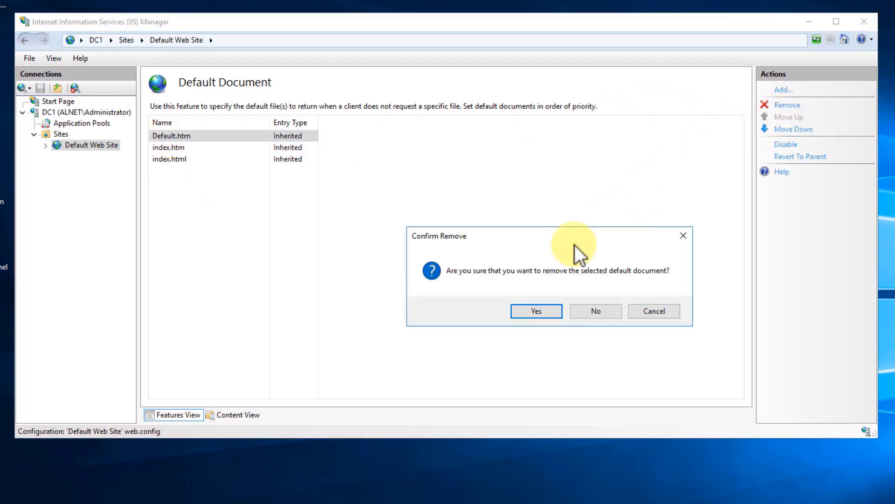
click(536, 311)
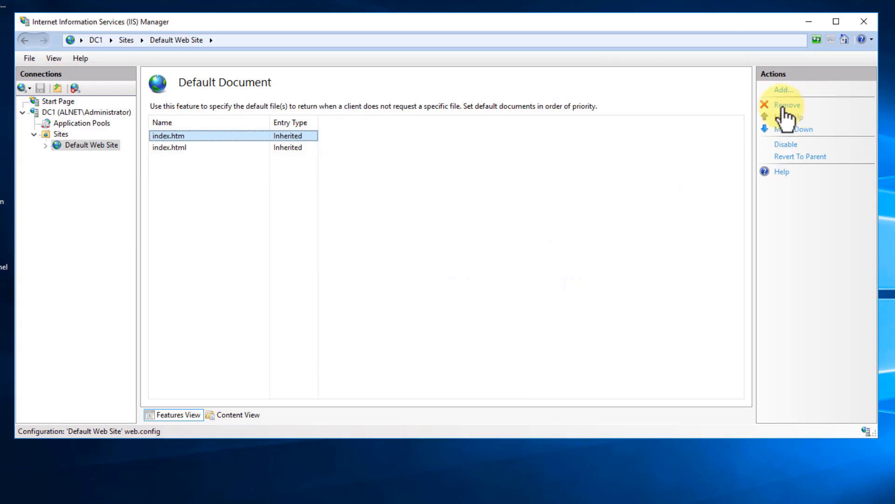
click(787, 104)
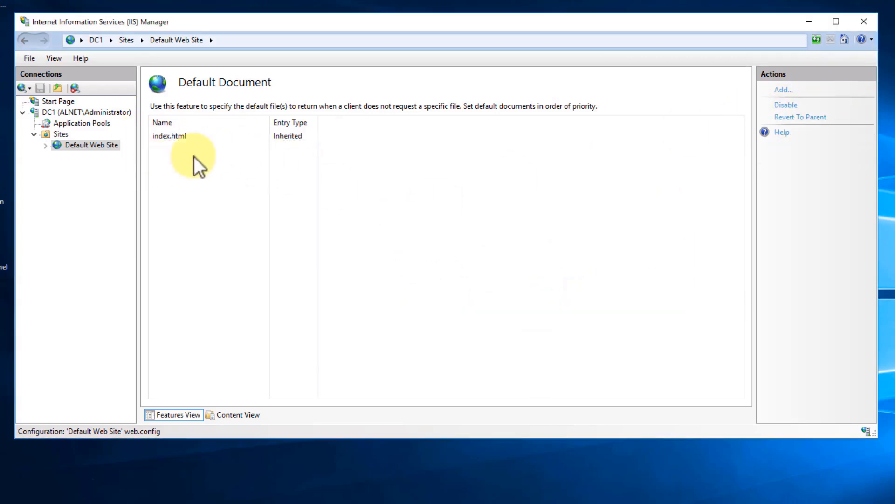
mouse_move(261, 234)
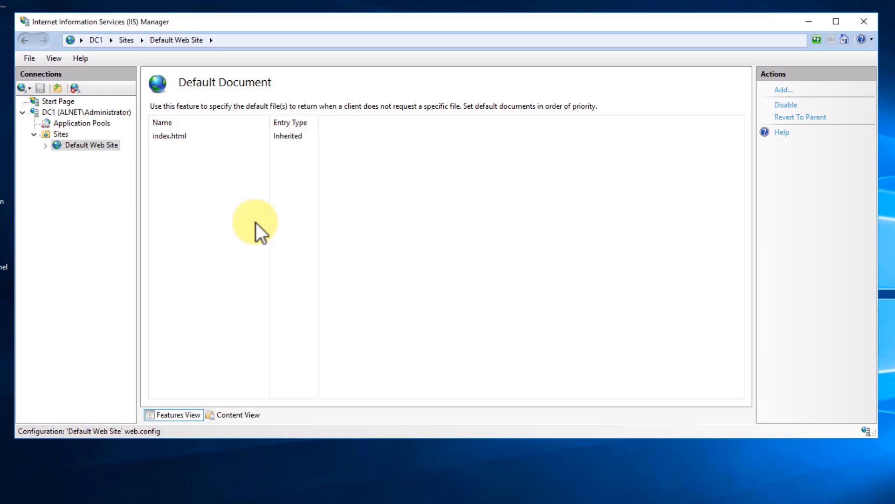
mouse_move(253, 216)
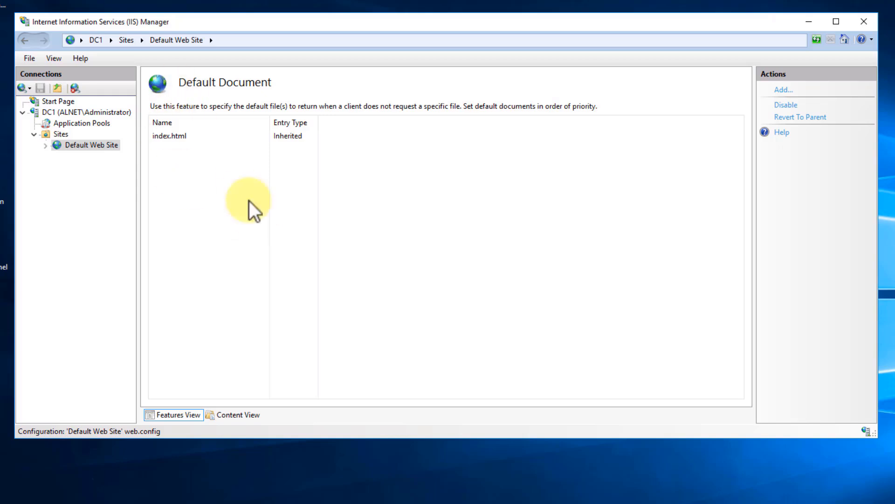
mouse_move(255, 182)
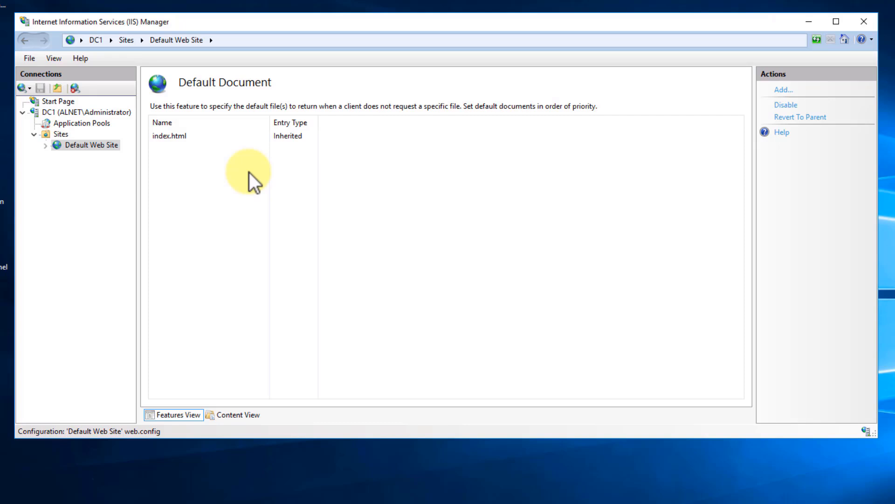
click(169, 136)
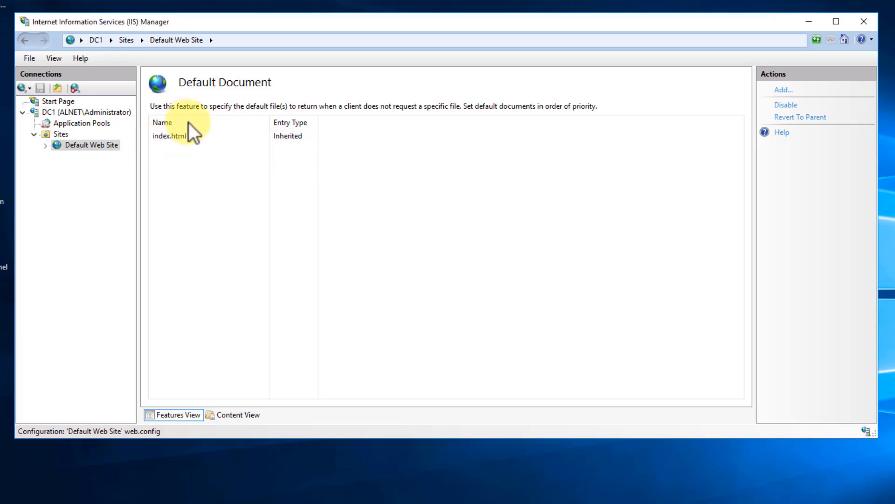
mouse_move(187, 159)
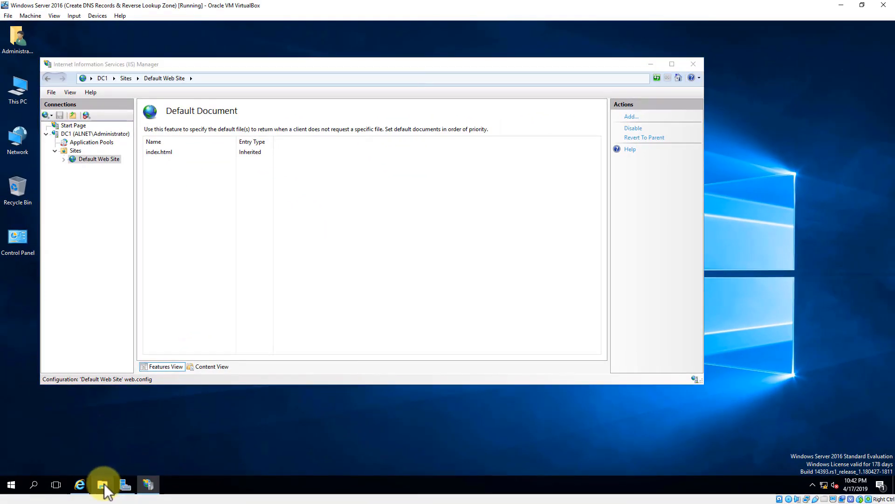
In File Explorer, delete iisstart.htm and iisstart.png from C:\inetpub\wwwroot
click(103, 485)
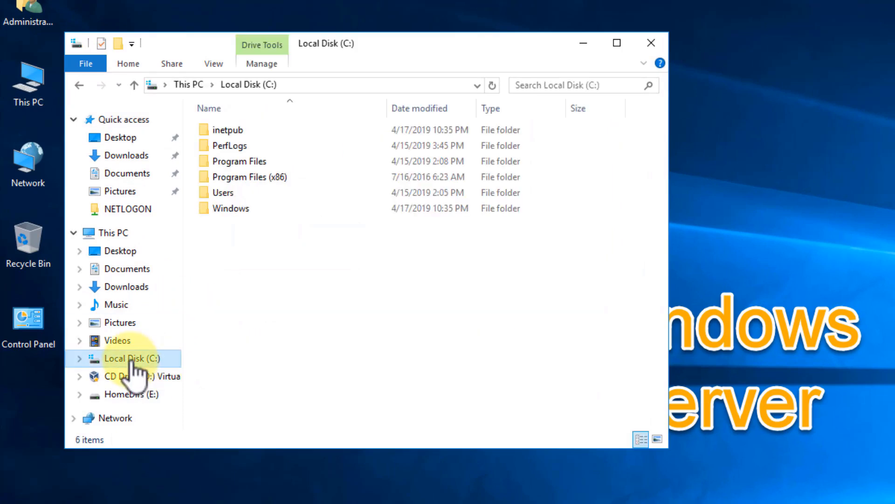
double_click(227, 129)
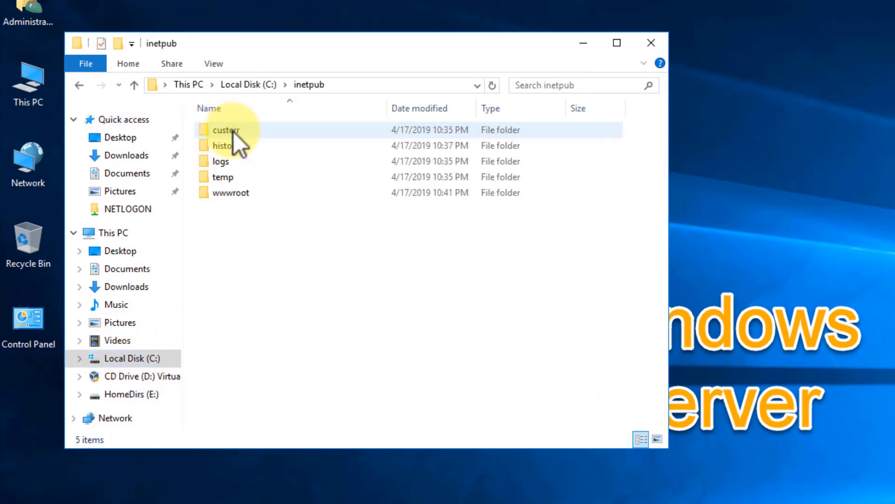
double_click(231, 192)
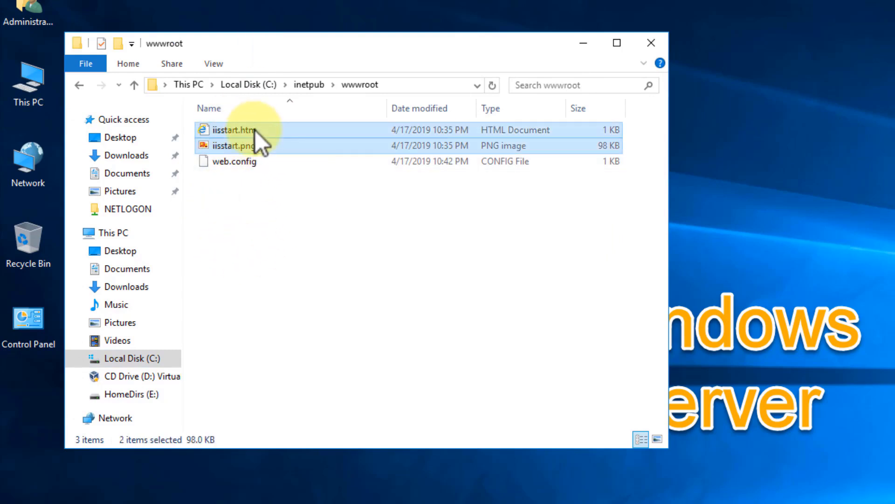
mouse_move(224, 138)
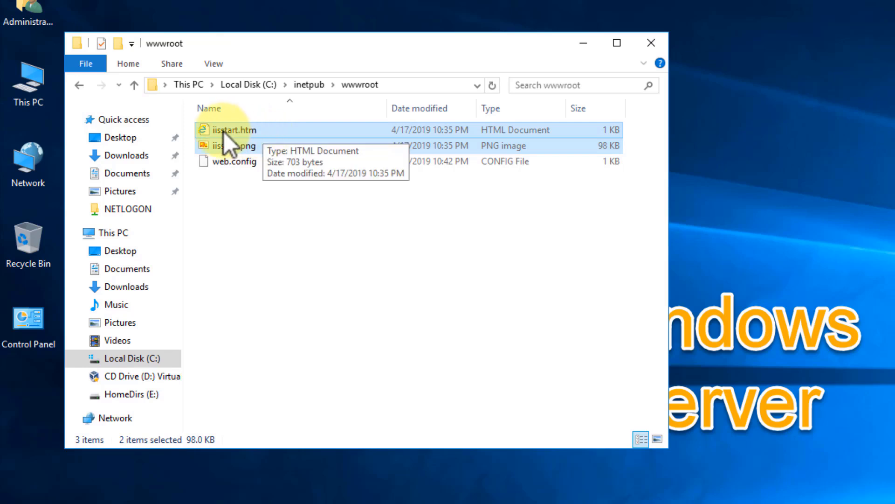
right_click(222, 144)
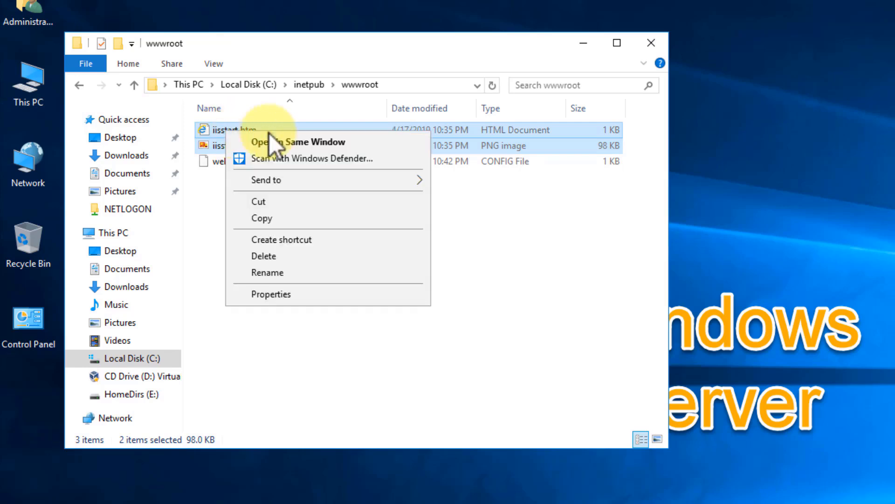
click(263, 256)
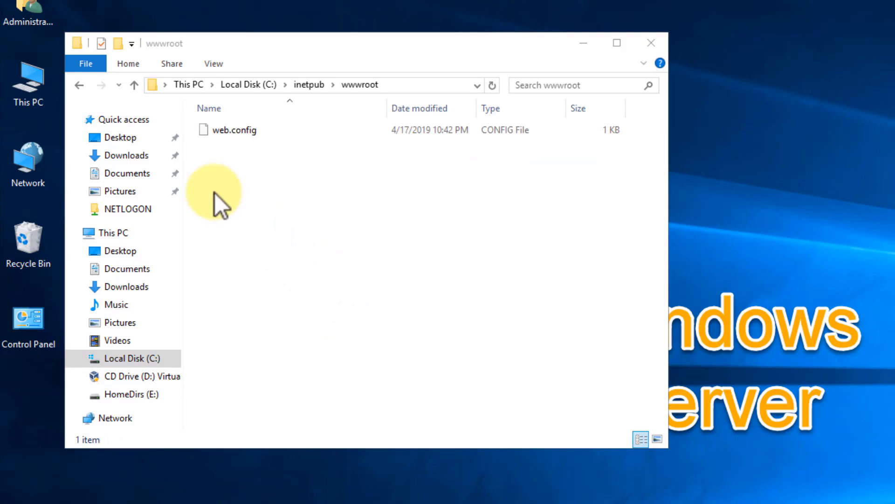
Create a New Text Document in wwwroot and open it in Notepad
right_click(213, 199)
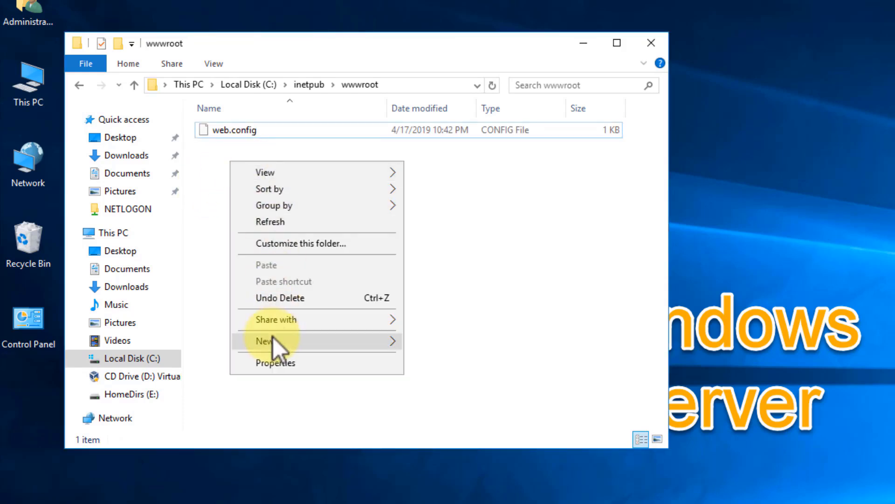
click(265, 341)
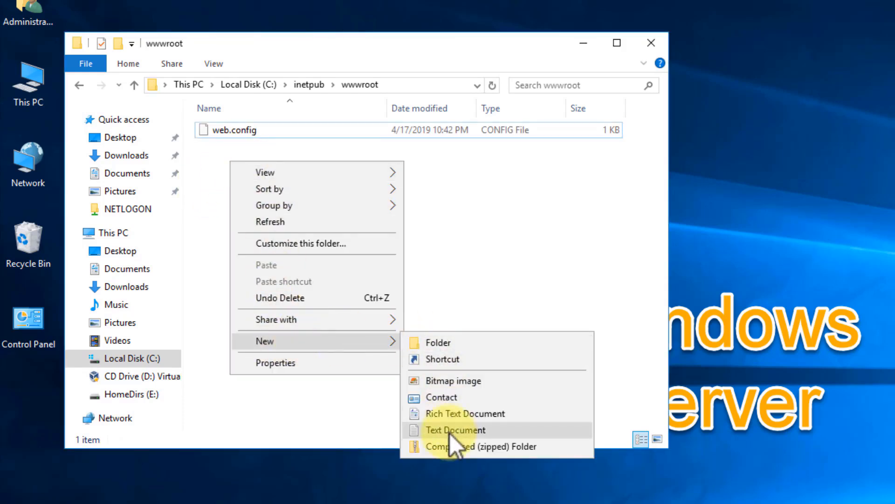
click(455, 430)
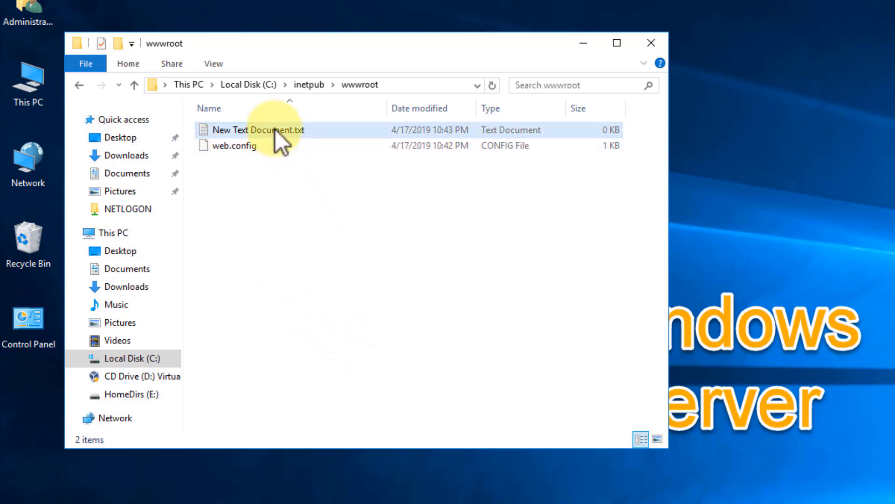
mouse_move(281, 142)
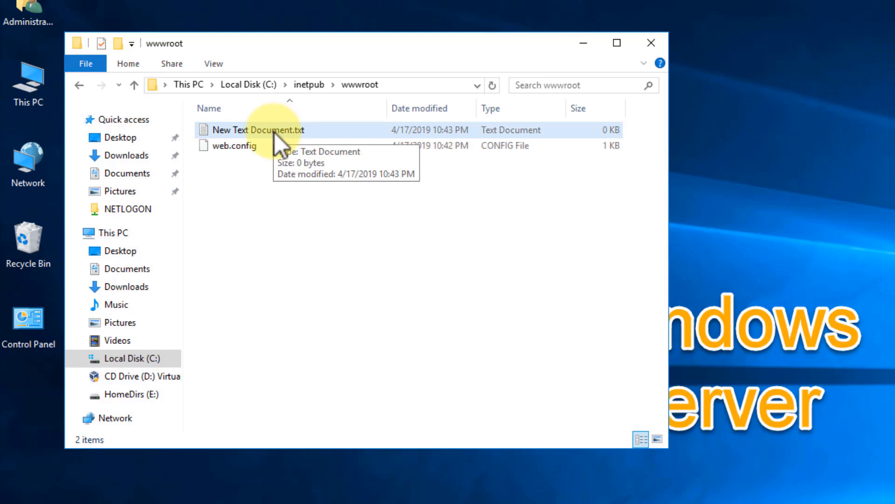
double_click(258, 129)
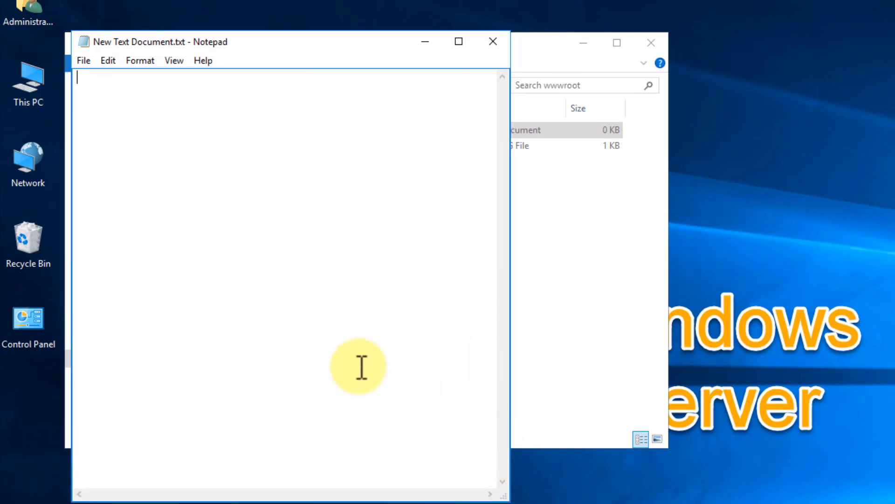
mouse_move(370, 381)
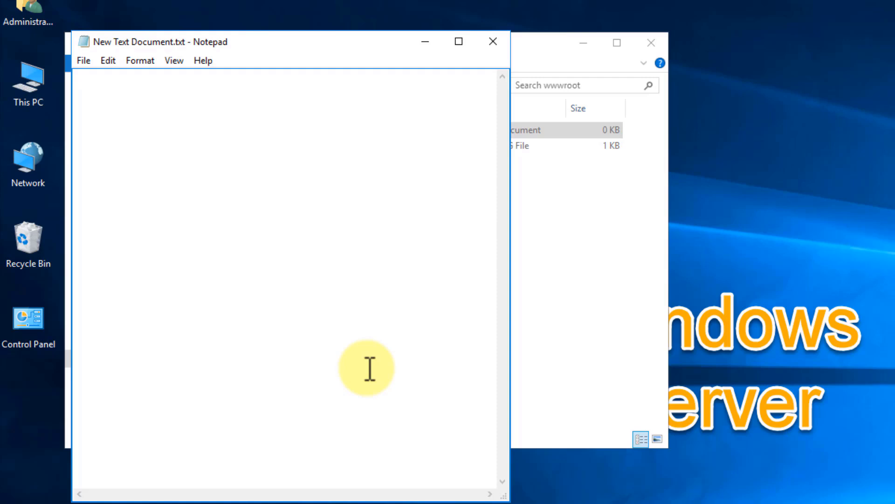
Write opening and closing <html> tags with blank lines between them
text(<)
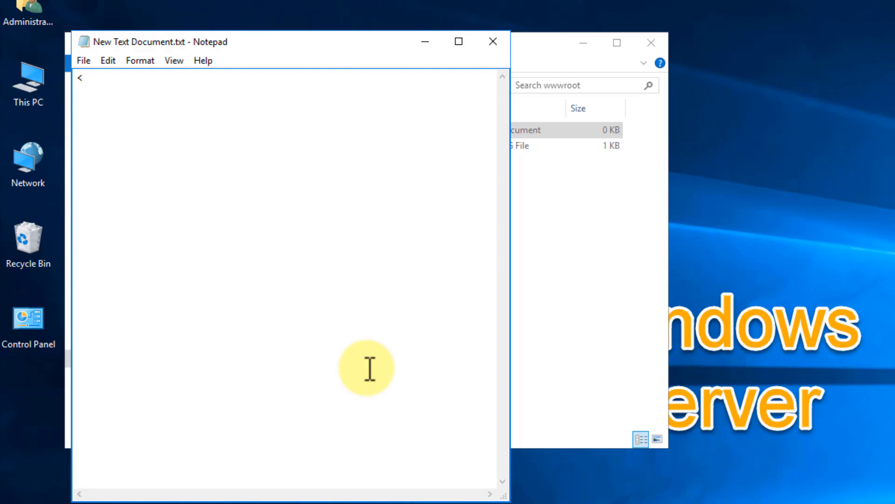
text(html>)
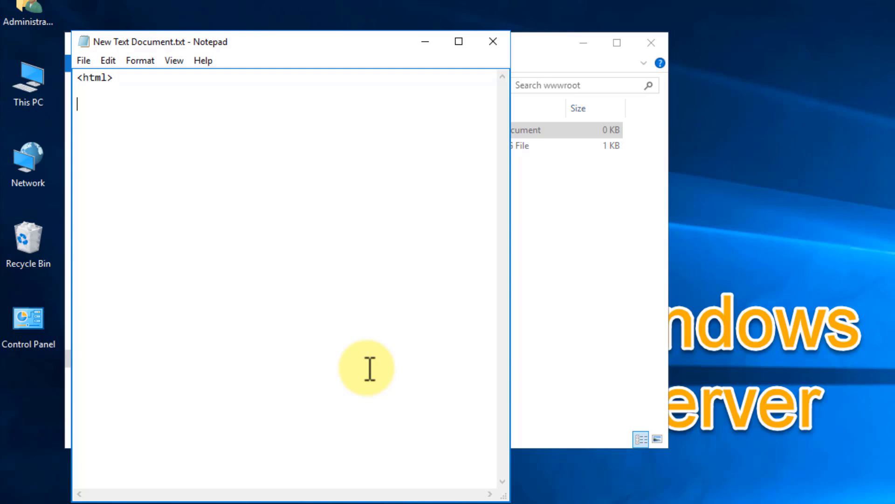
text(</html)
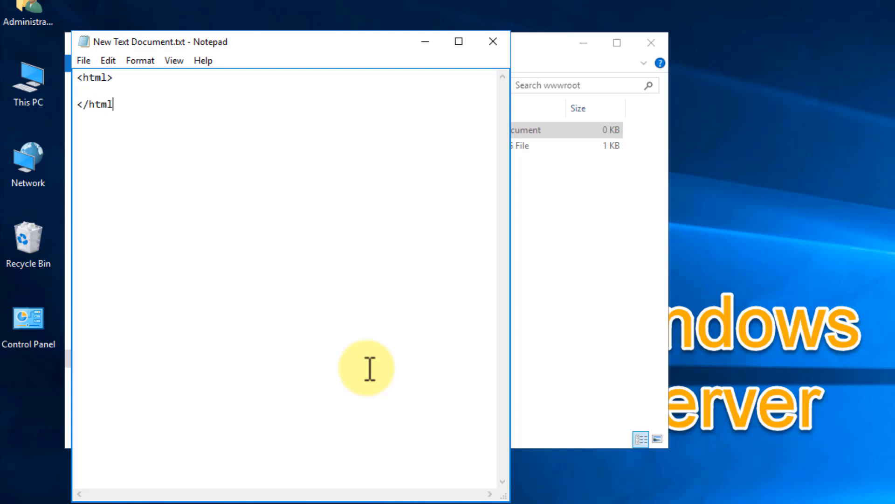
text(>)
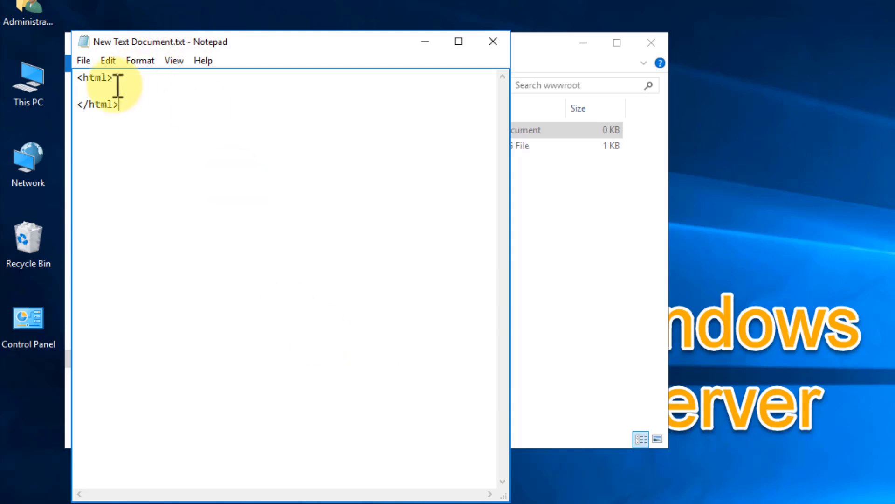
key(Enter)
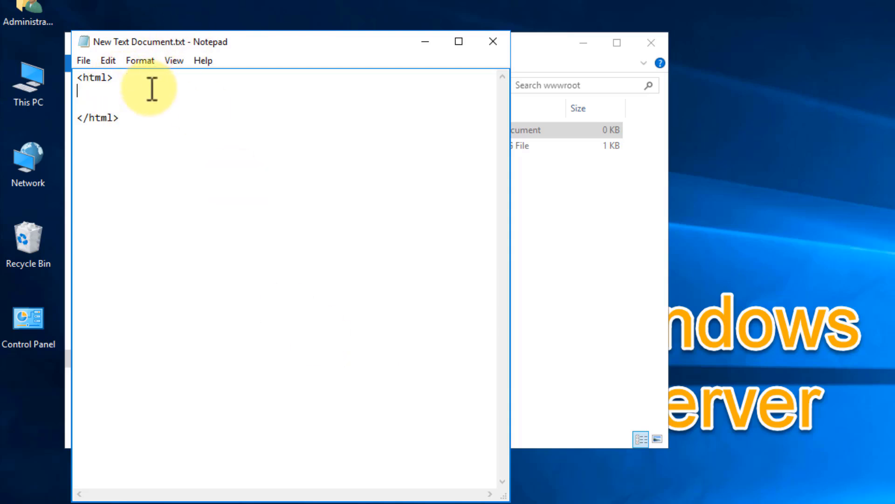
key(Enter)
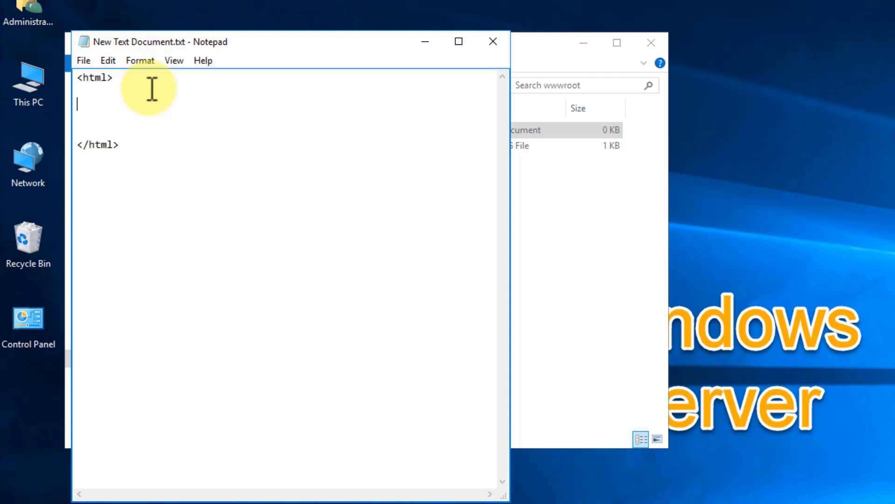
Add a <head></head> element inside the html tags
text(<)
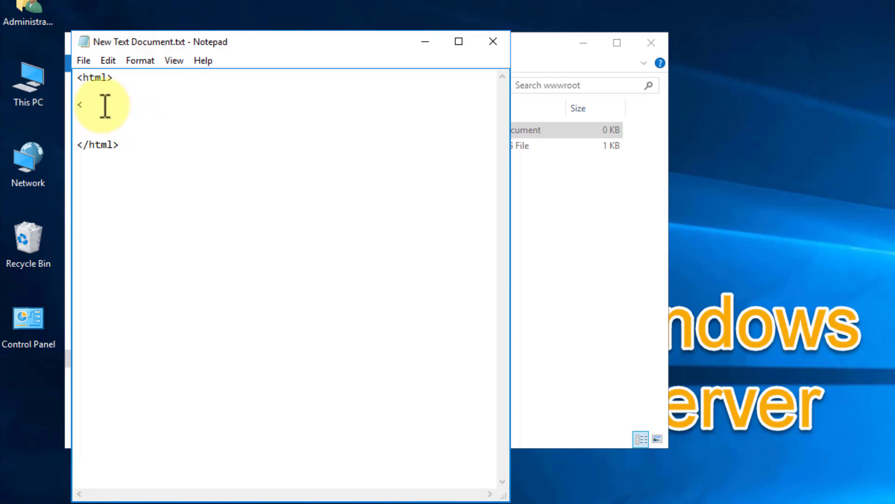
text(head>)
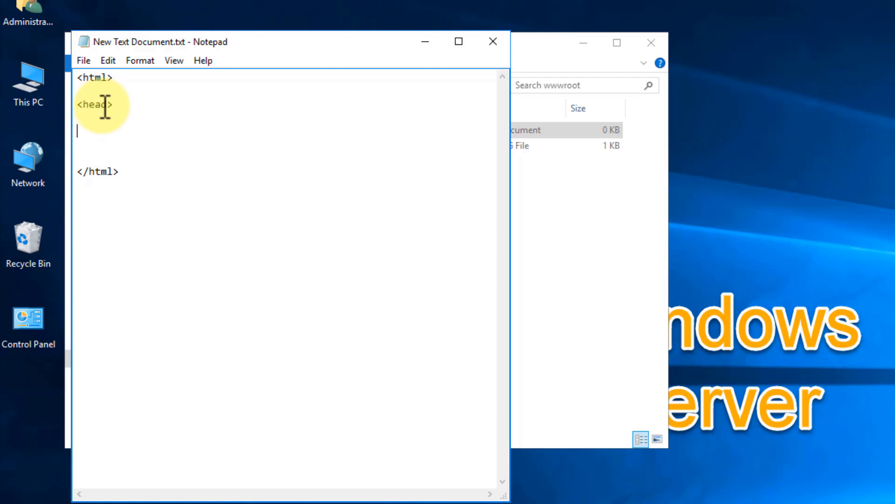
text(</)
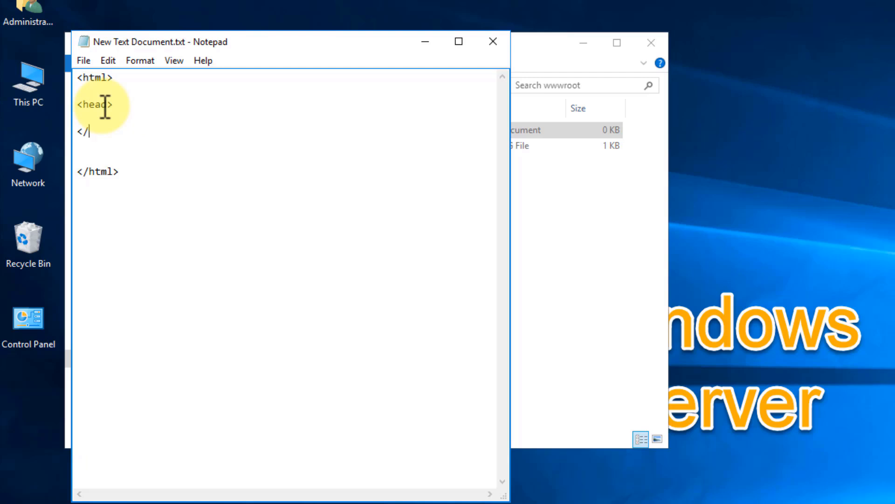
text(head>)
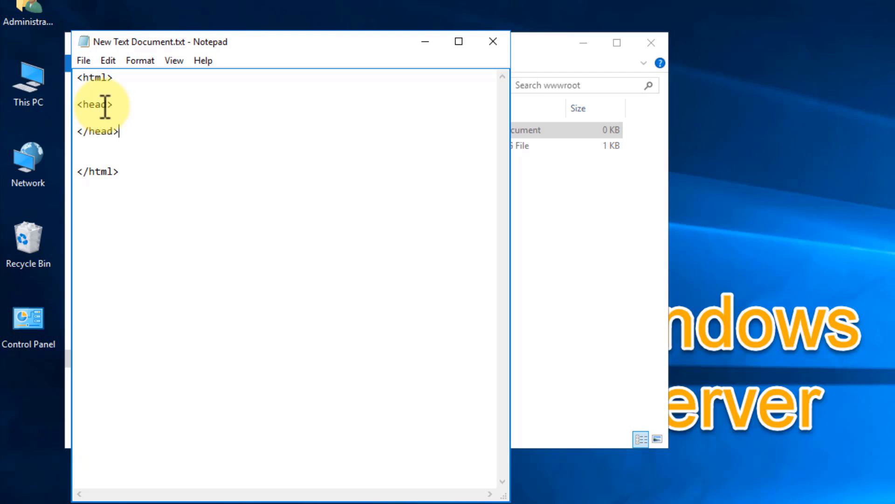
mouse_move(140, 161)
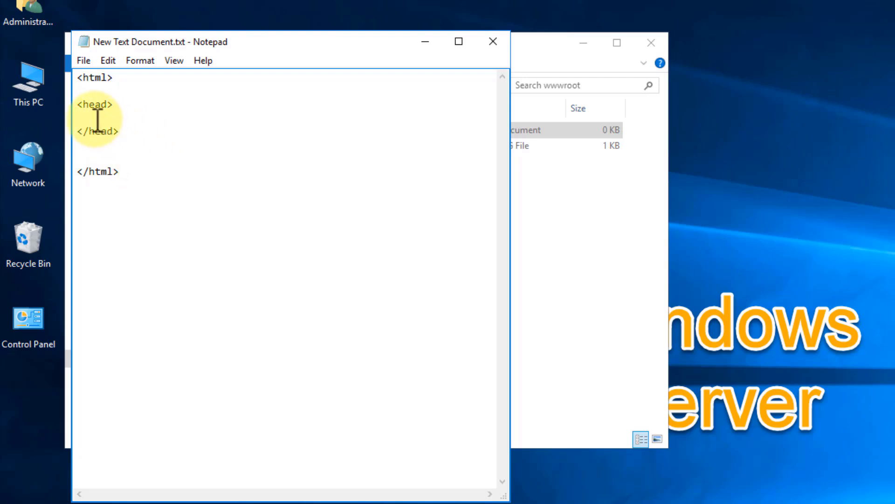
Add a <title> inside the head reading Alnet.com Inc
text(<)
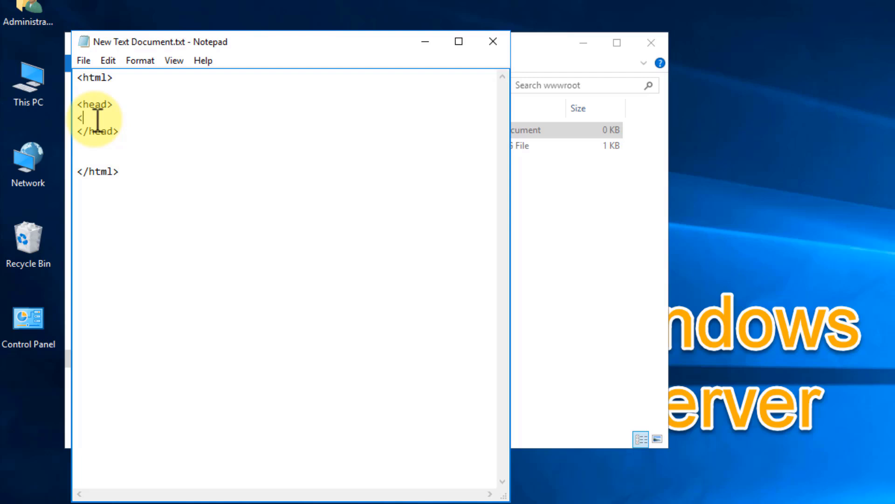
text(ti)
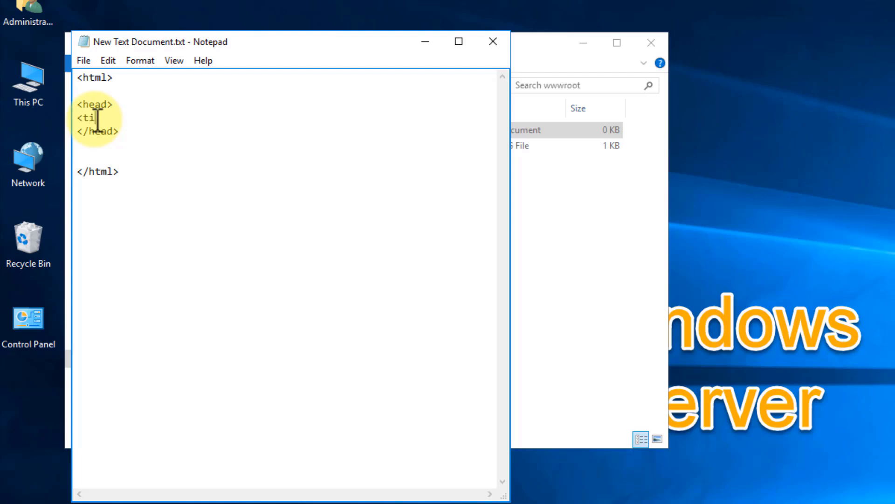
text(tle>)
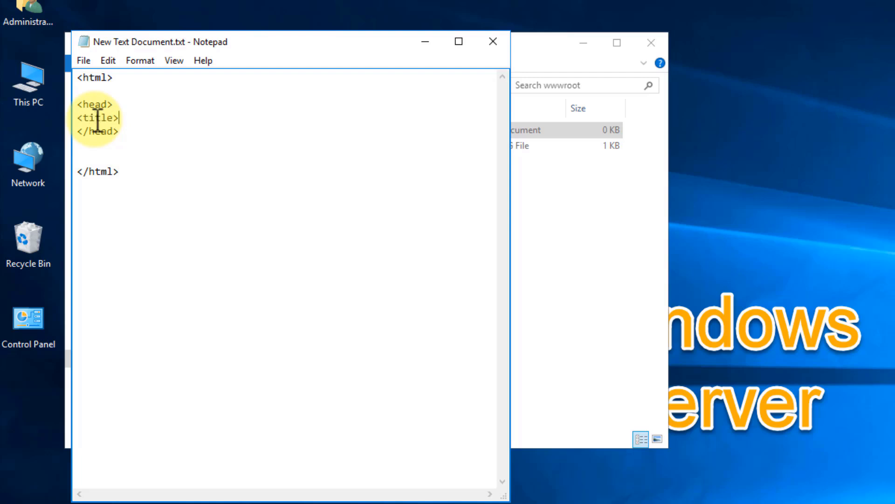
text(Alnet)
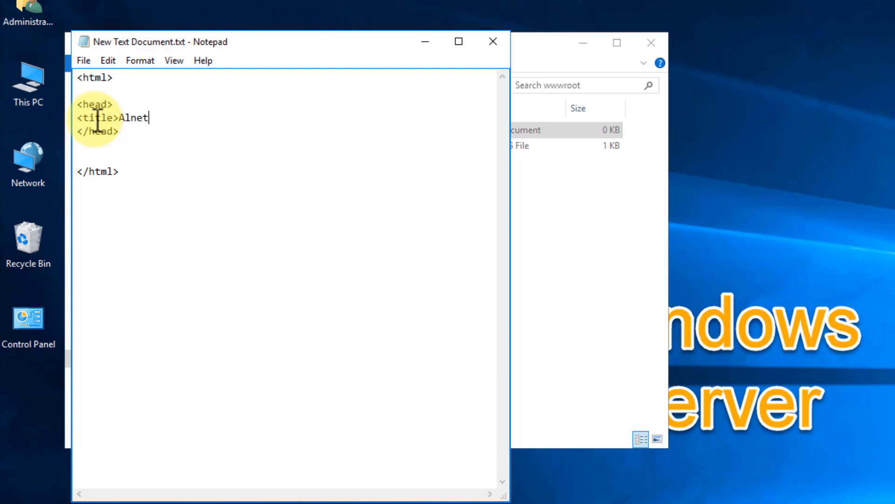
text(.com)
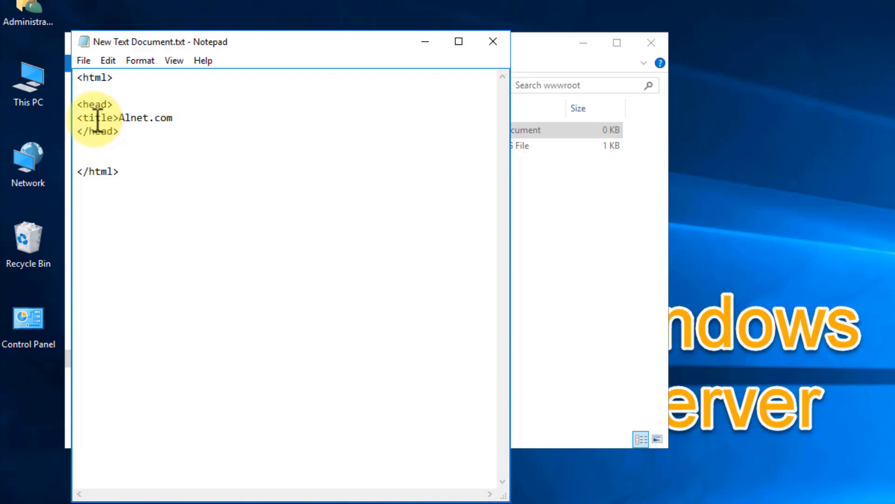
text(Inc,.)
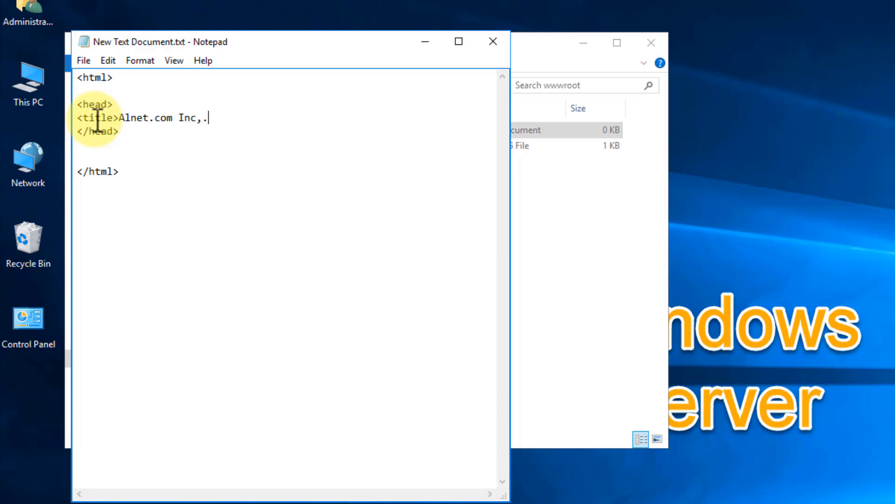
key(Backspace)
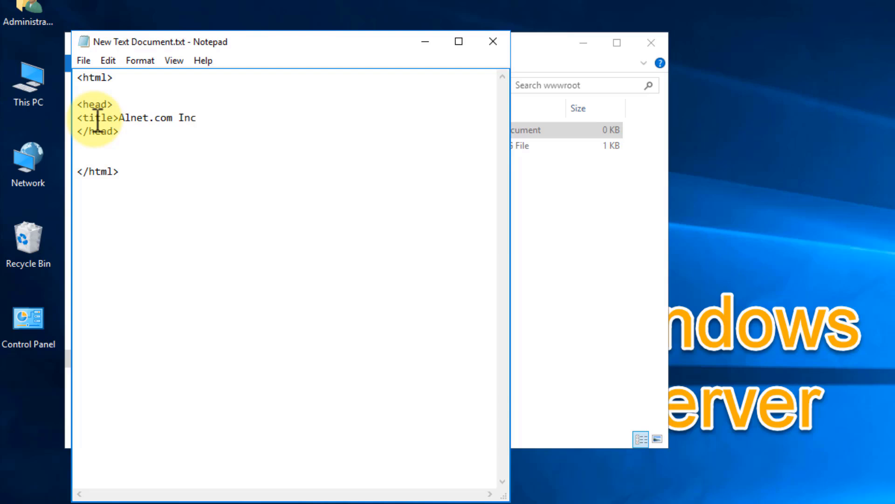
text(<)
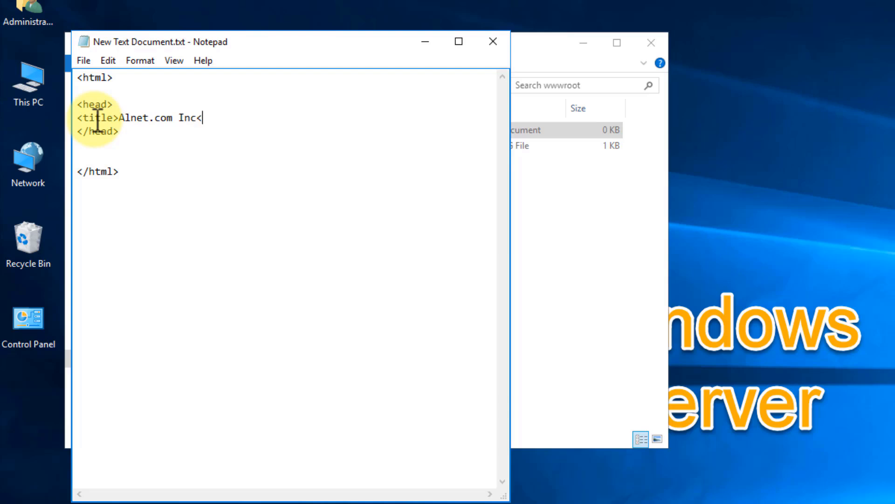
text(/tit)
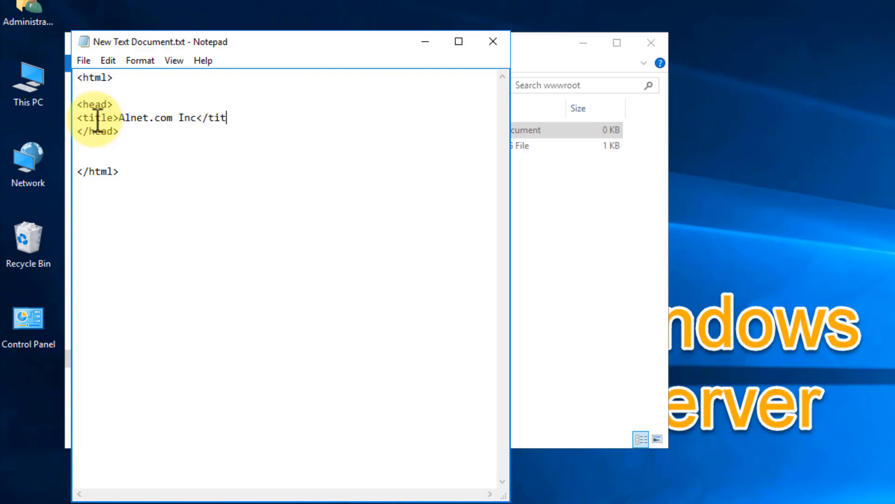
text(le>)
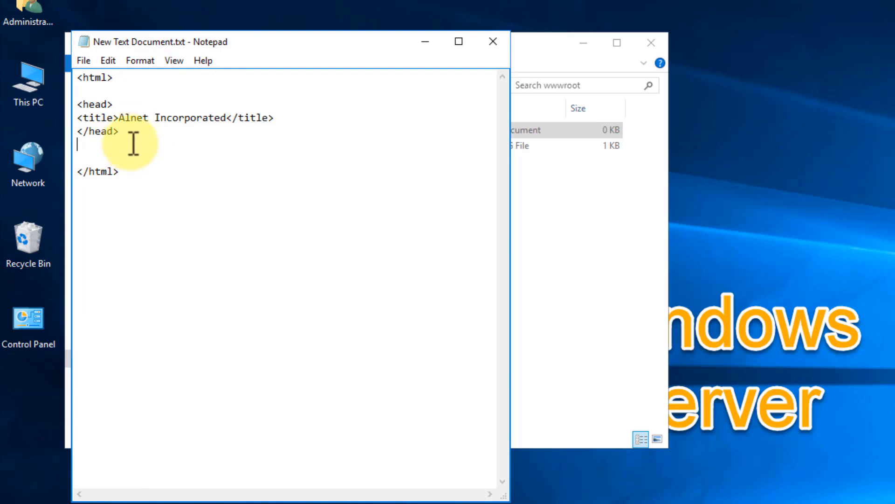
Add an empty <body></body> element below the head
text(<)
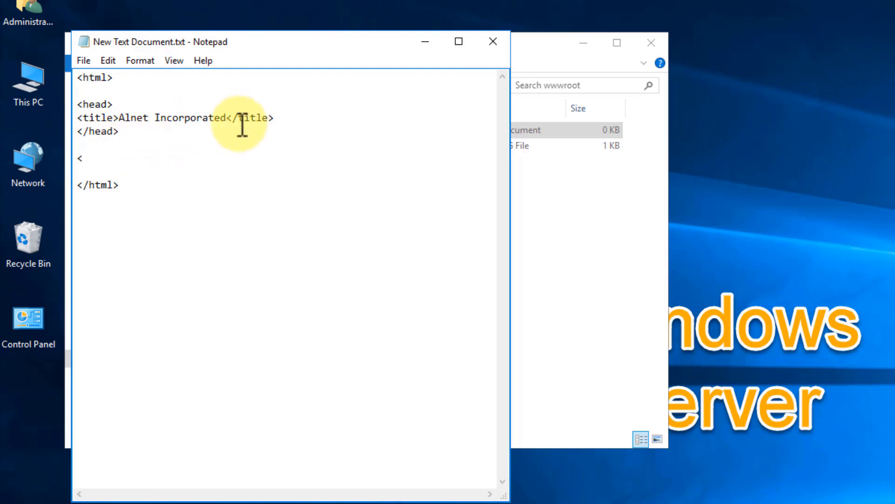
text(body>)
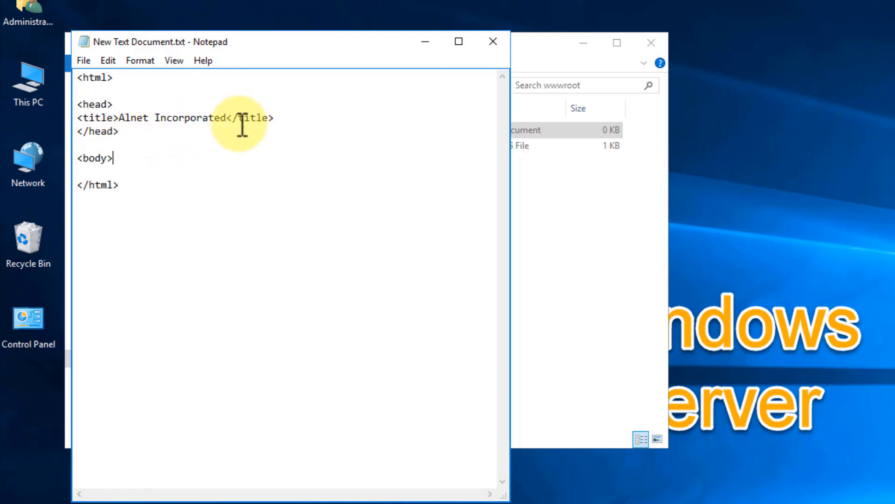
key(Enter)
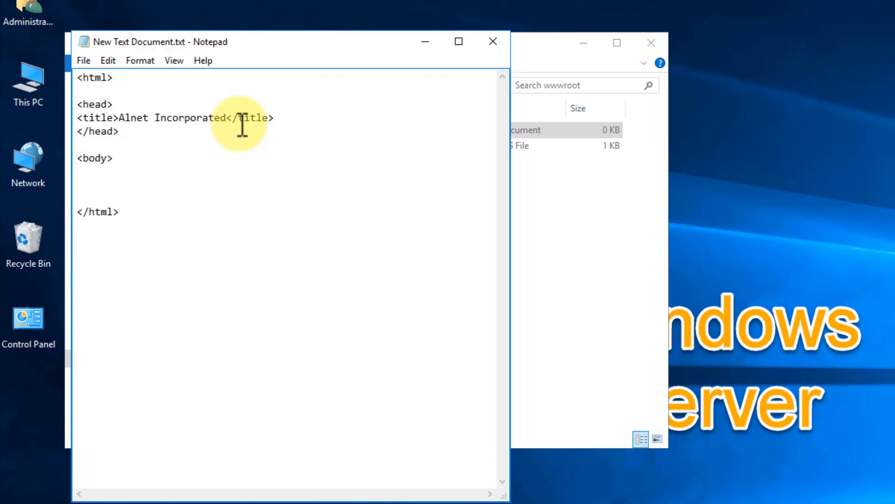
text(</body>)
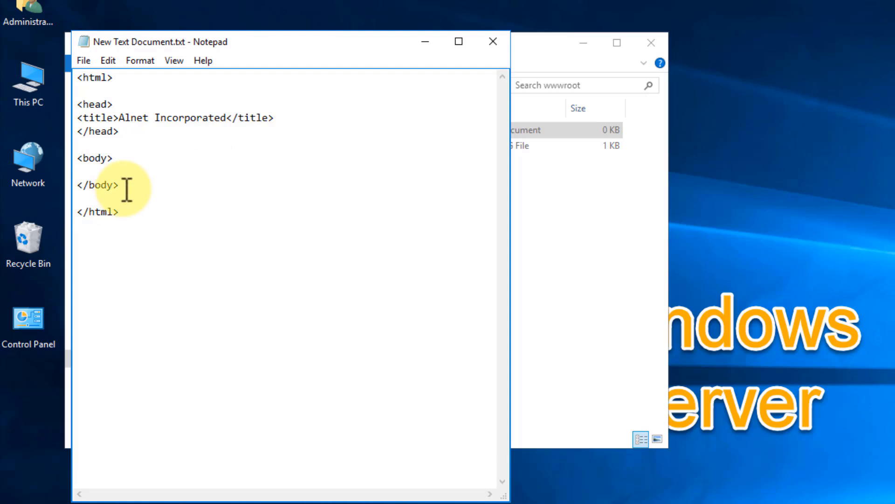
drag(77, 159, 118, 185)
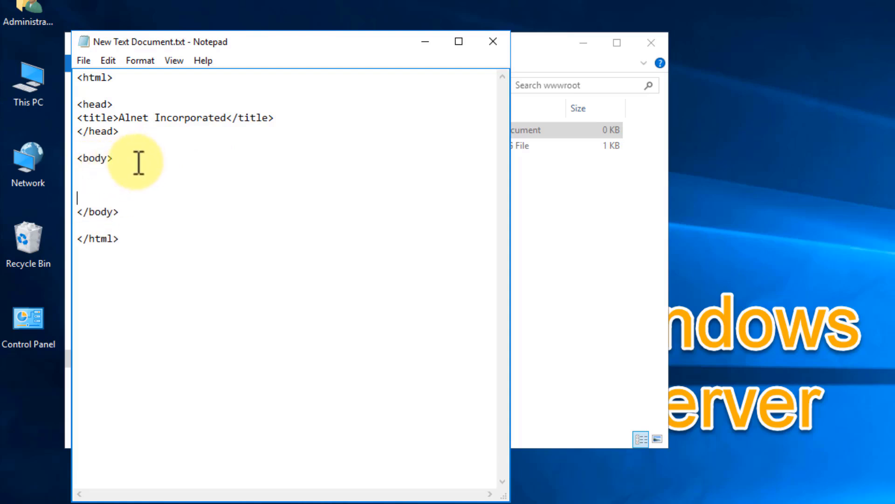
Add an <h1> heading reading Welcome to My First Webpage in the body
text(<)
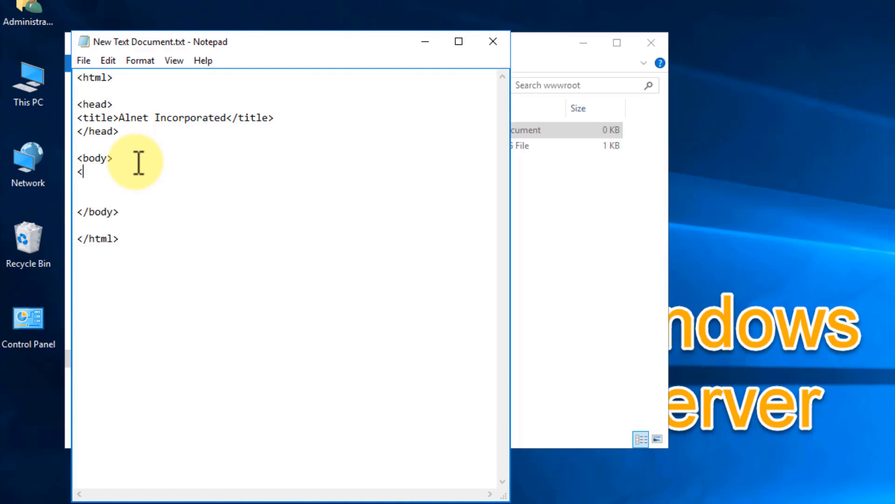
text(h1>)
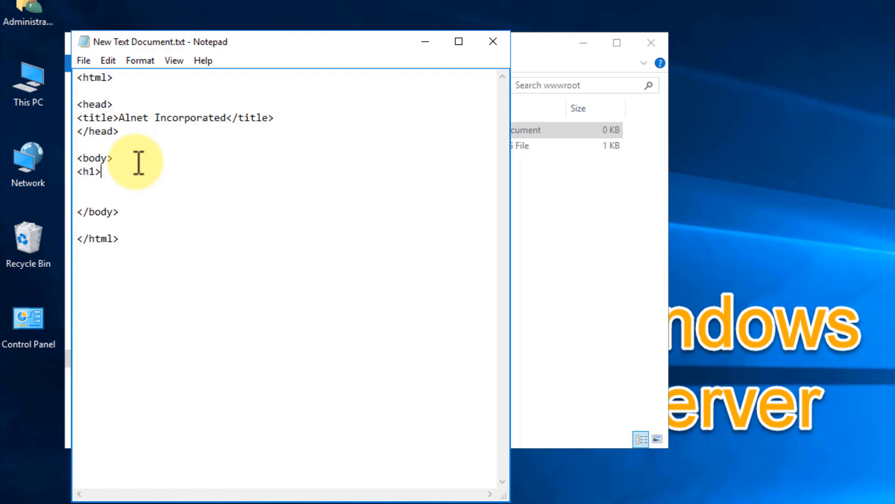
text(</)
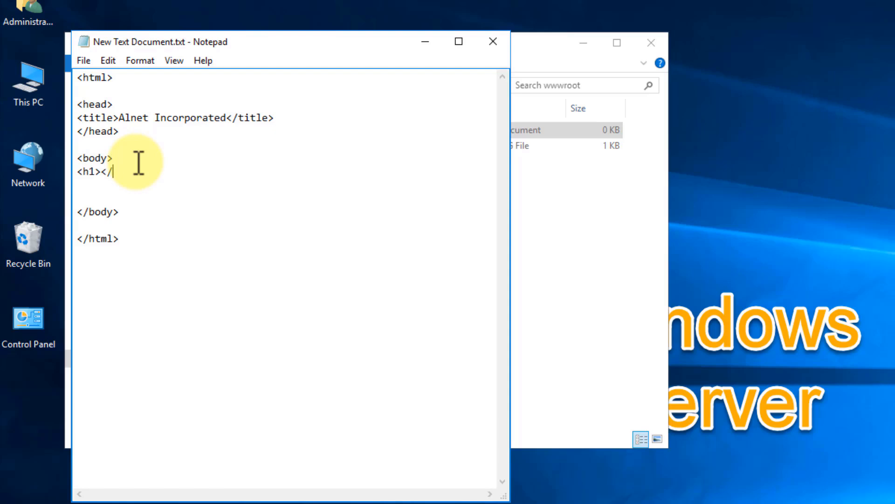
text(h1>)
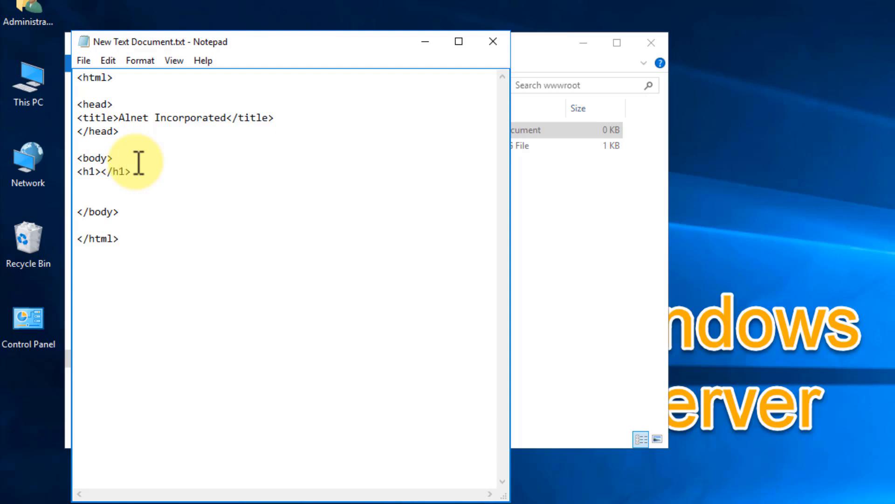
text(Welcome)
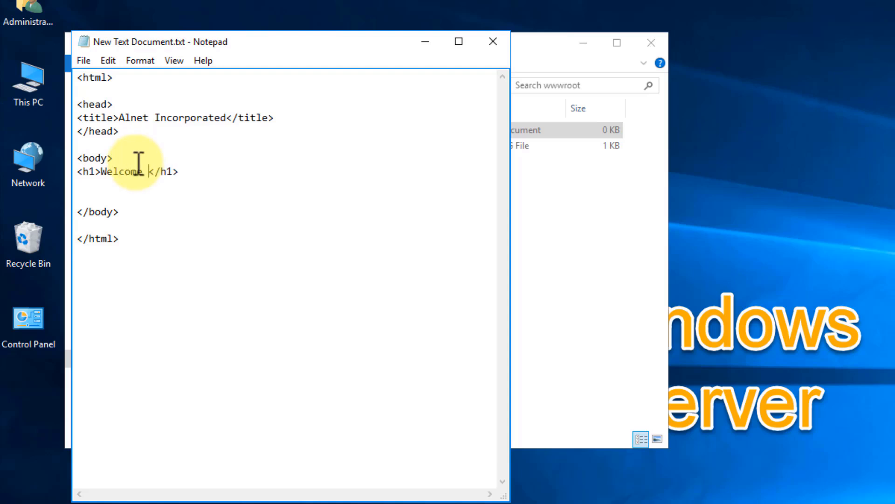
text(to my)
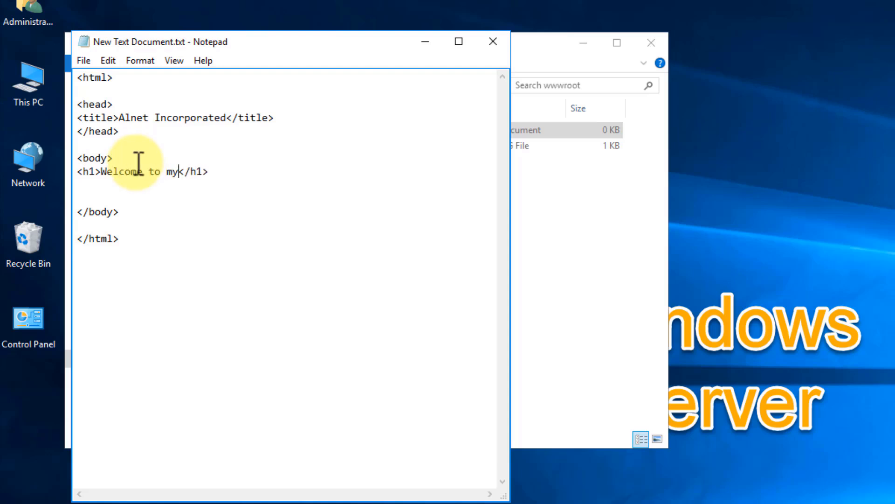
text(My)
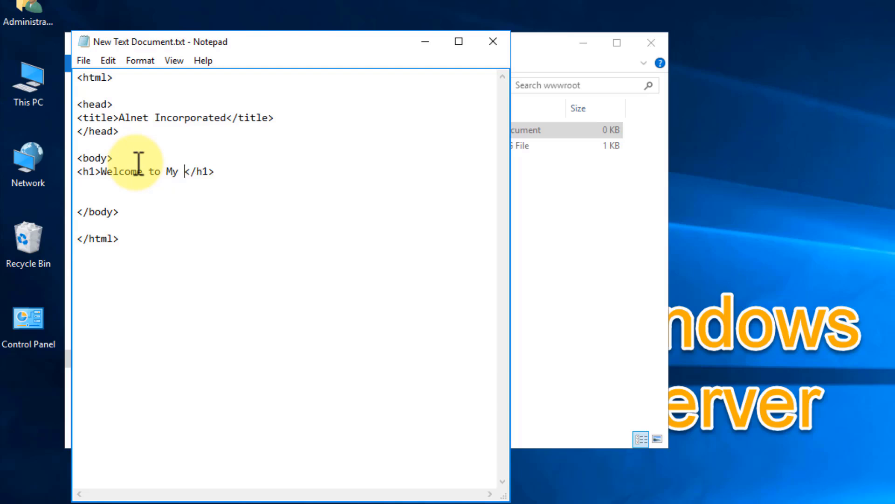
text(First Webpage)
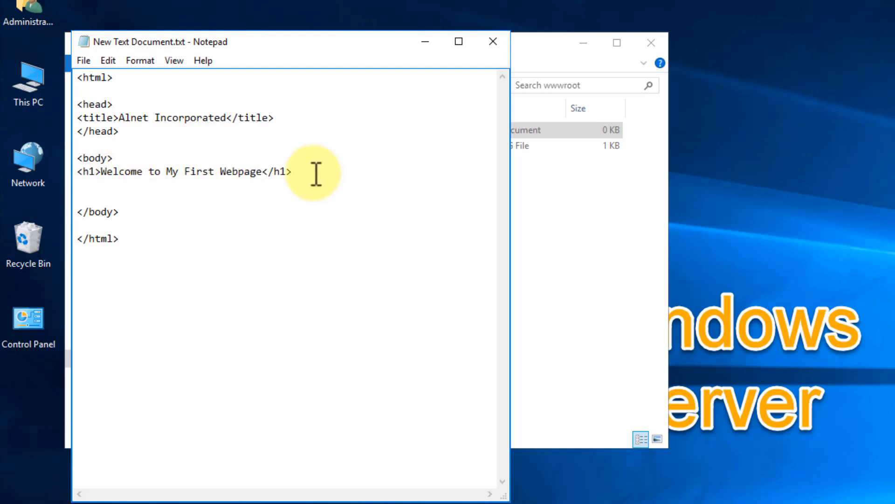
Add a <p> paragraph reading Thanks for checking it out. below the heading
key(Enter)
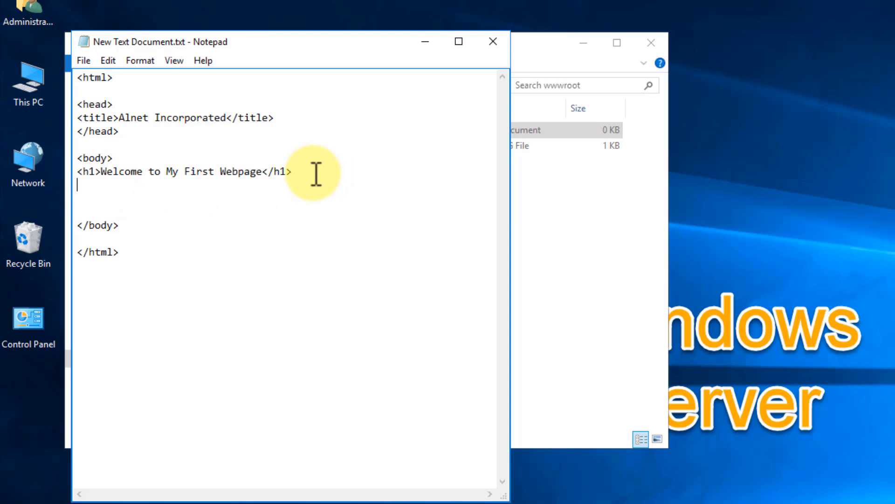
text(<p)
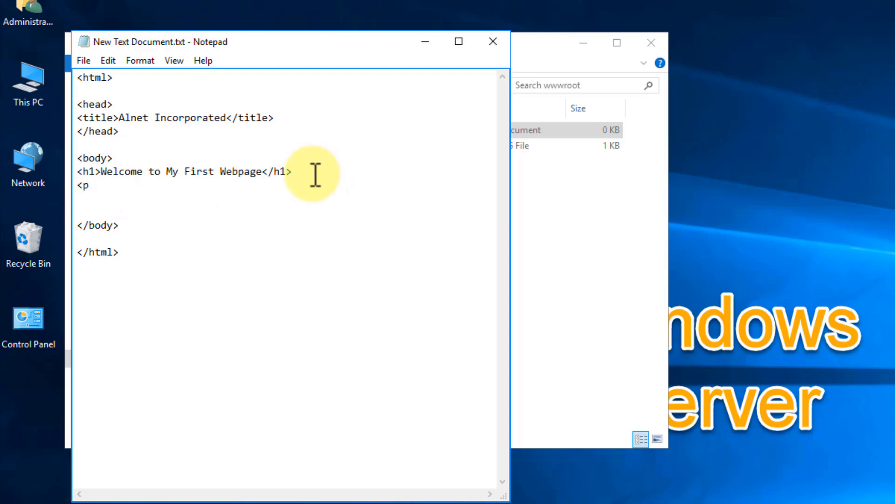
text(></p><)
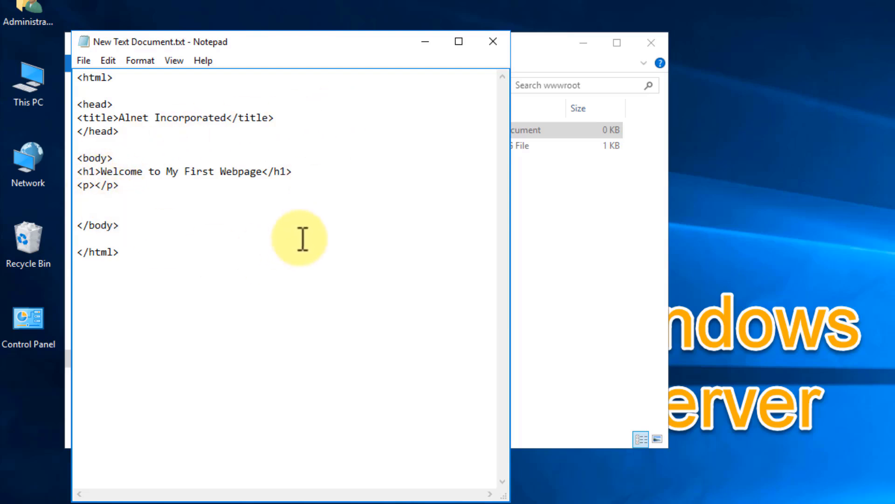
text(Thanks for)
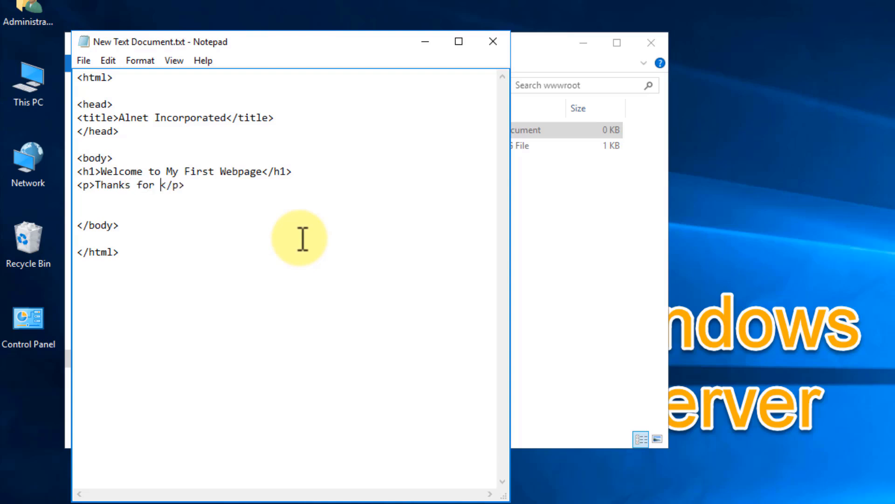
text(checking it)
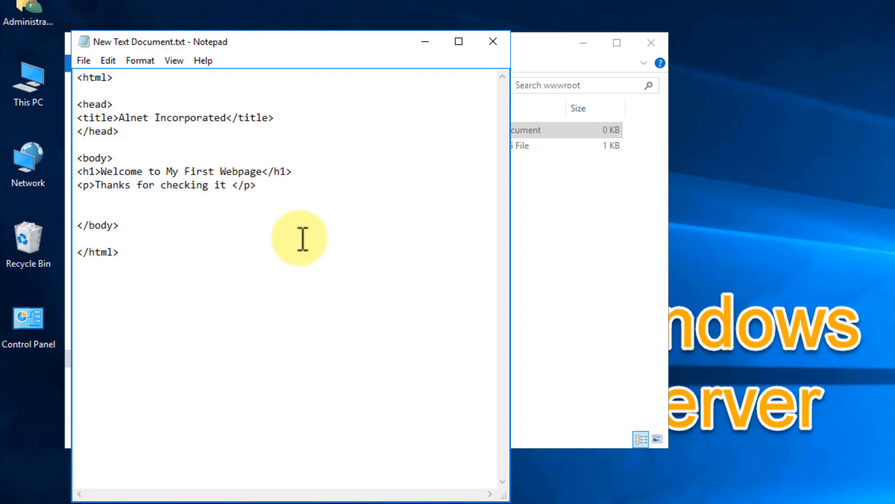
text(out.)
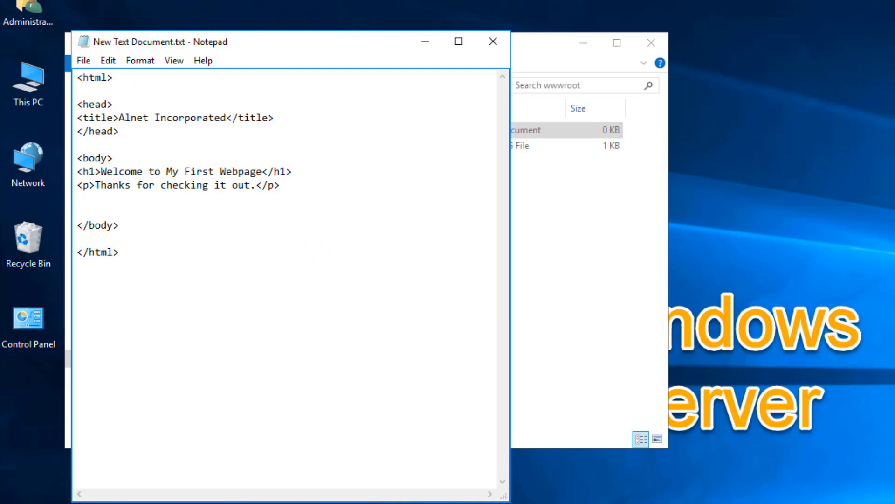
click(79, 211)
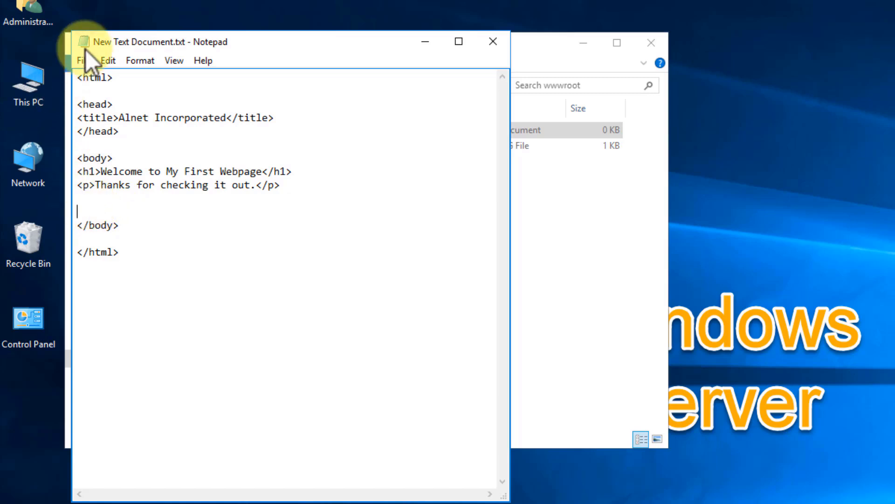
Save the page, then rename New Text Document.txt in wwwroot to index.html, accepting the extension change
click(83, 59)
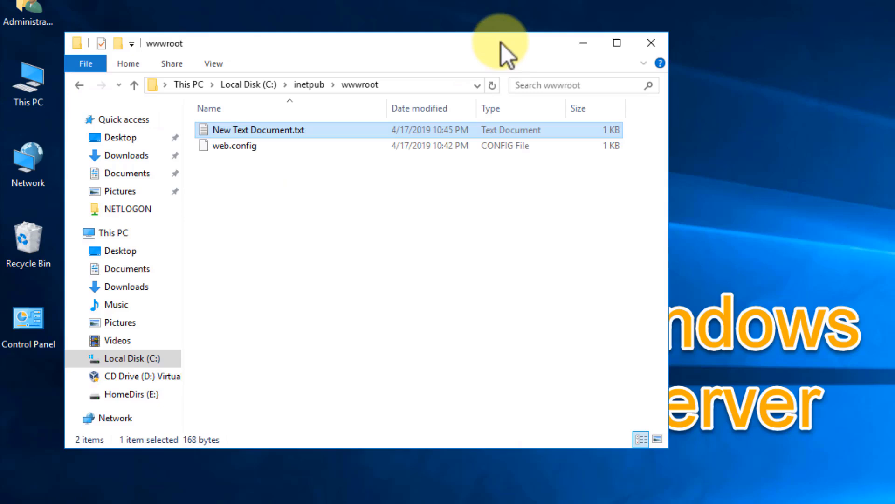
right_click(272, 129)
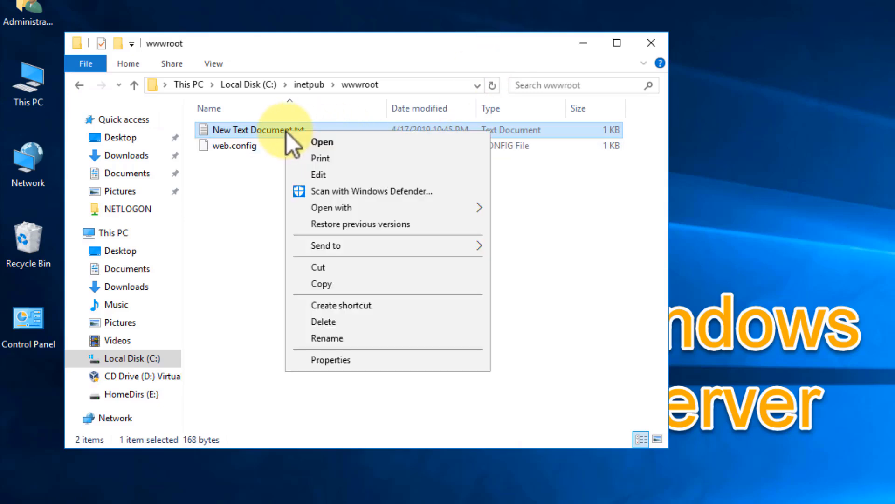
click(326, 338)
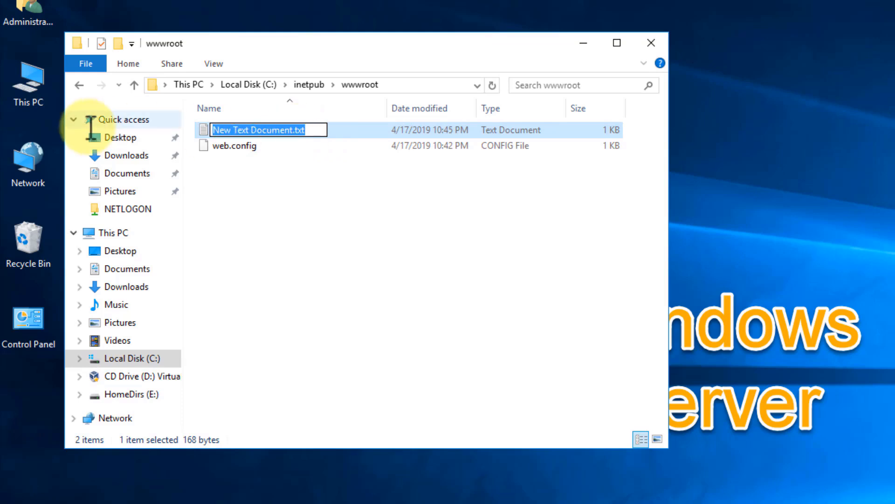
text(index.h)
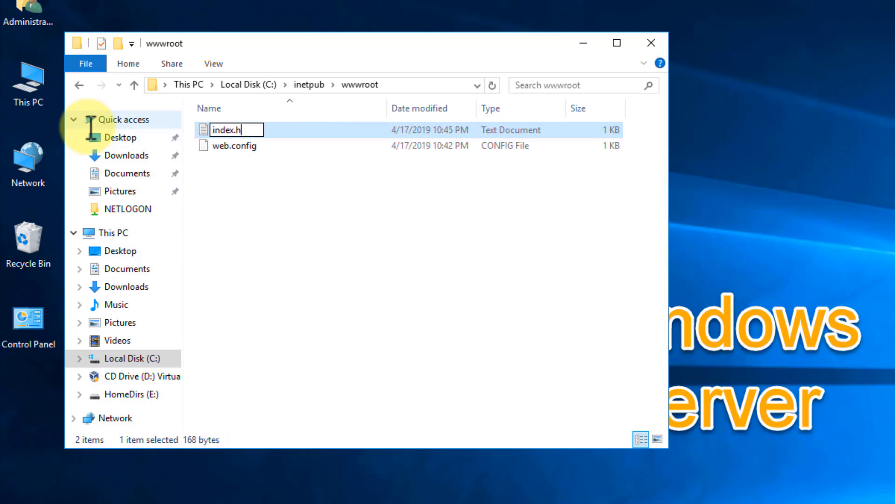
key(Enter)
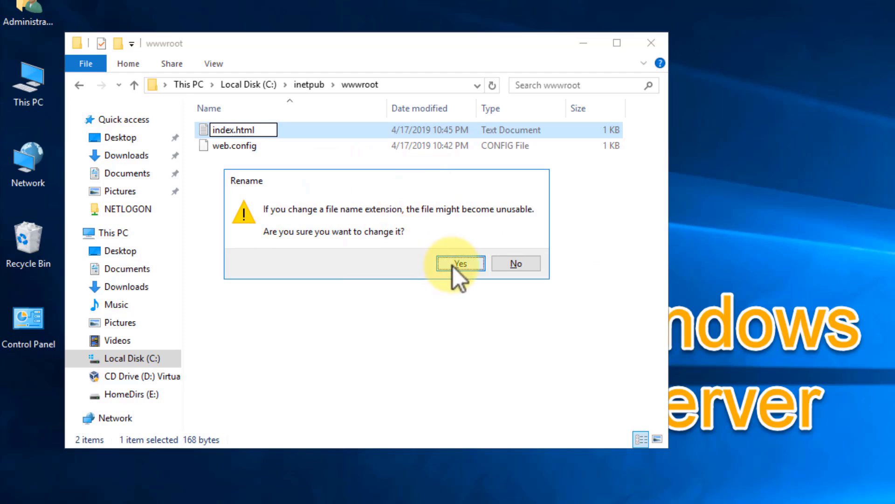
click(461, 263)
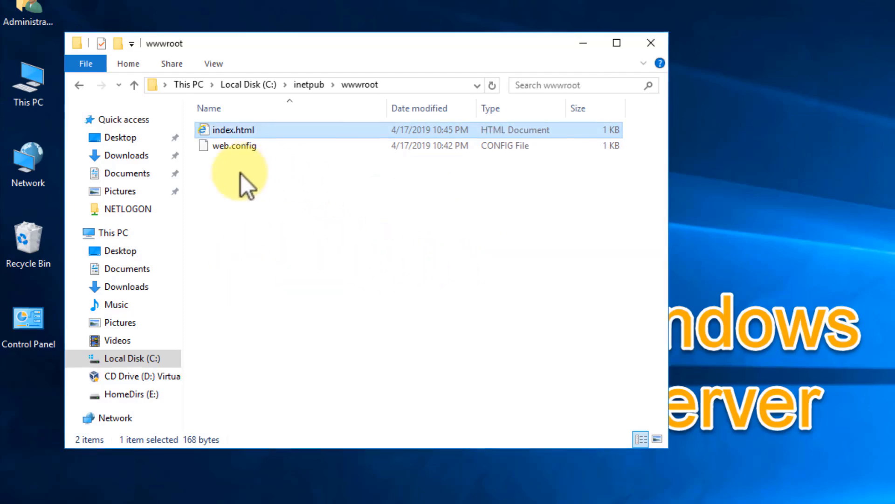
Preview index.html locally in Internet Explorer to check the page, then close that tab
double_click(231, 129)
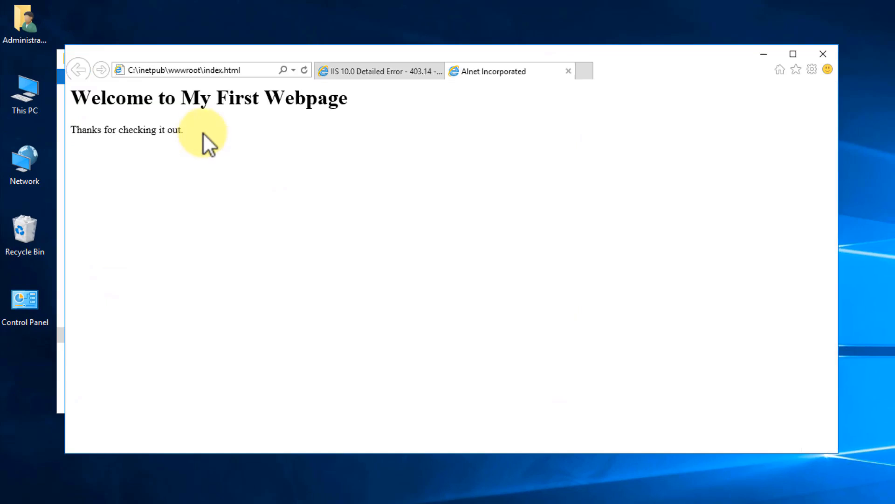
mouse_move(258, 82)
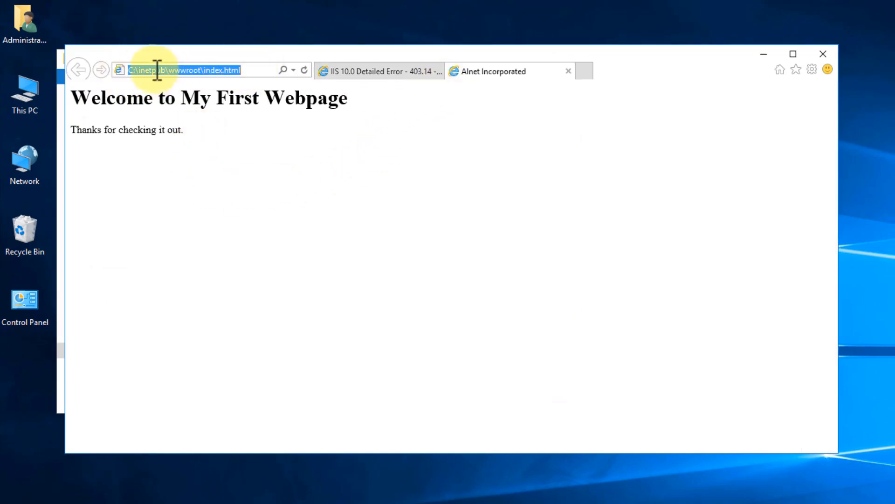
mouse_move(138, 105)
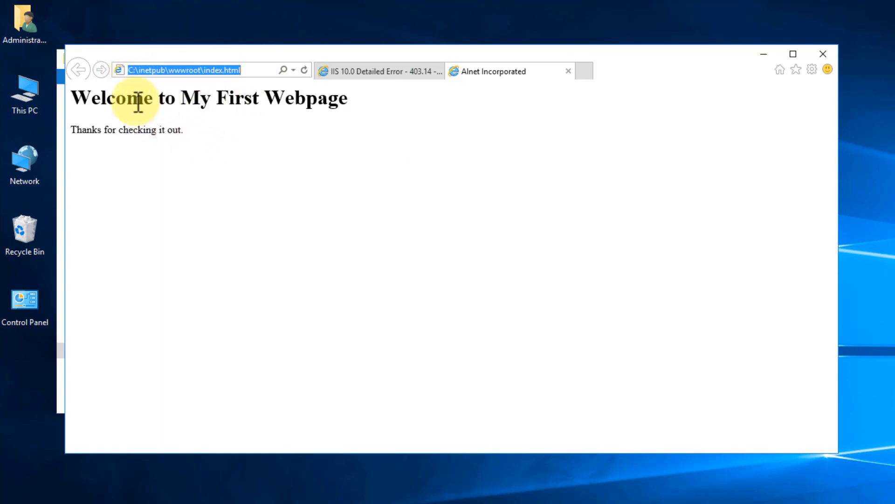
mouse_move(567, 74)
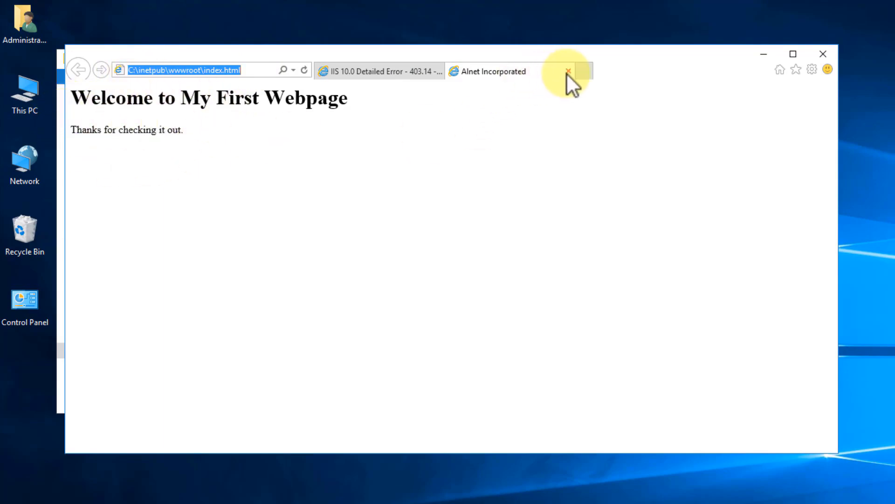
click(380, 71)
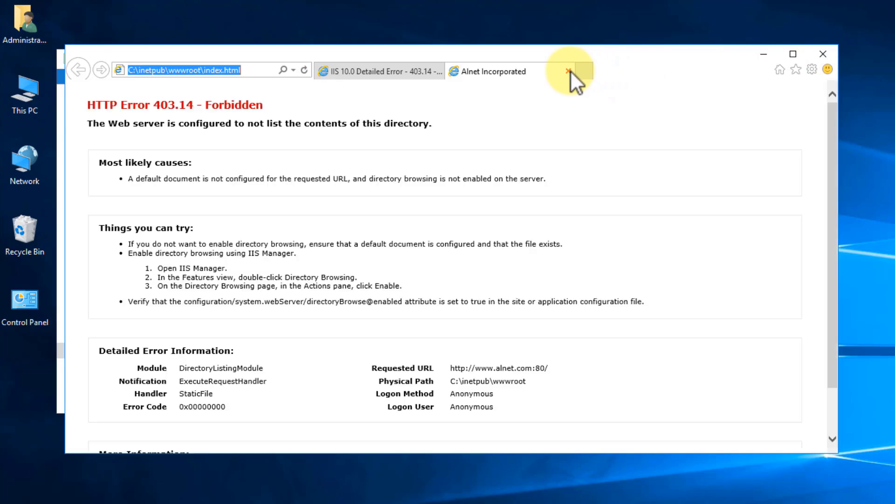
click(569, 72)
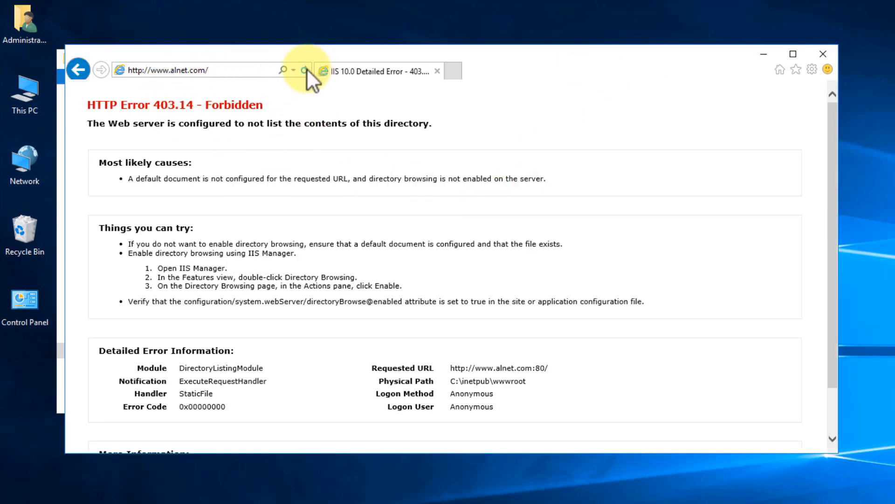
click(304, 70)
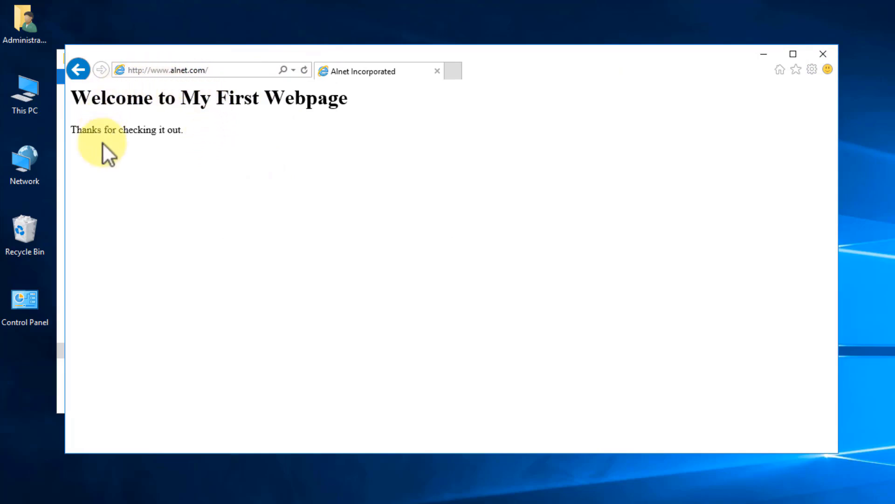
mouse_move(174, 196)
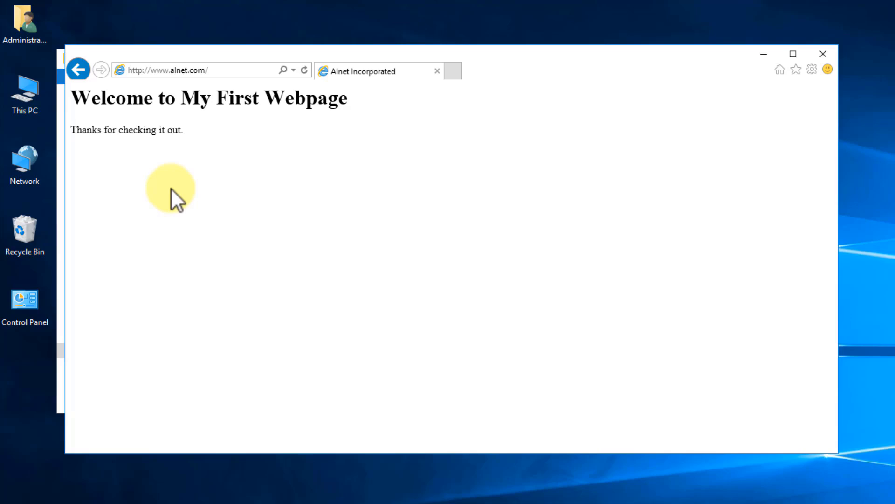
mouse_move(810, 28)
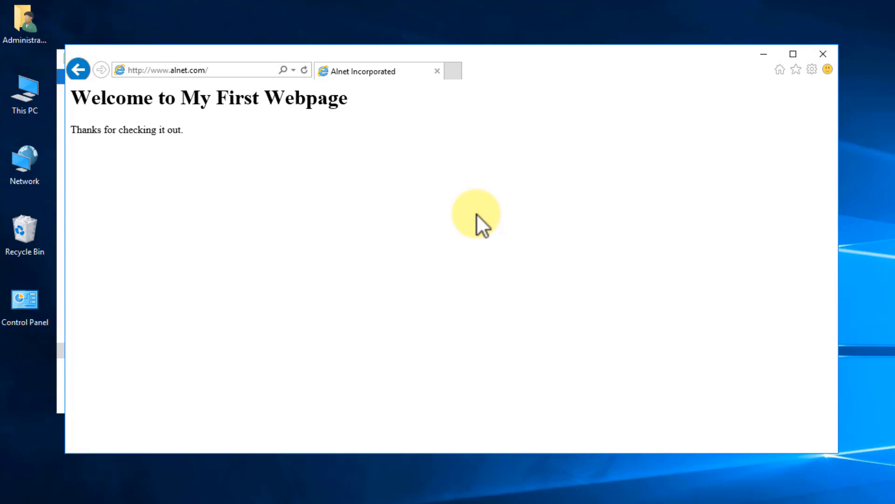
mouse_move(291, 131)
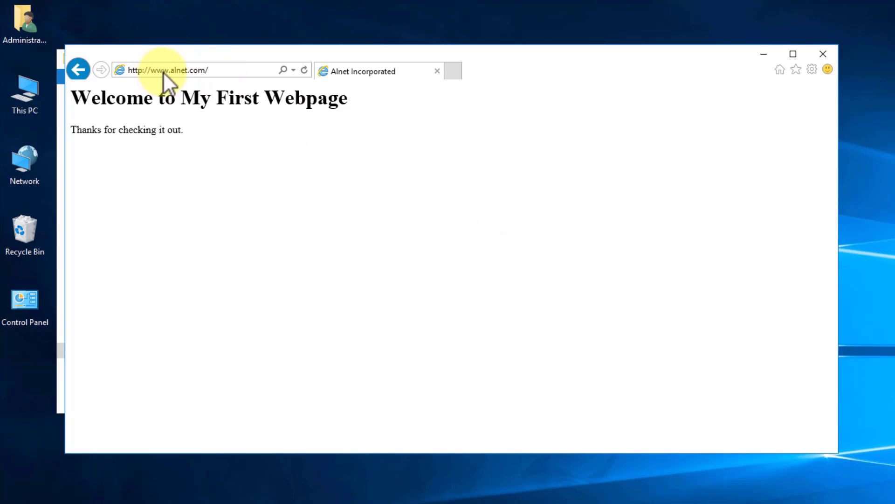
mouse_move(514, 119)
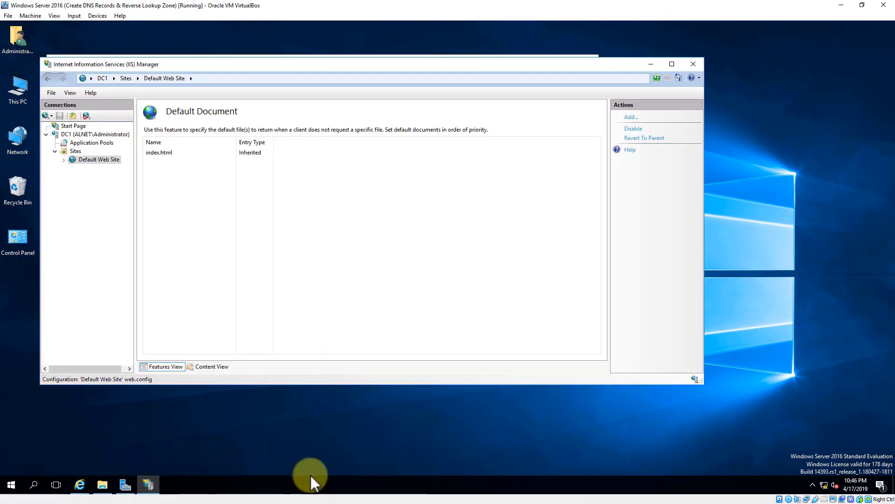
mouse_move(343, 212)
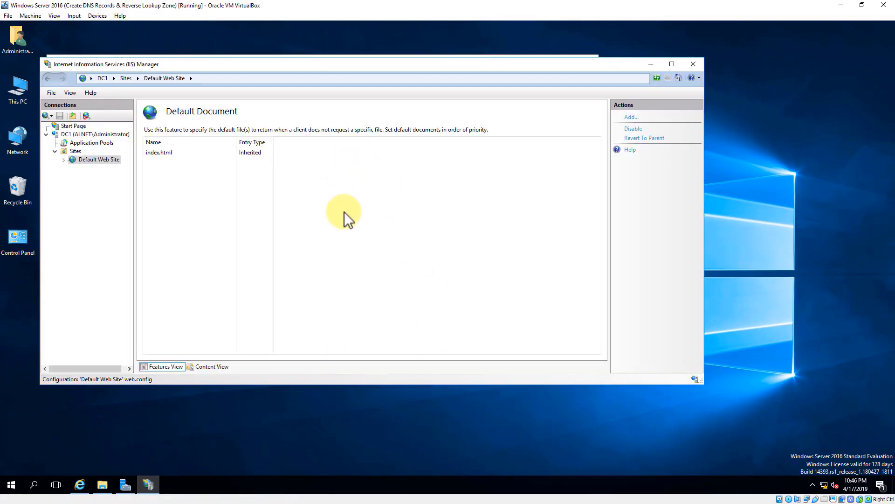
Select Default Web Site in the Connections pane to return to its home features
click(98, 158)
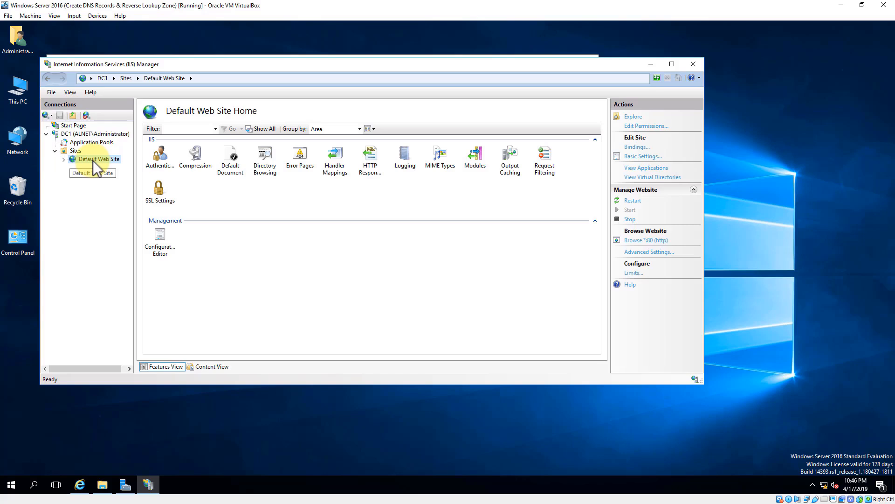